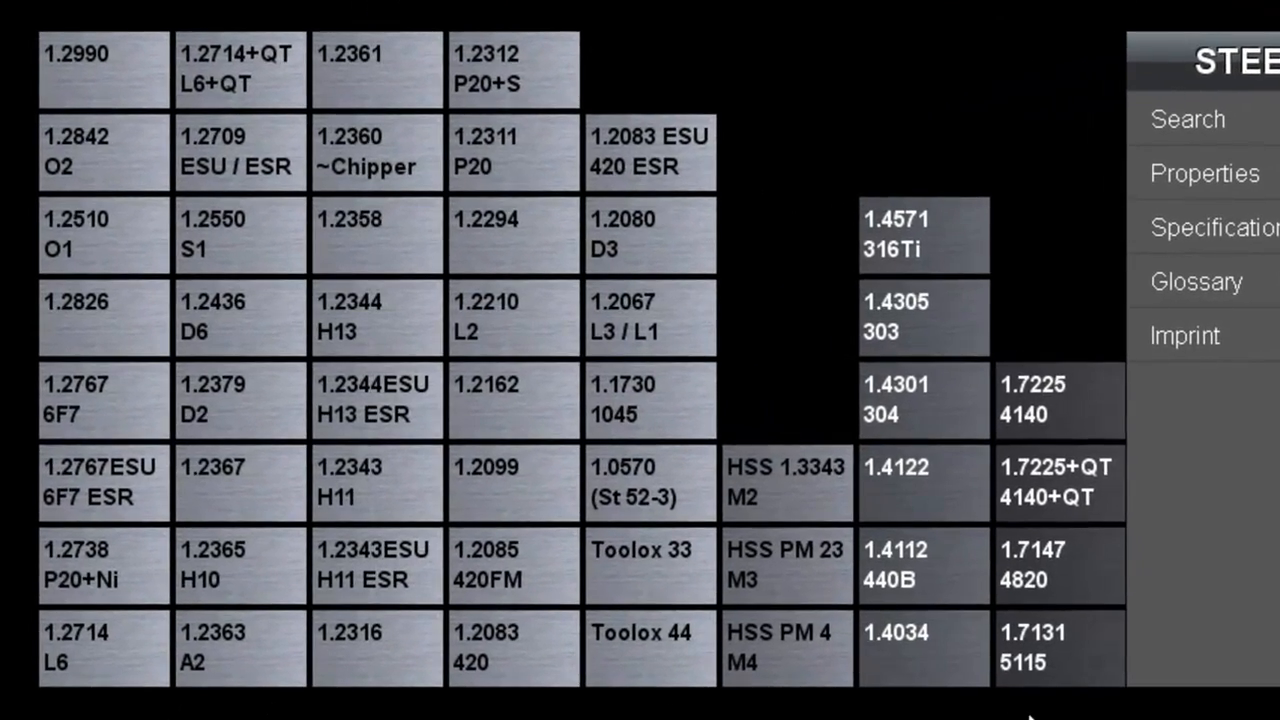
pyautogui.moveTo(1085, 420)
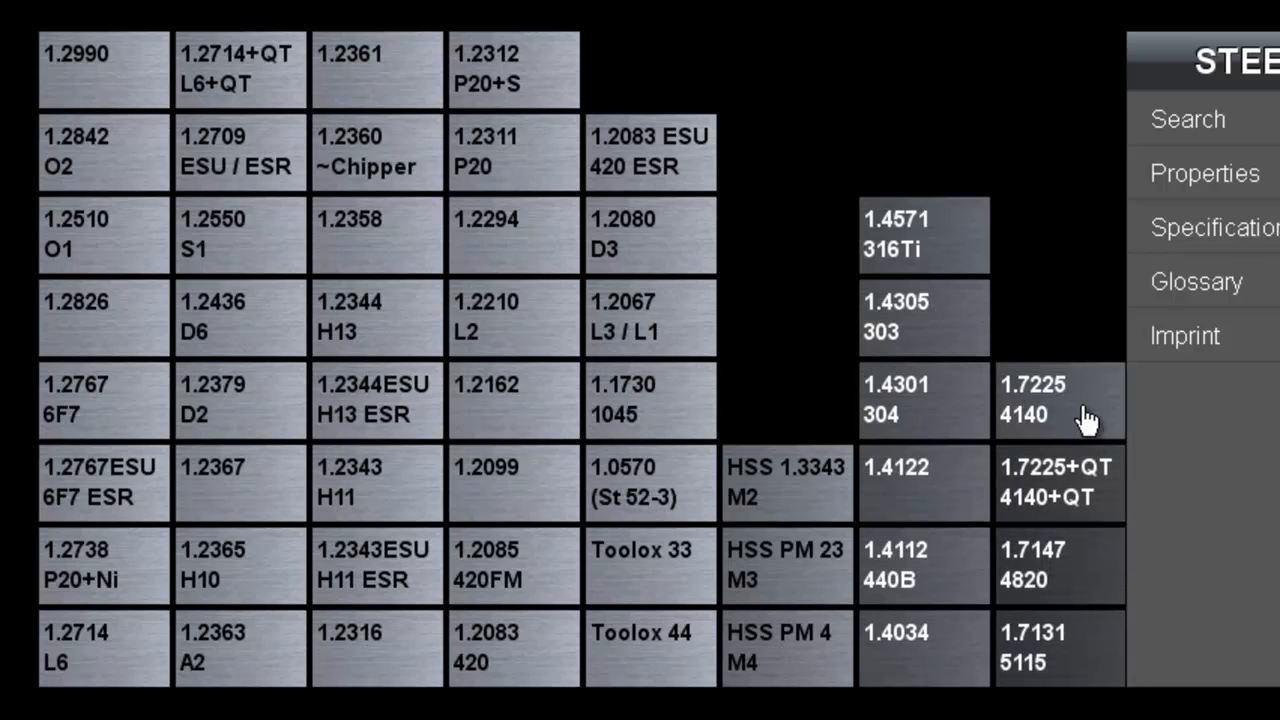
pyautogui.moveTo(1060, 285)
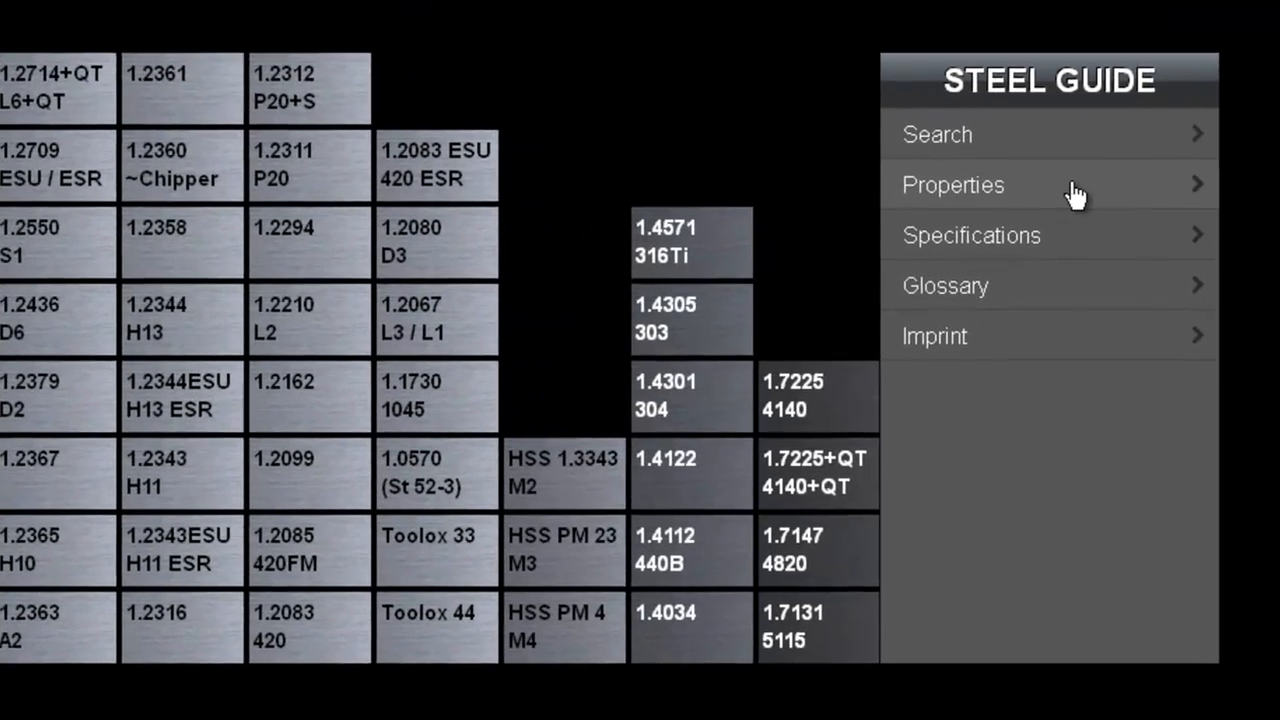
# Step: Open the property filters and try tensile strength, working hardness and operating temperature, then clear them
pyautogui.click(952, 185)
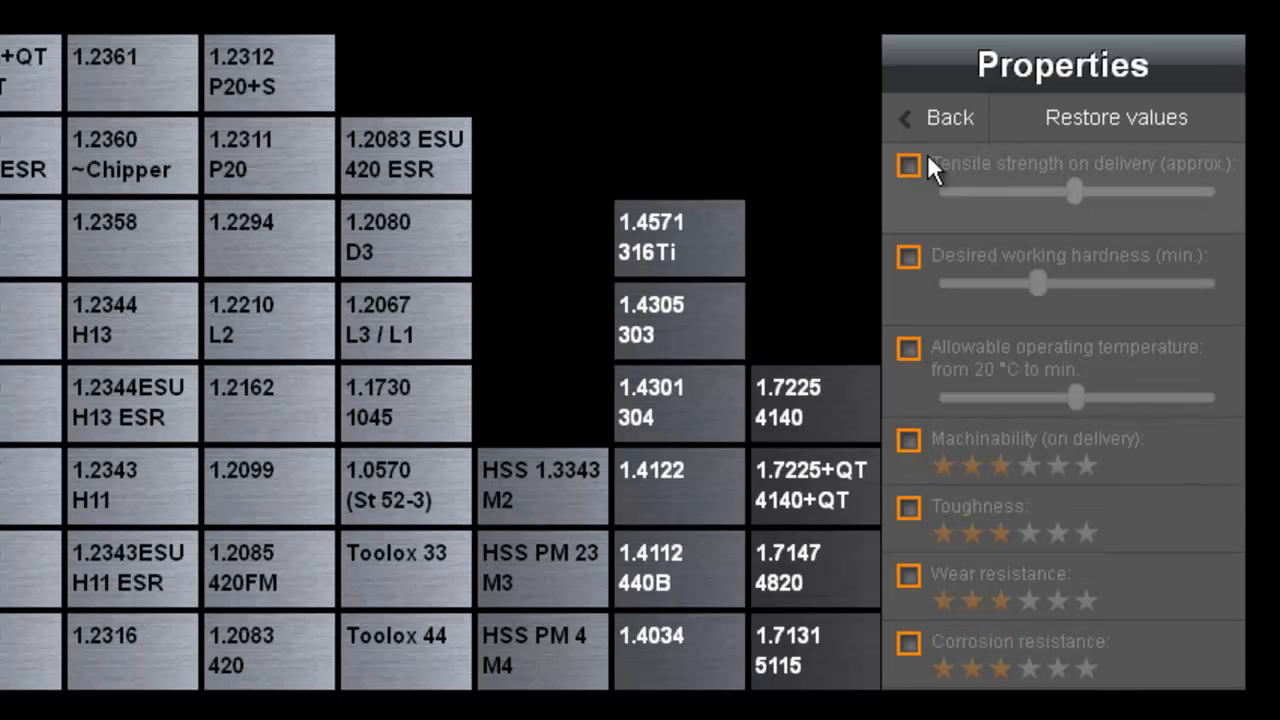
pyautogui.click(908, 165)
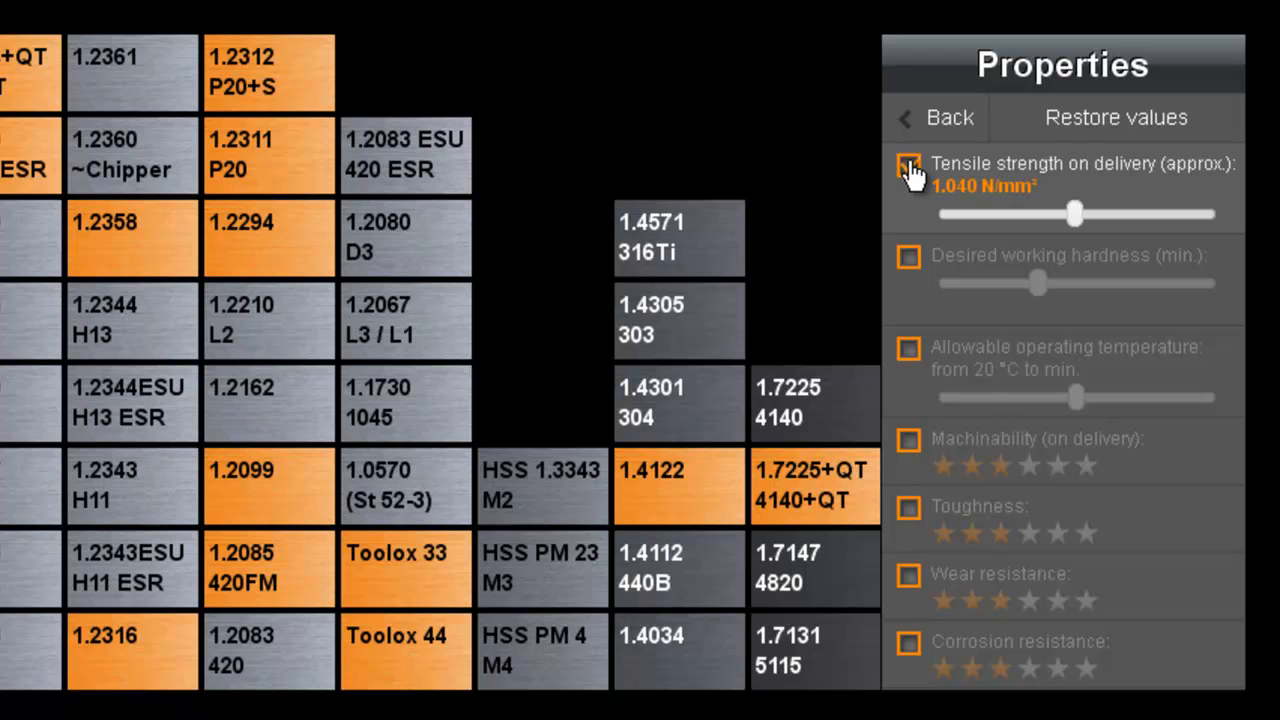
pyautogui.click(908, 166)
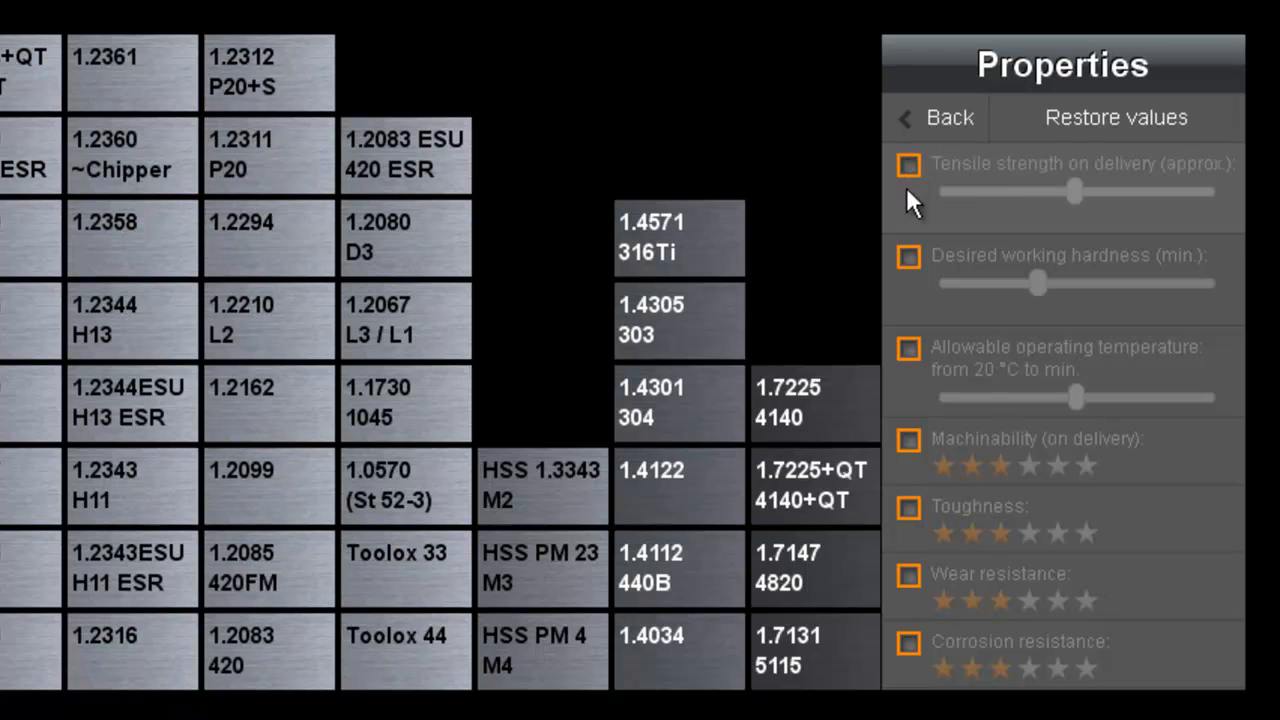
pyautogui.click(908, 256)
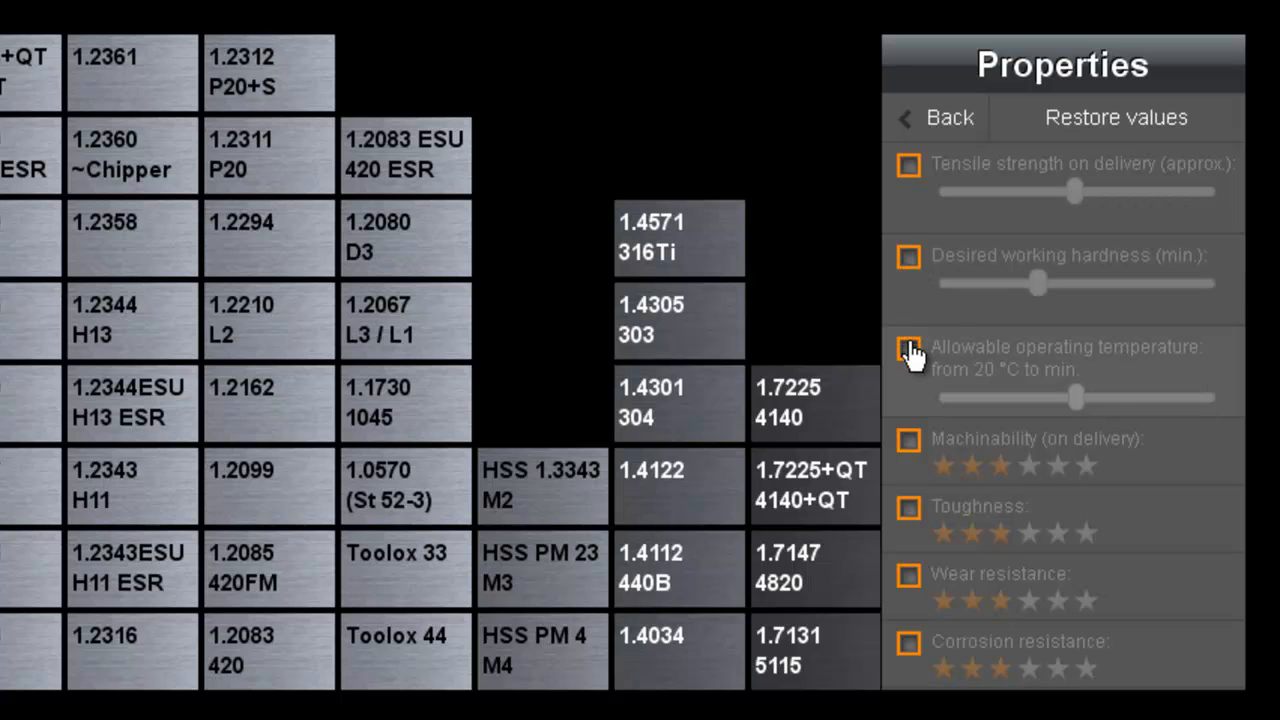
pyautogui.moveTo(912, 358)
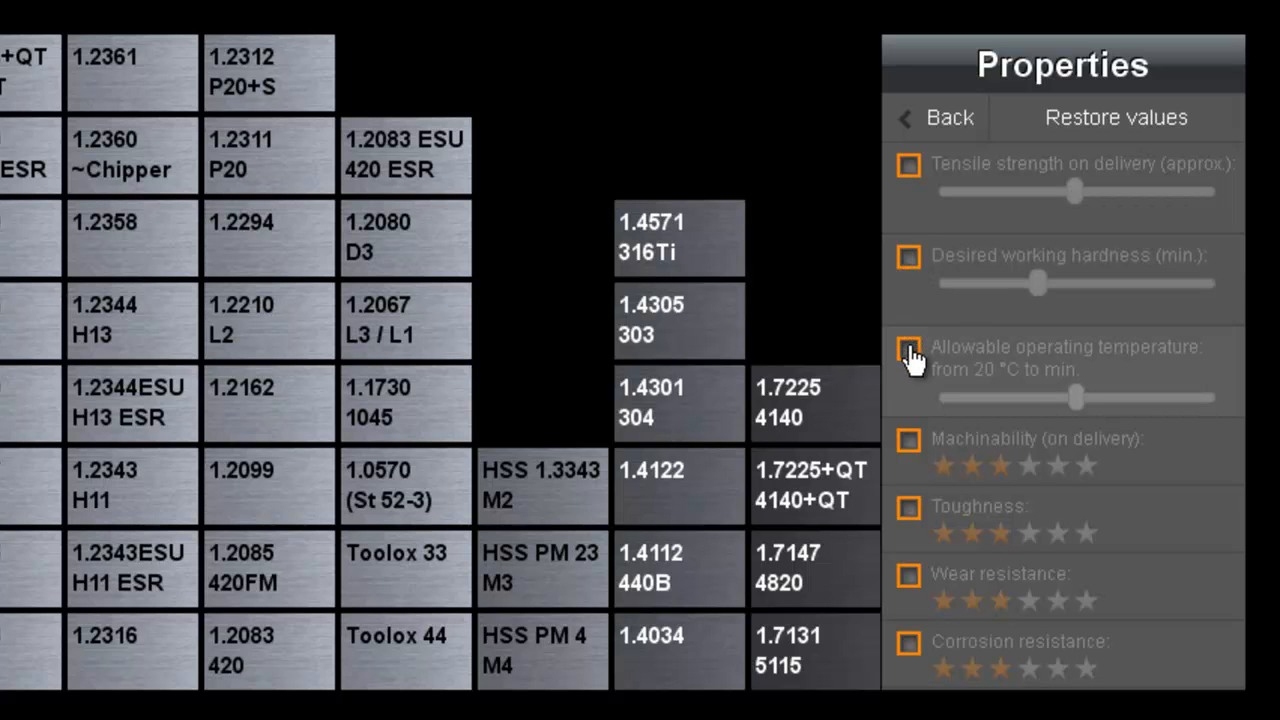
pyautogui.click(908, 348)
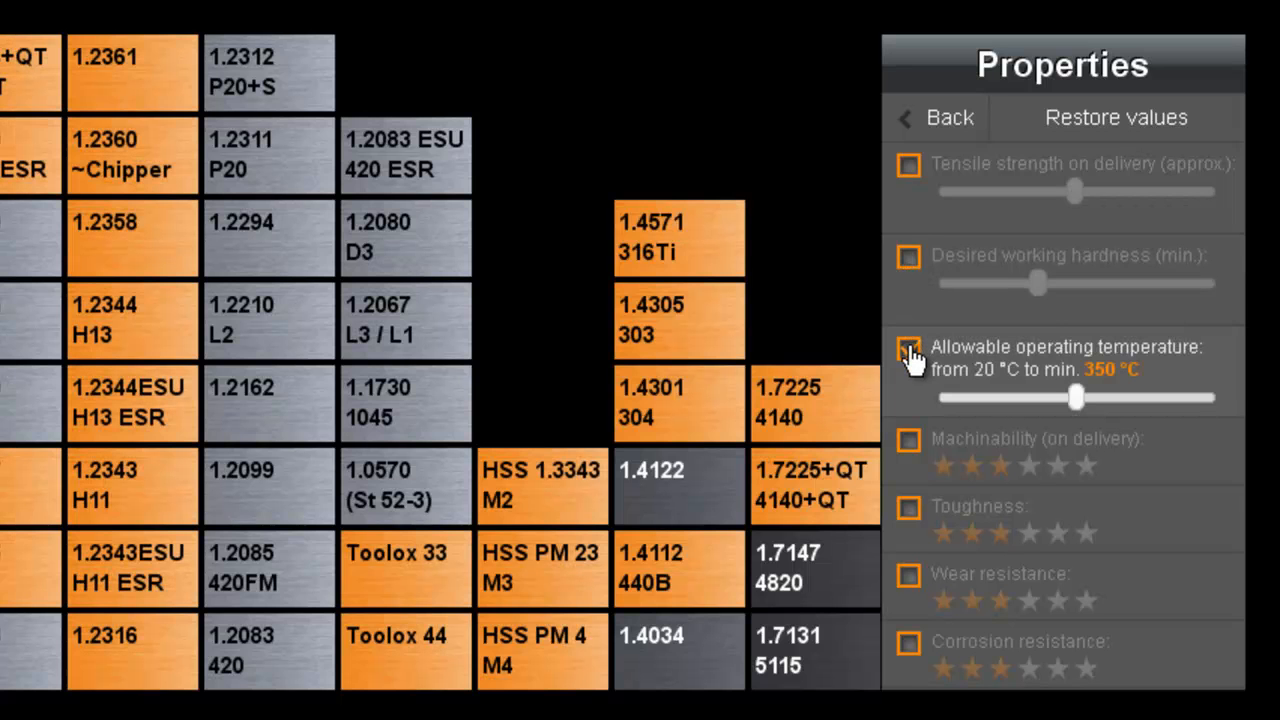
pyautogui.click(908, 347)
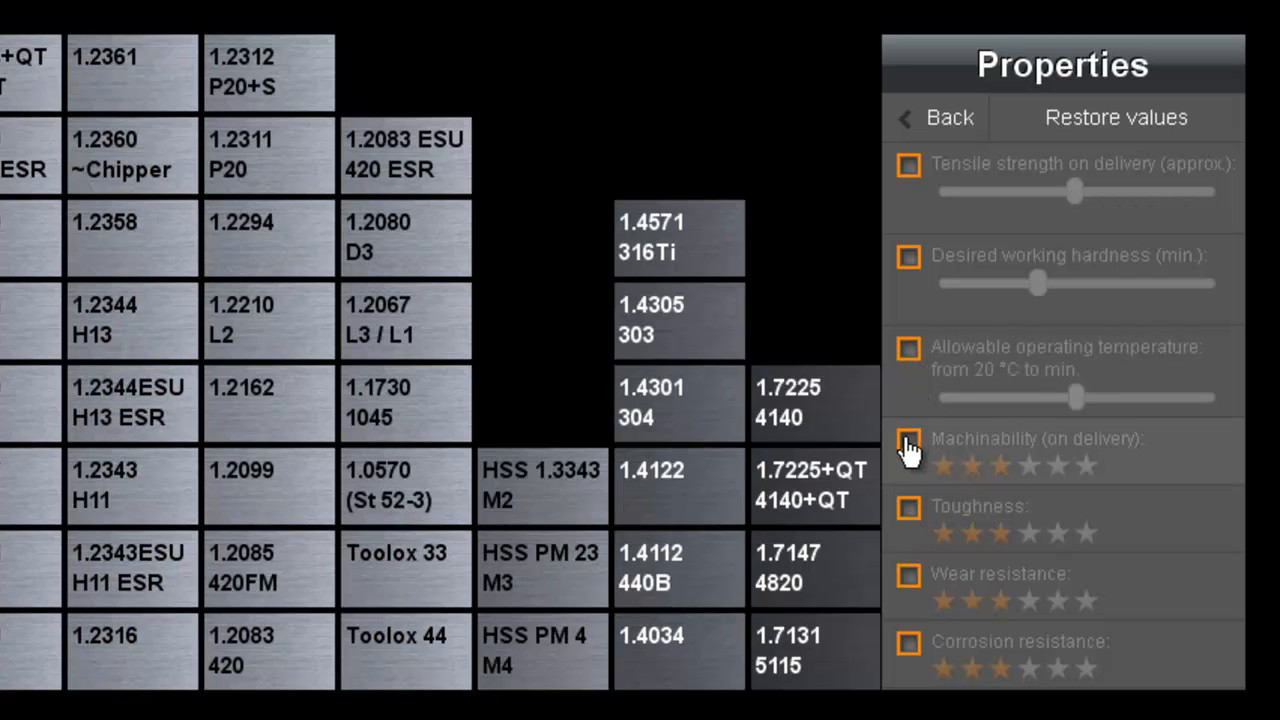
# Step: Try the machinability, toughness, wear and corrosion resistance filters, turning each off again
pyautogui.click(908, 439)
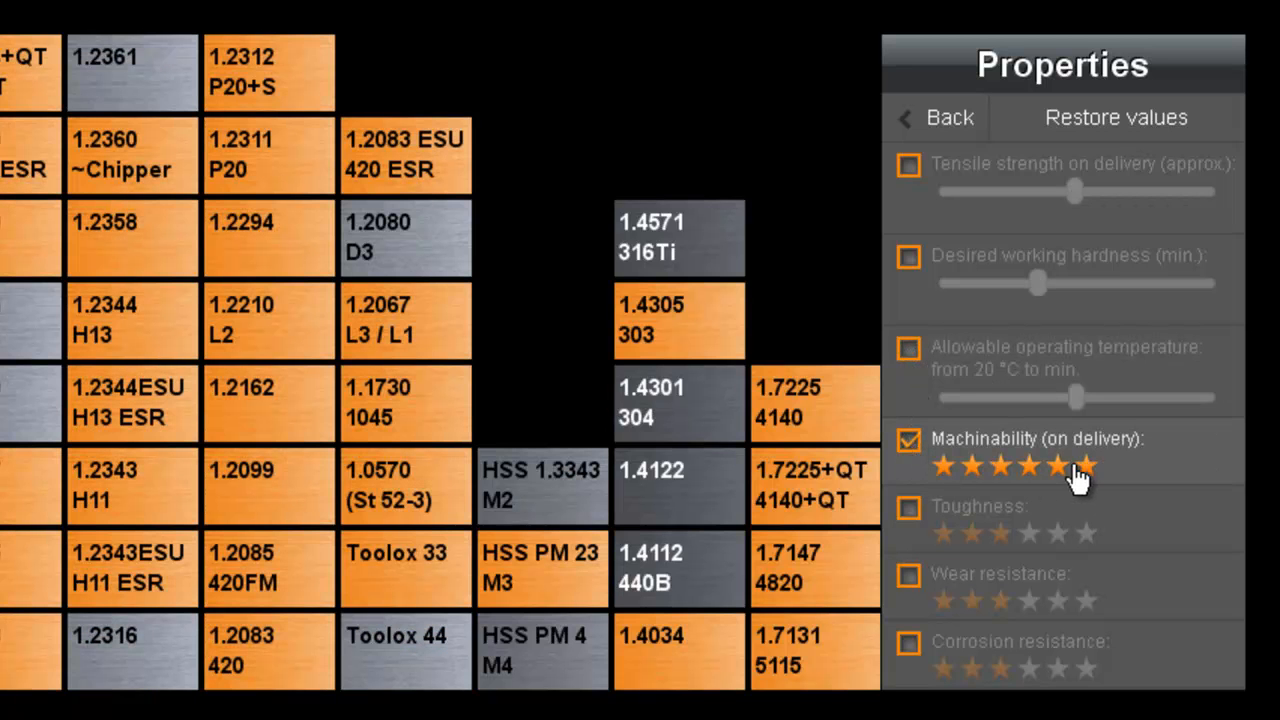
pyautogui.click(907, 440)
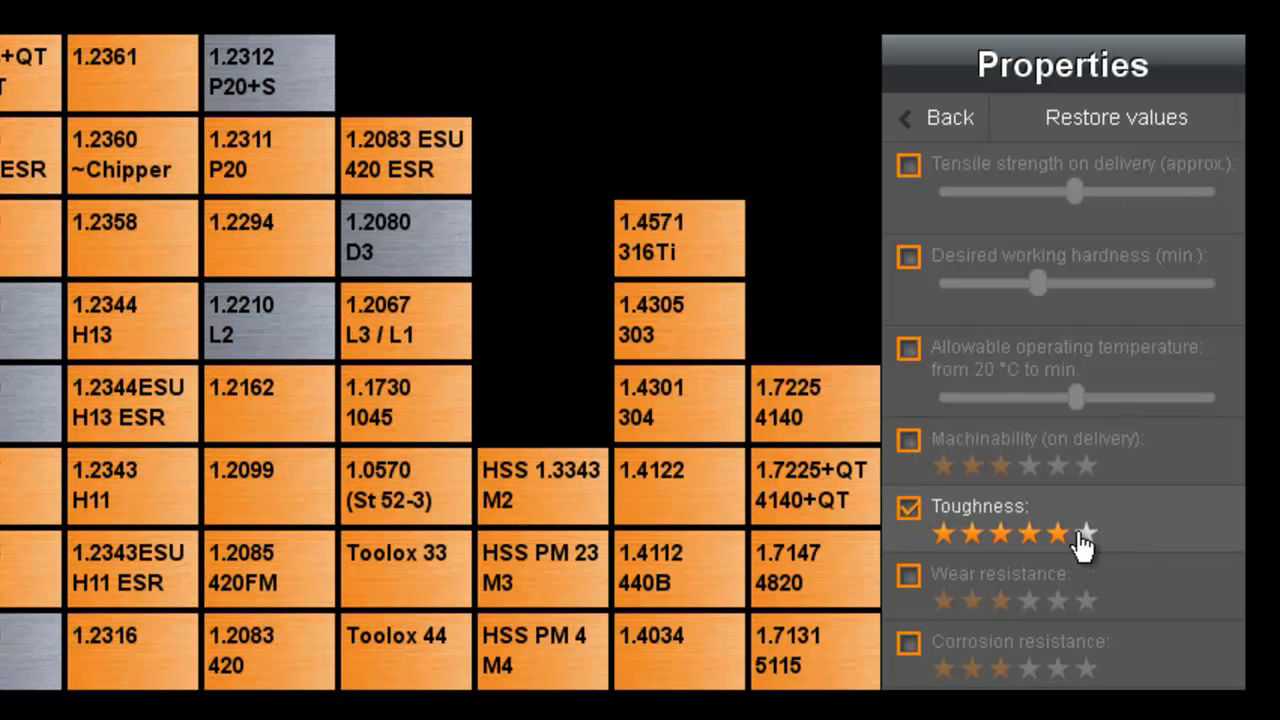
pyautogui.click(908, 508)
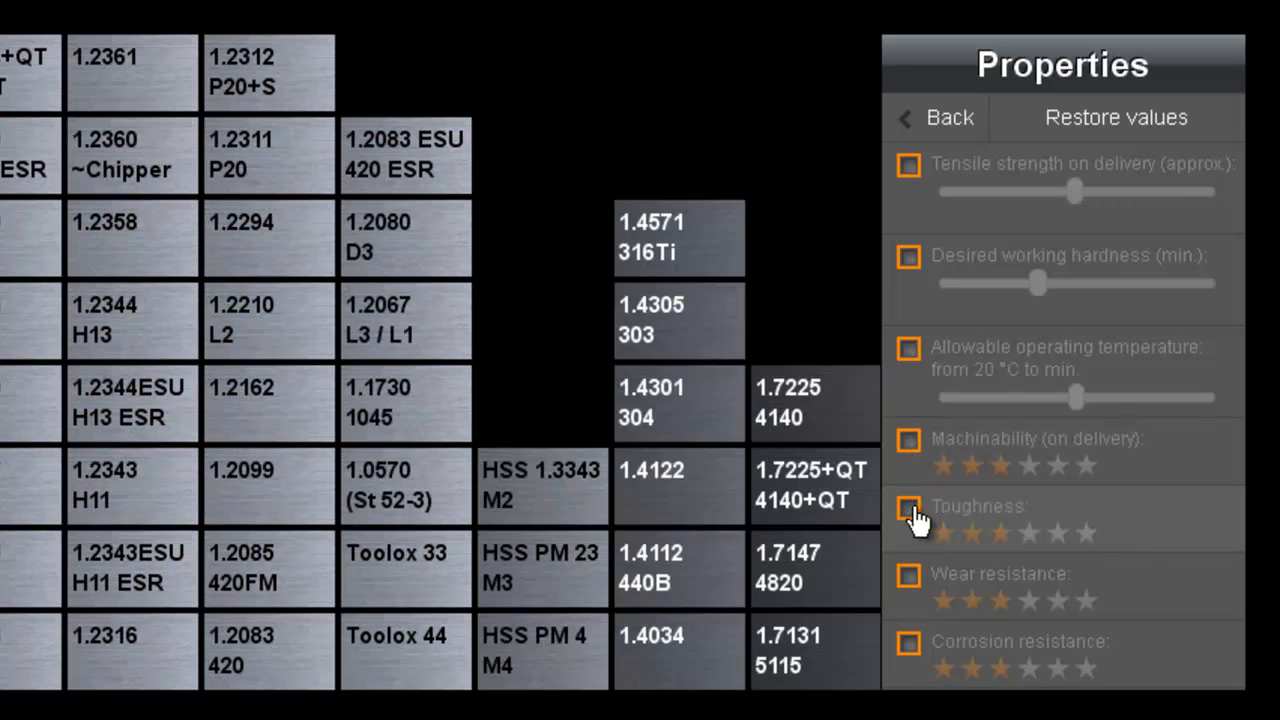
pyautogui.click(908, 575)
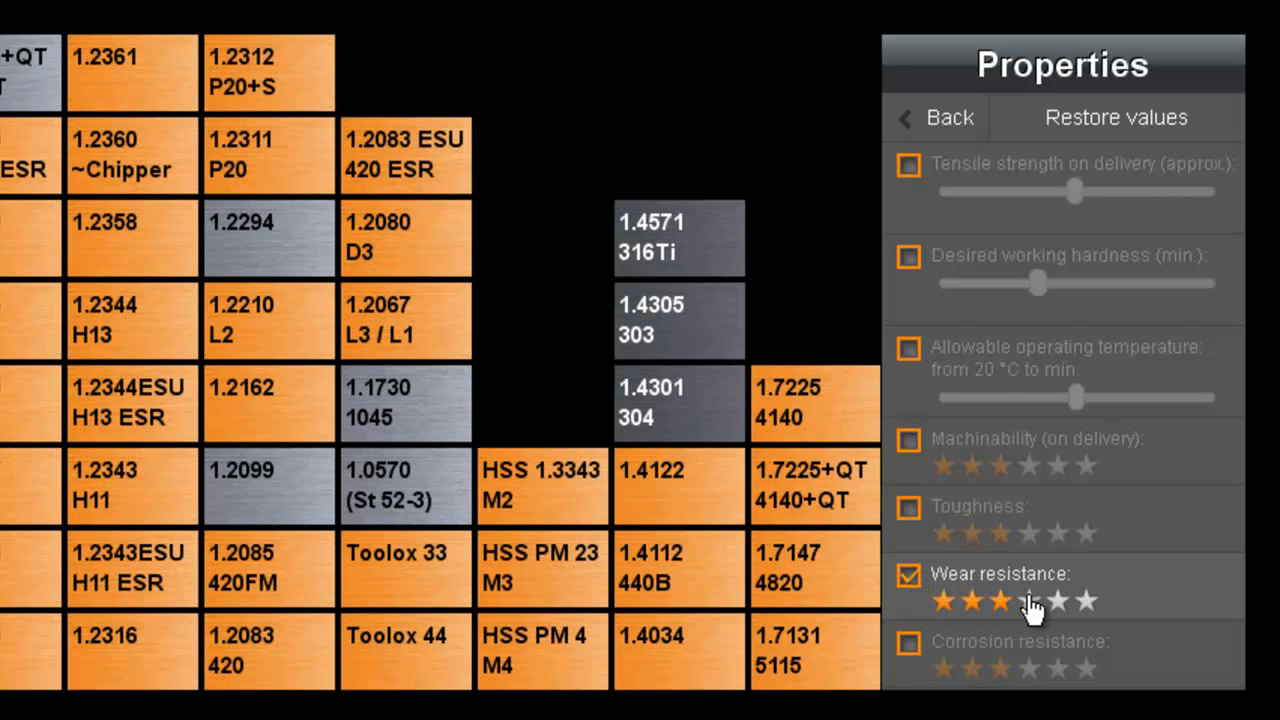
pyautogui.click(908, 574)
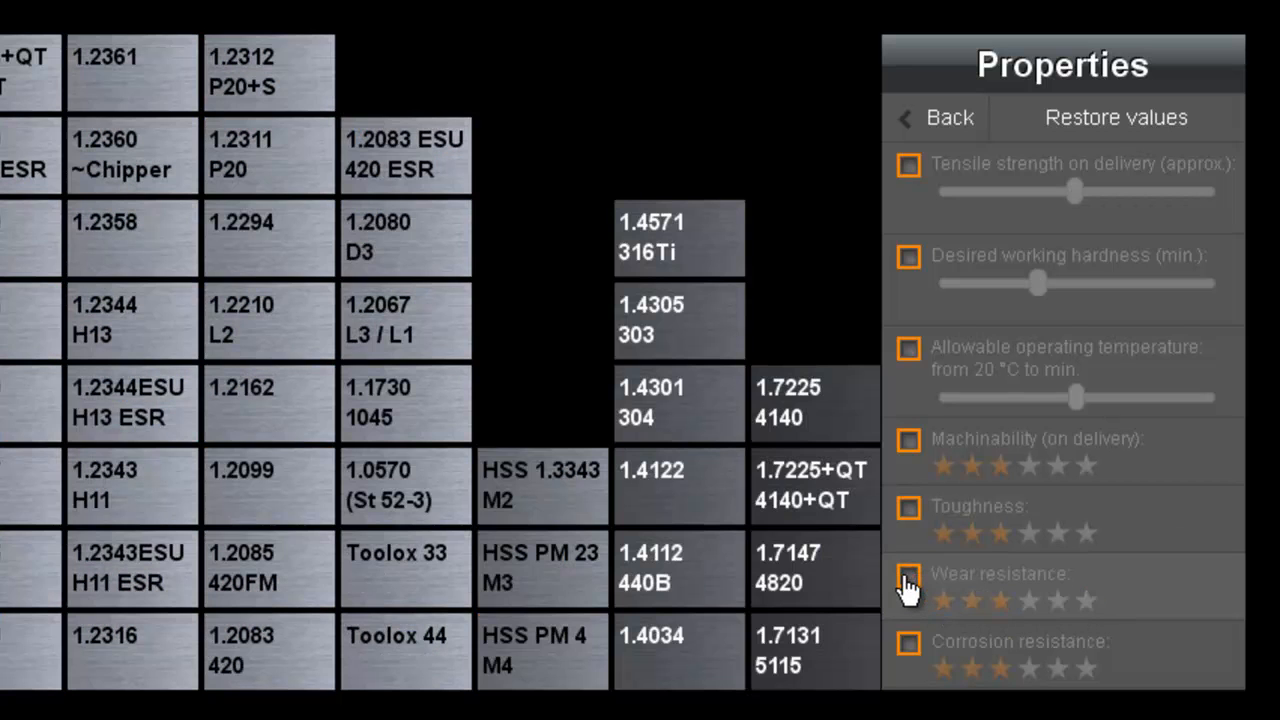
pyautogui.click(908, 642)
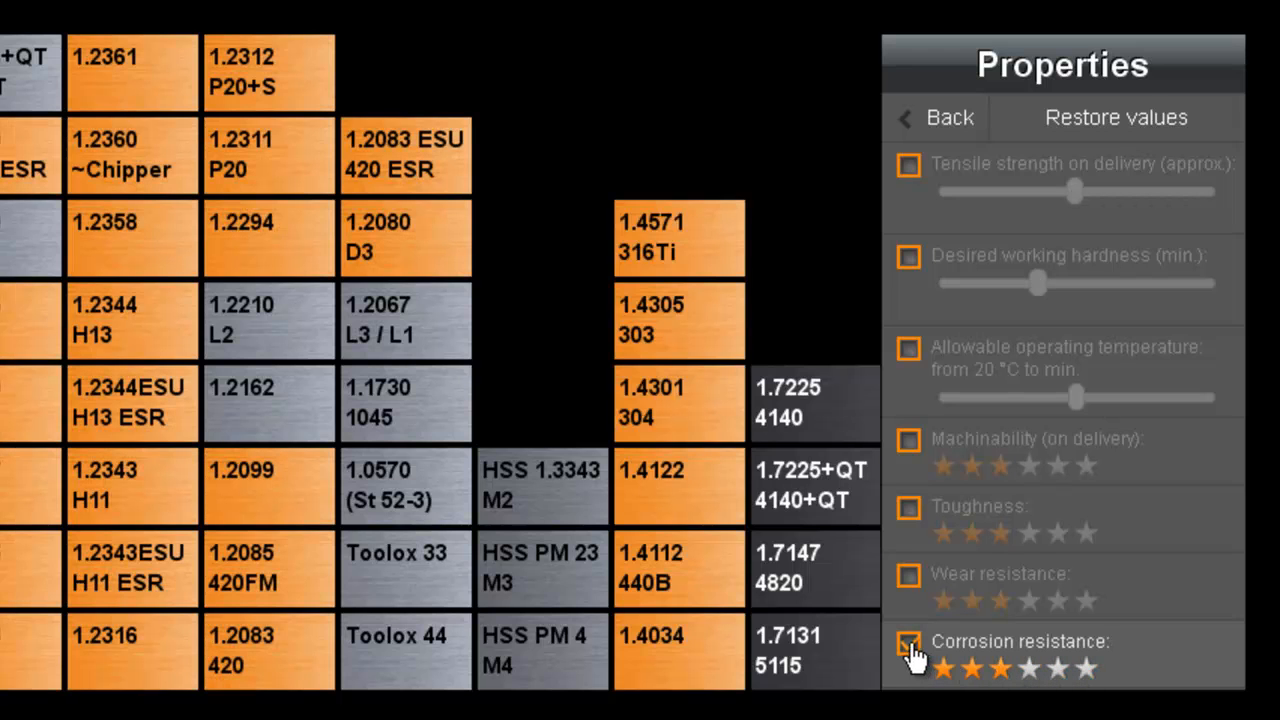
pyautogui.click(908, 643)
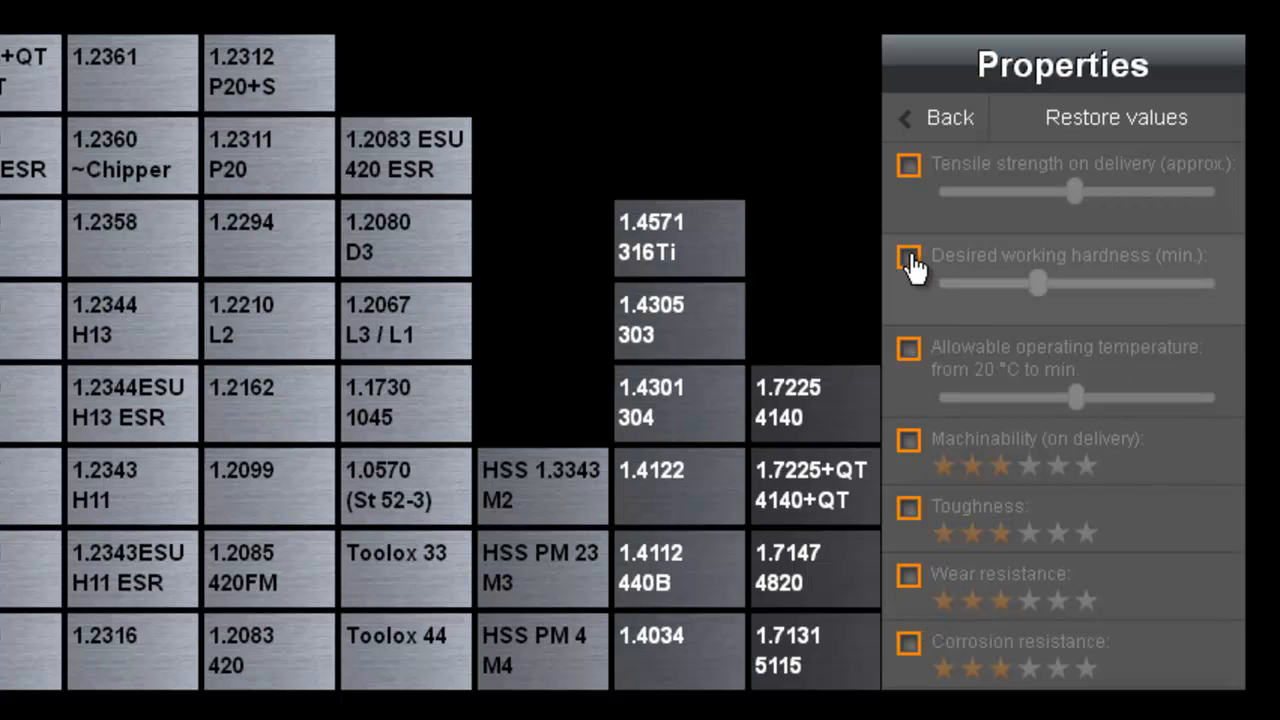
# Step: Enable the minimum working hardness filter and set it to 59 HRC
pyautogui.click(908, 256)
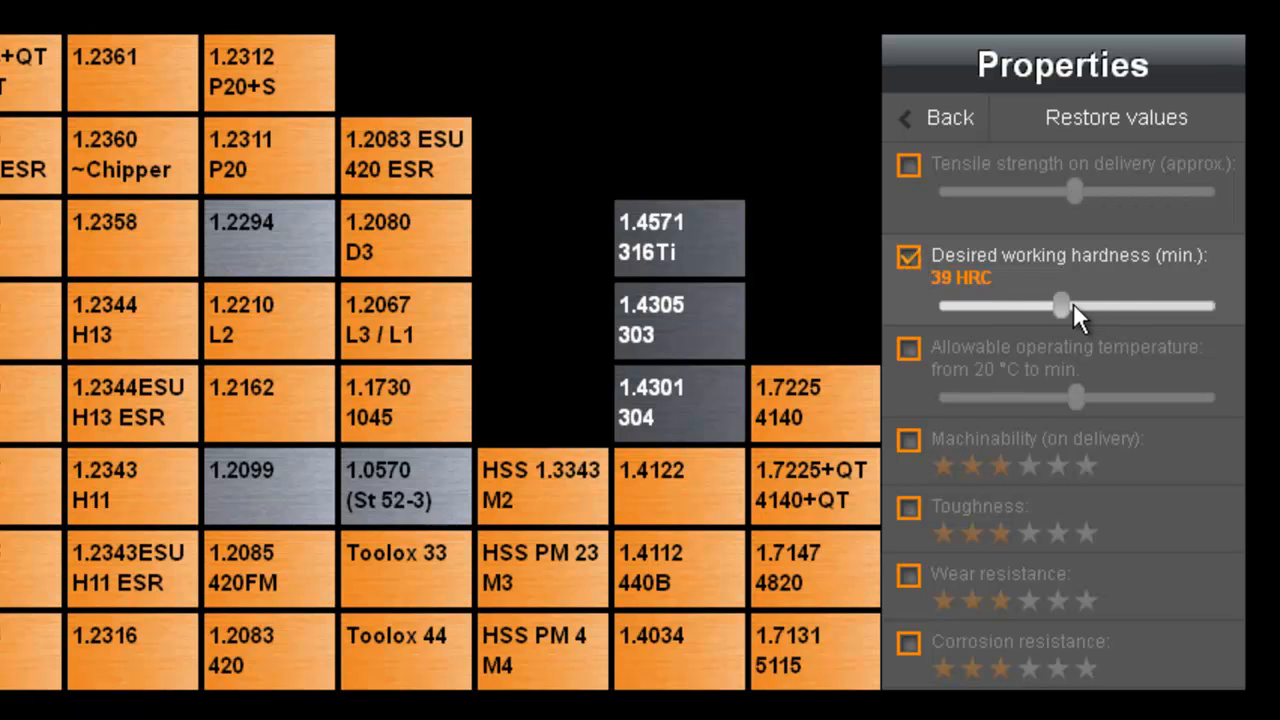
pyautogui.moveTo(1063, 306); pyautogui.dragTo(1145, 306)
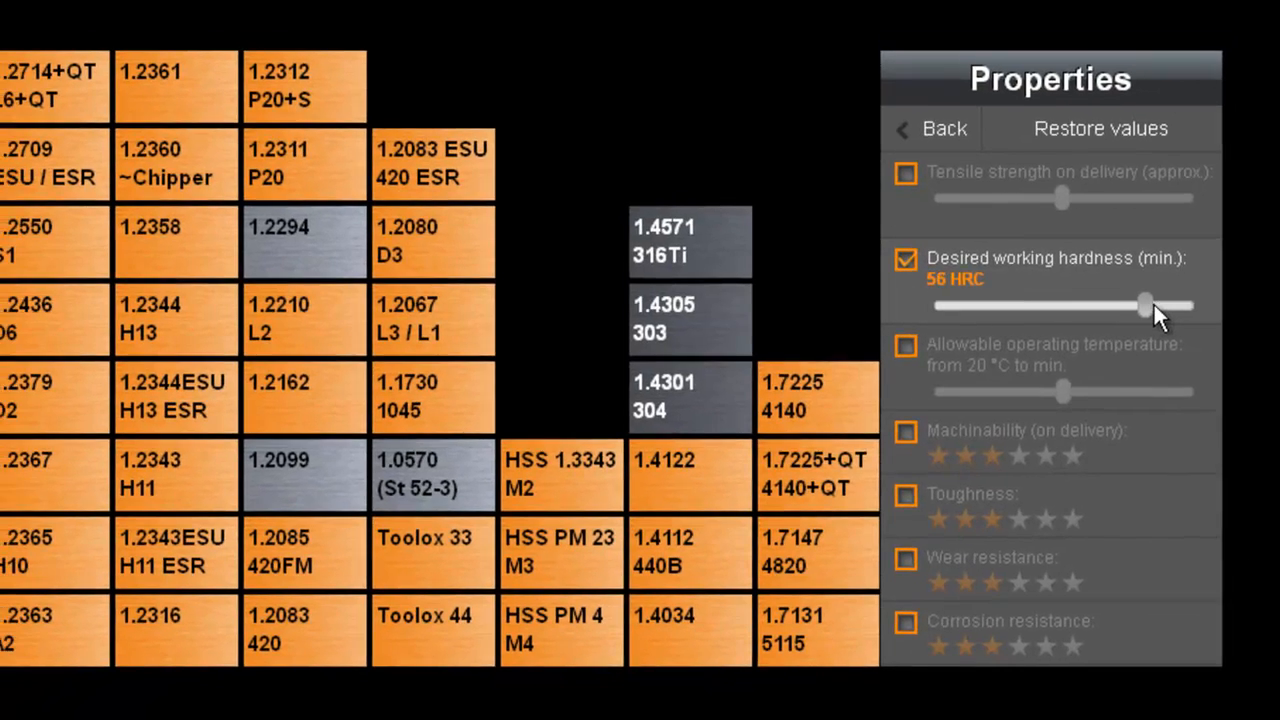
pyautogui.moveTo(1145, 305); pyautogui.dragTo(1090, 305)
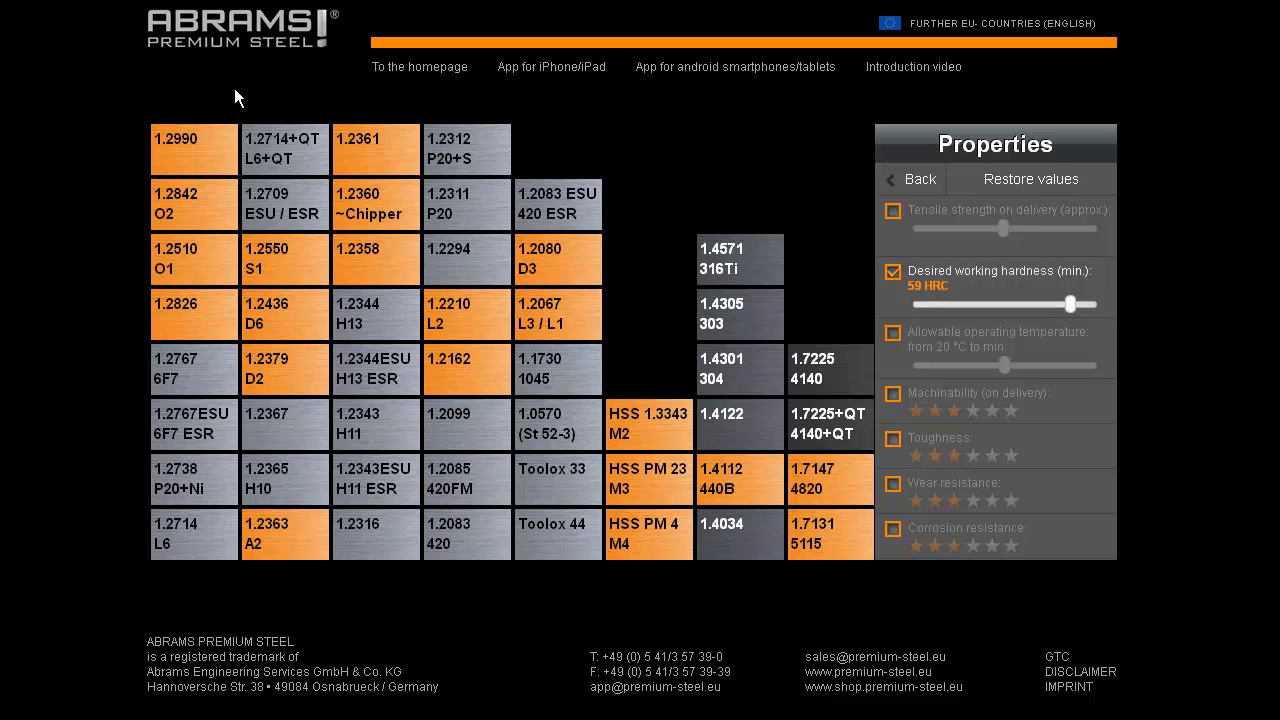
pyautogui.moveTo(714, 654)
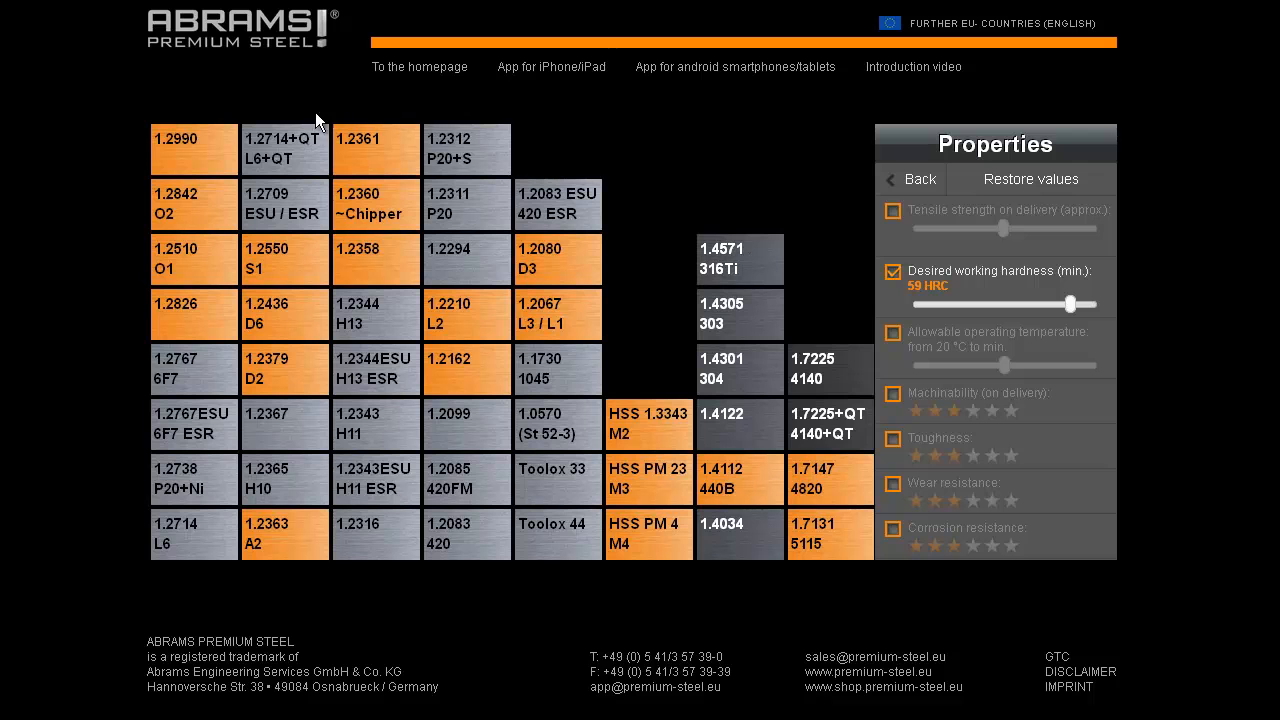
pyautogui.moveTo(617, 616)
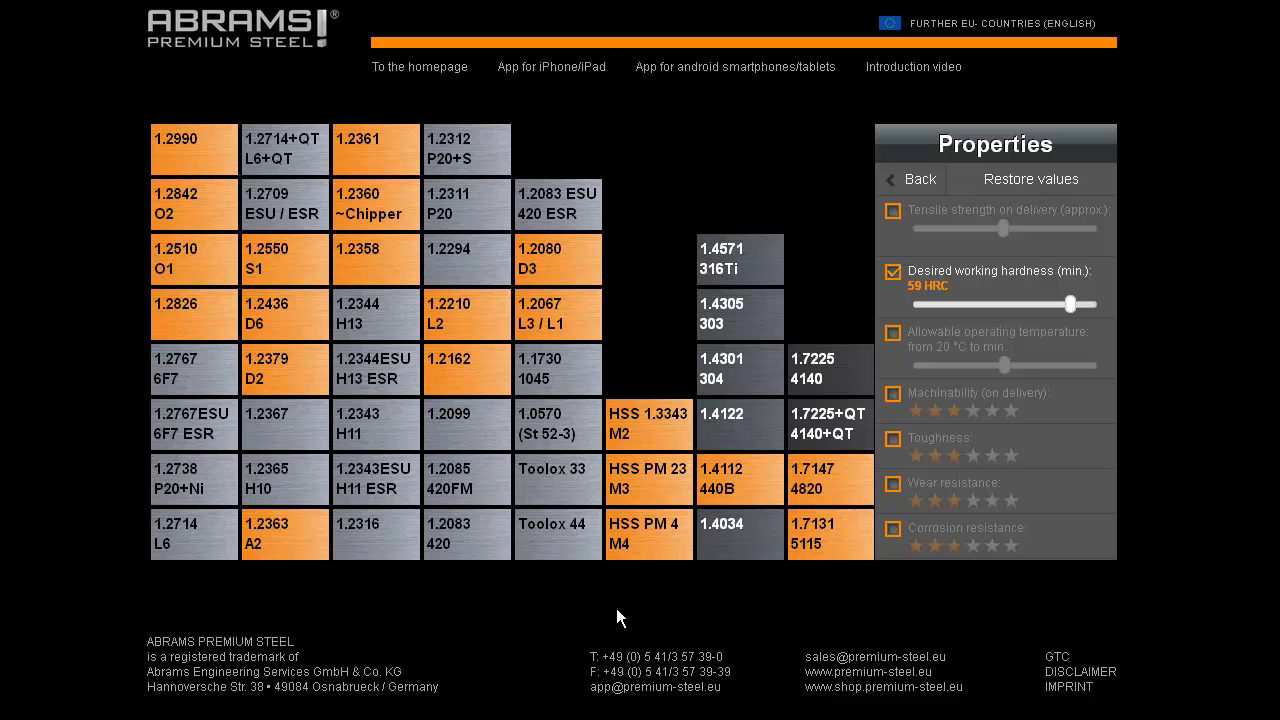
pyautogui.moveTo(836, 285)
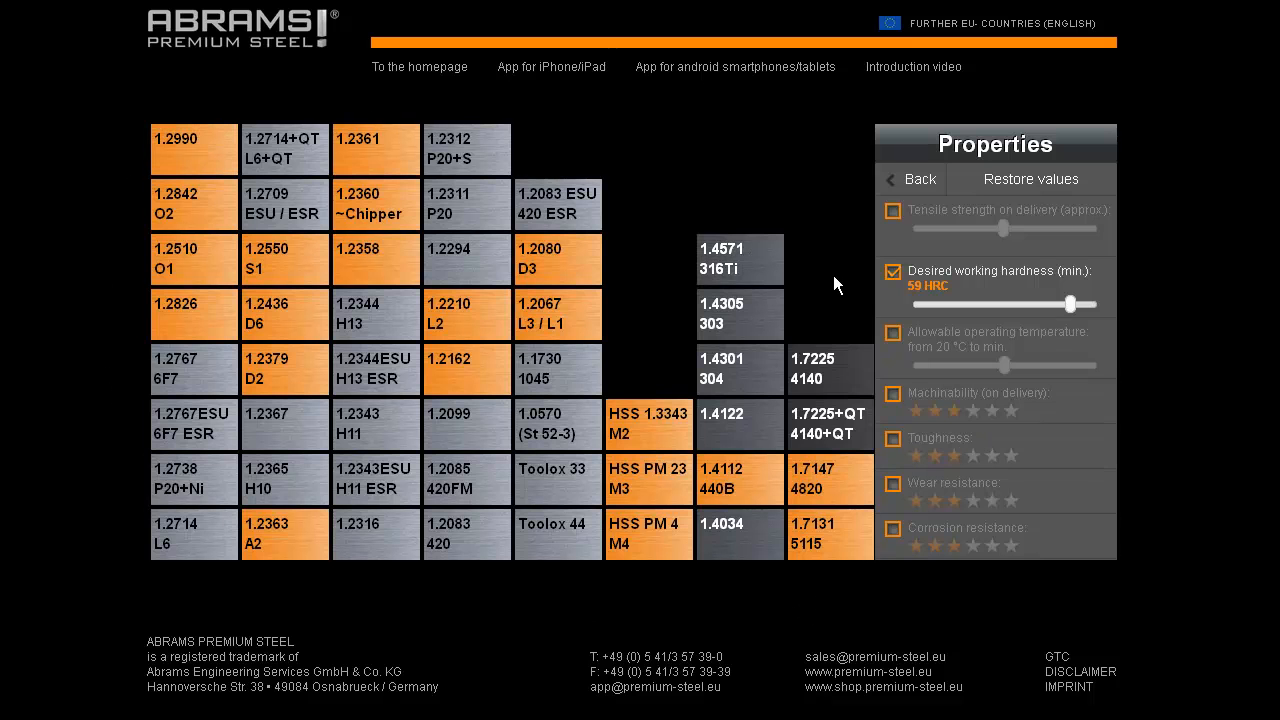
pyautogui.moveTo(843, 286)
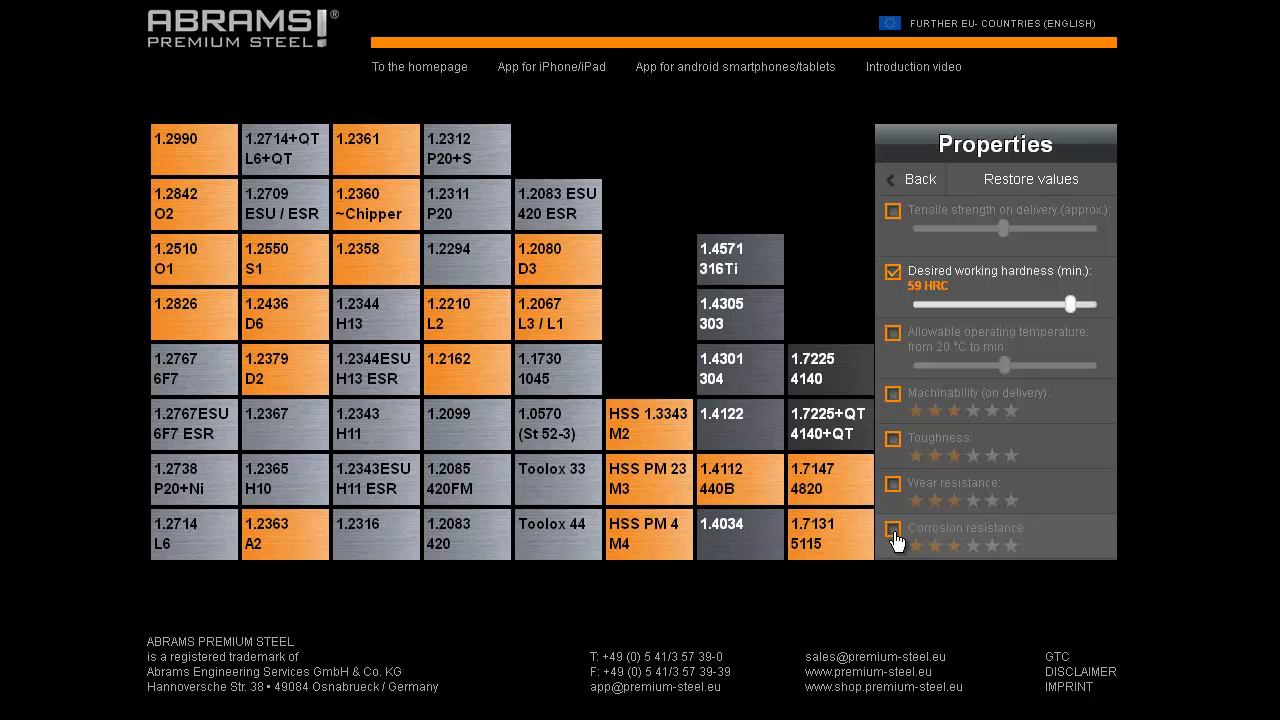
# Step: Add a full-star corrosion resistance requirement, leaving 1.2361 and 1.4112 440B highlighted
pyautogui.click(892, 533)
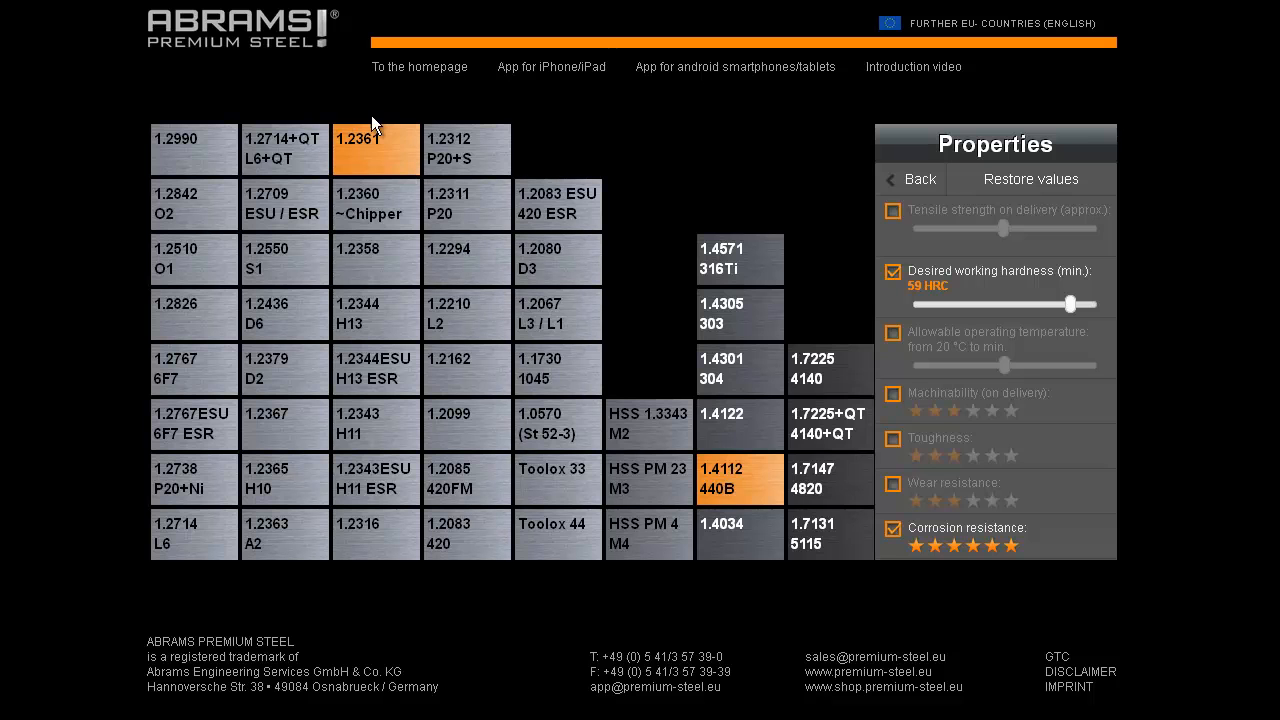
pyautogui.moveTo(730, 461)
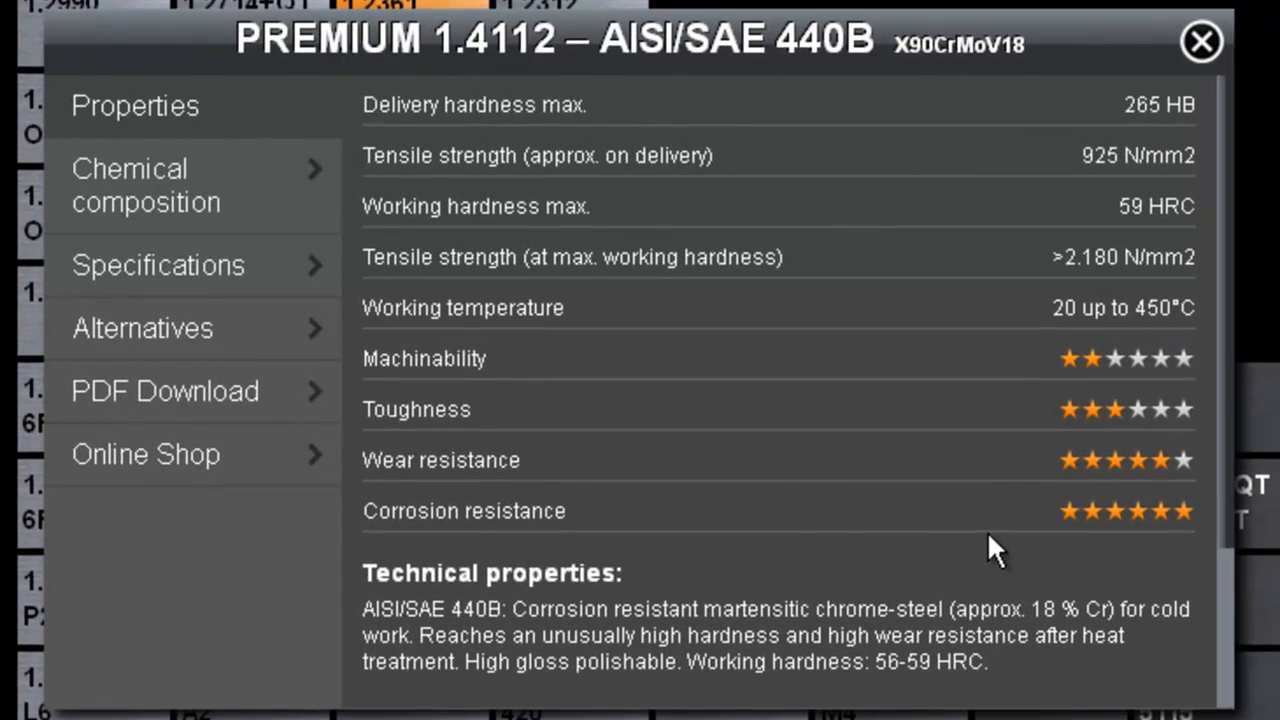
pyautogui.scroll(-3)
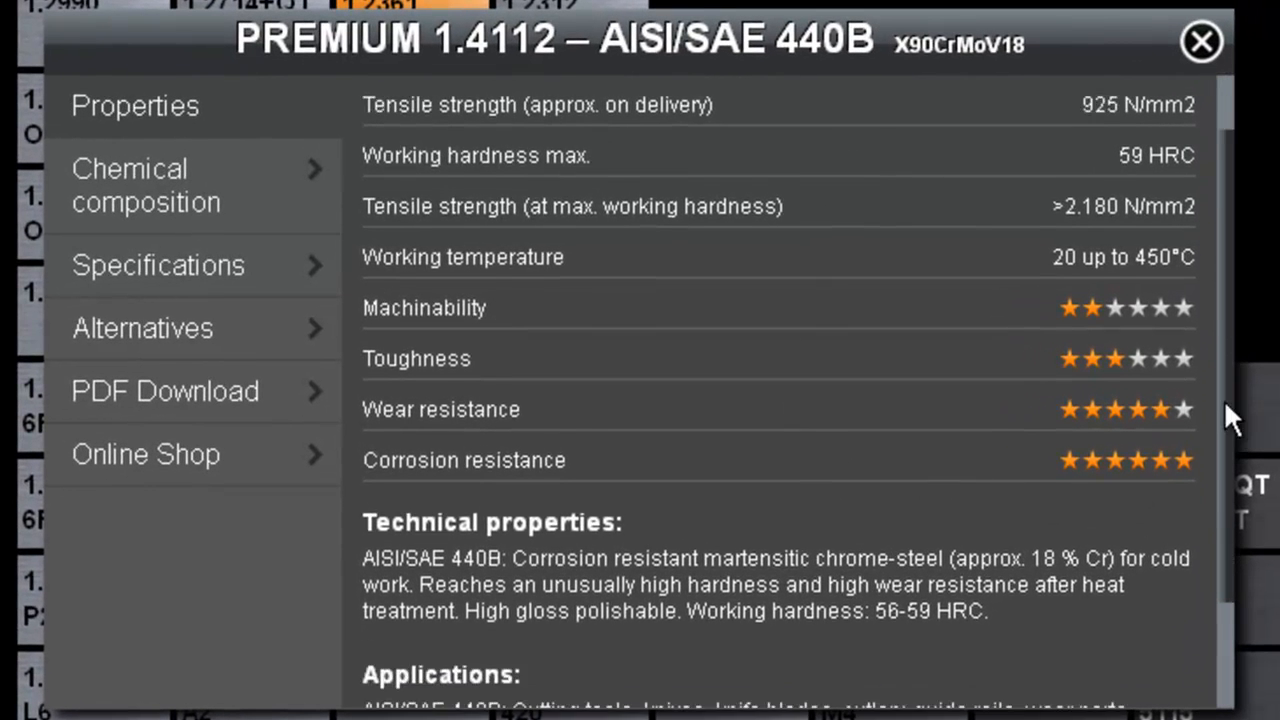
pyautogui.scroll(-3)
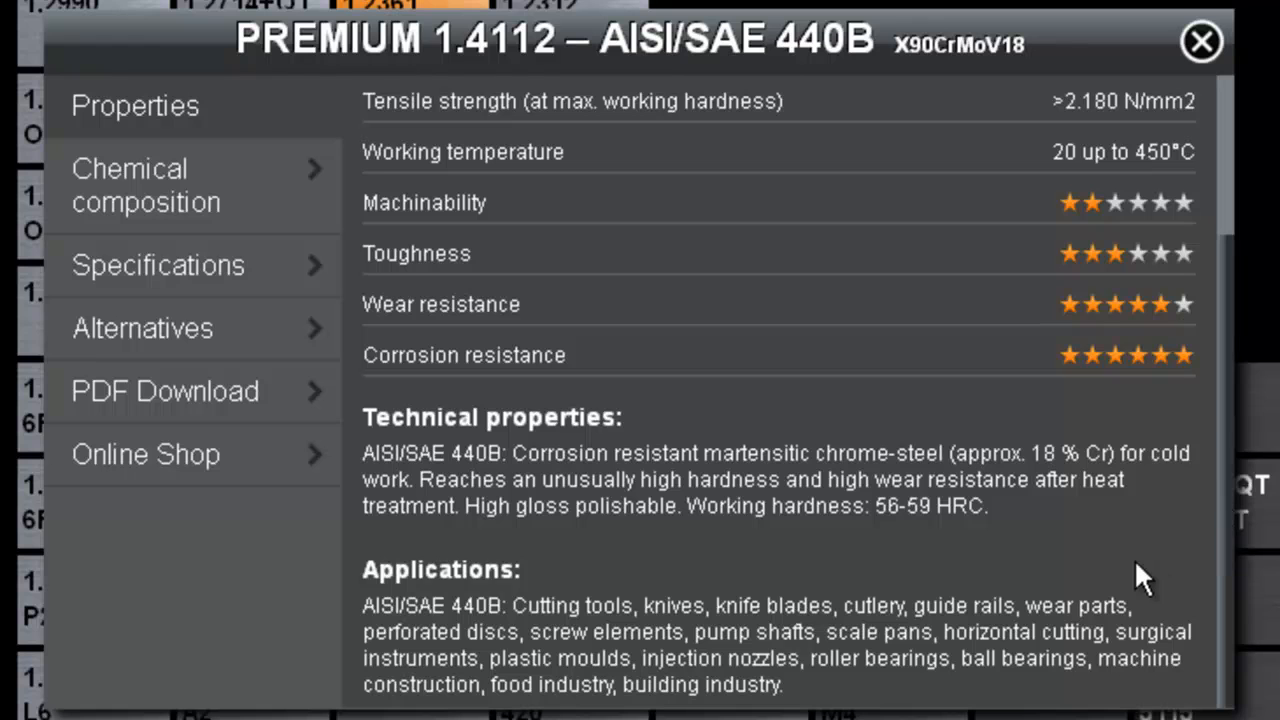
pyautogui.moveTo(558, 702)
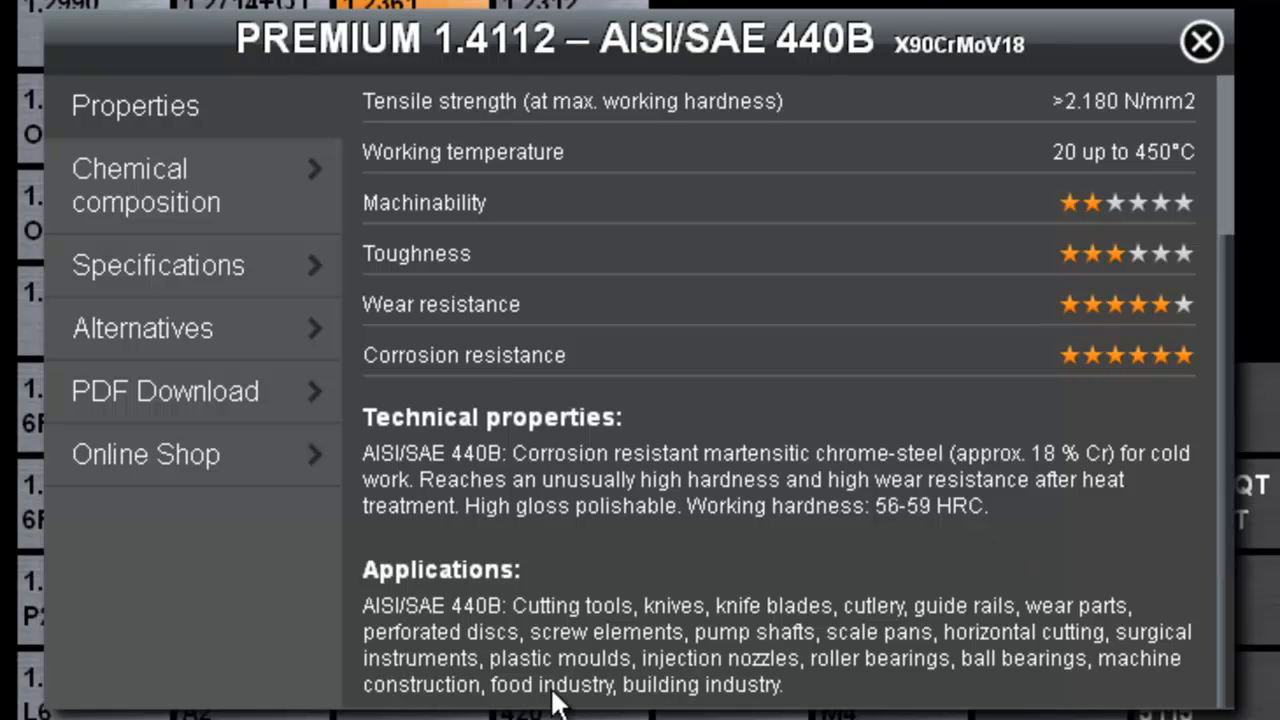
pyautogui.moveTo(475, 540)
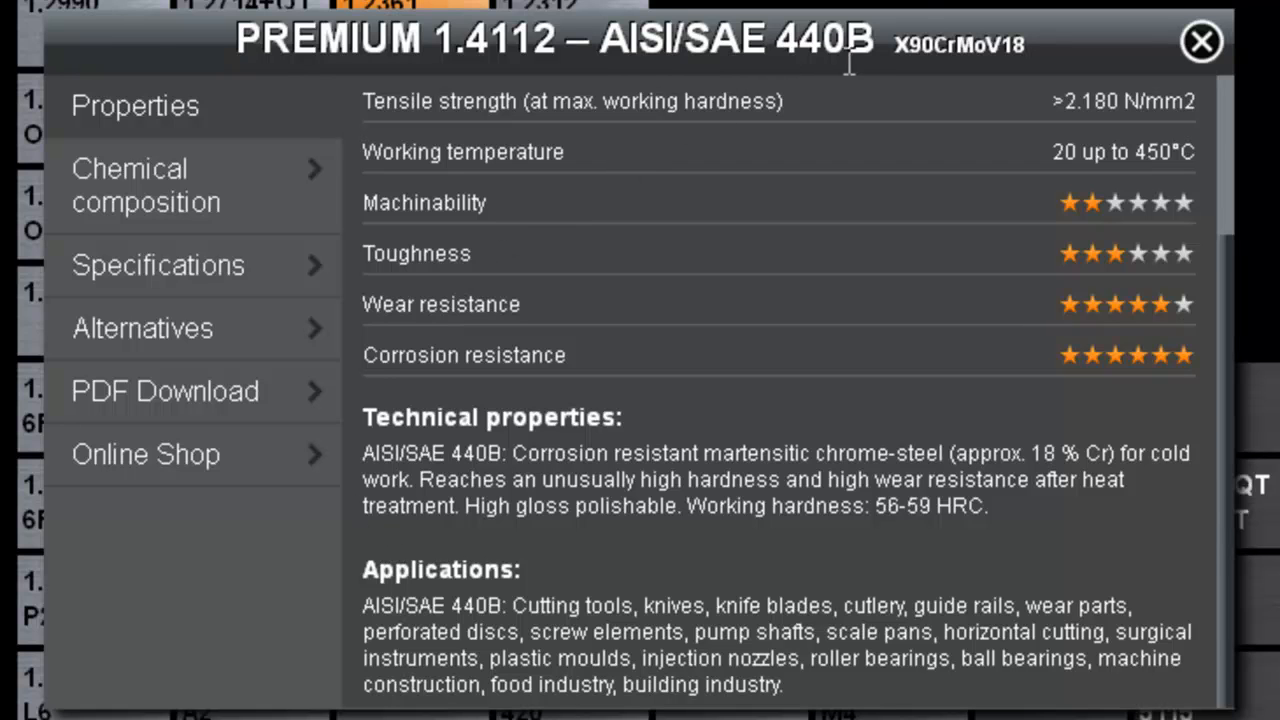
pyautogui.moveTo(865, 80)
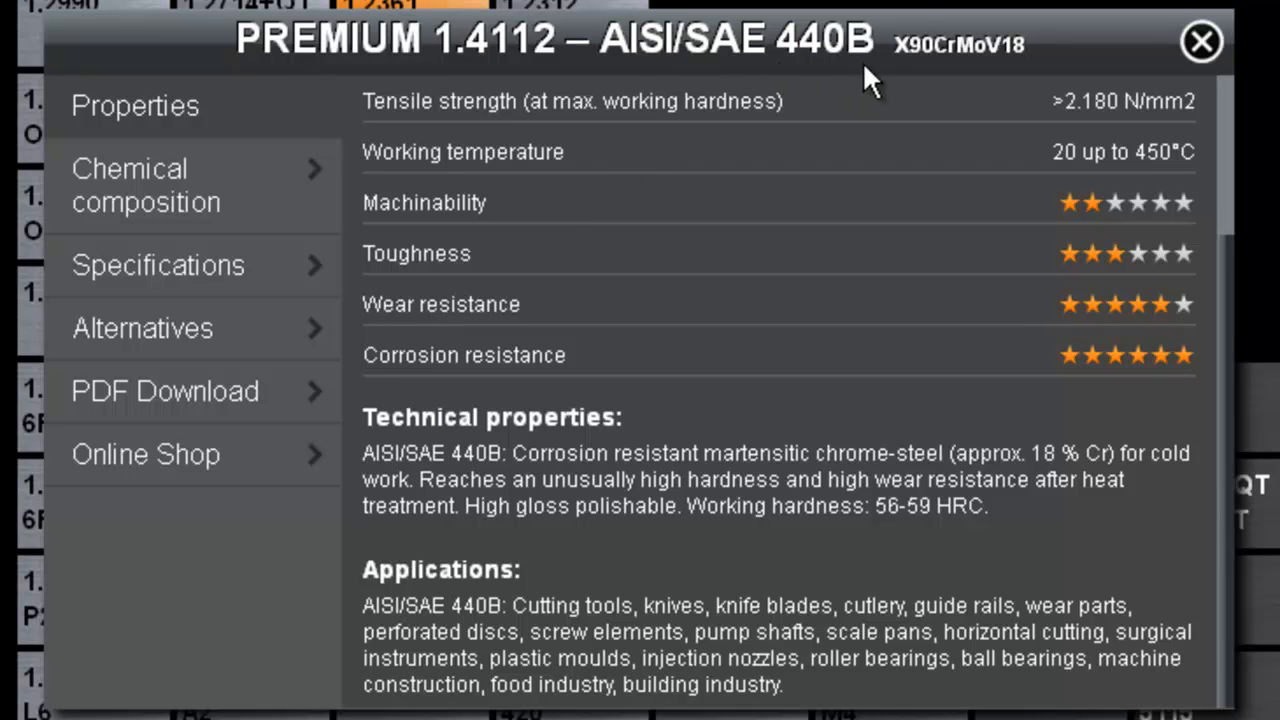
# Step: View 440B's chemical composition, then its available product specifications
pyautogui.click(145, 185)
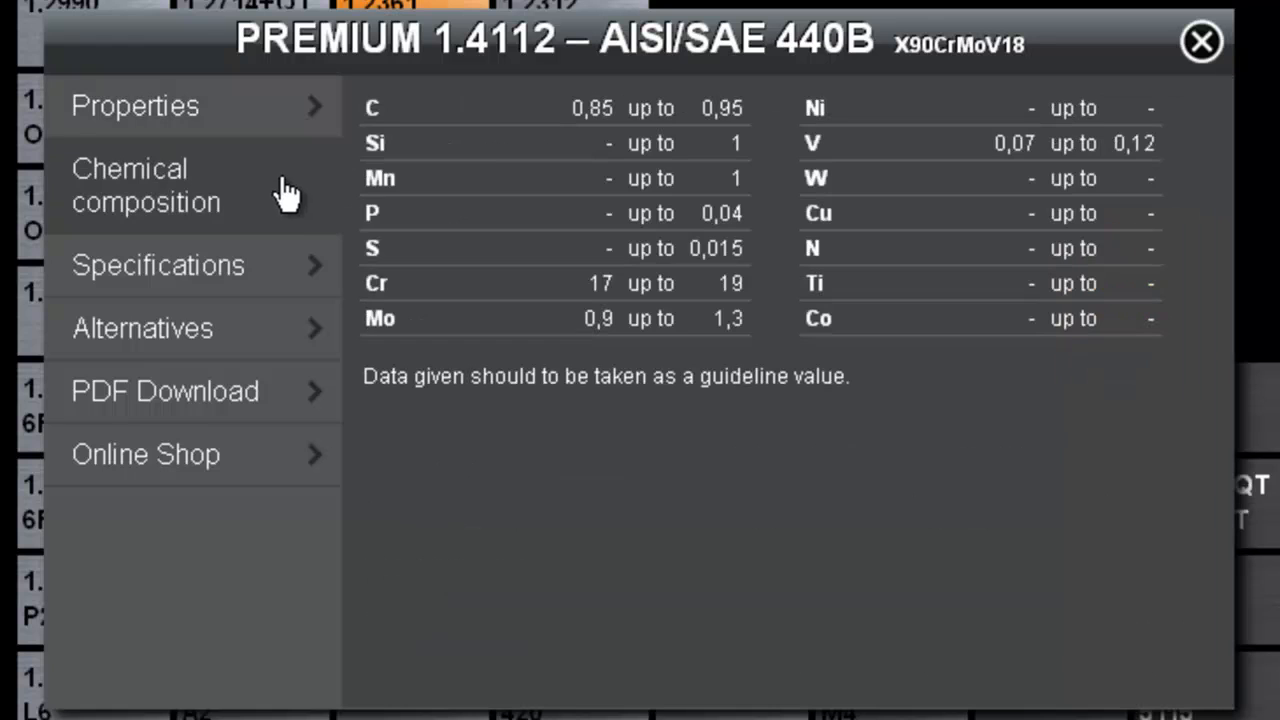
pyautogui.moveTo(688, 322)
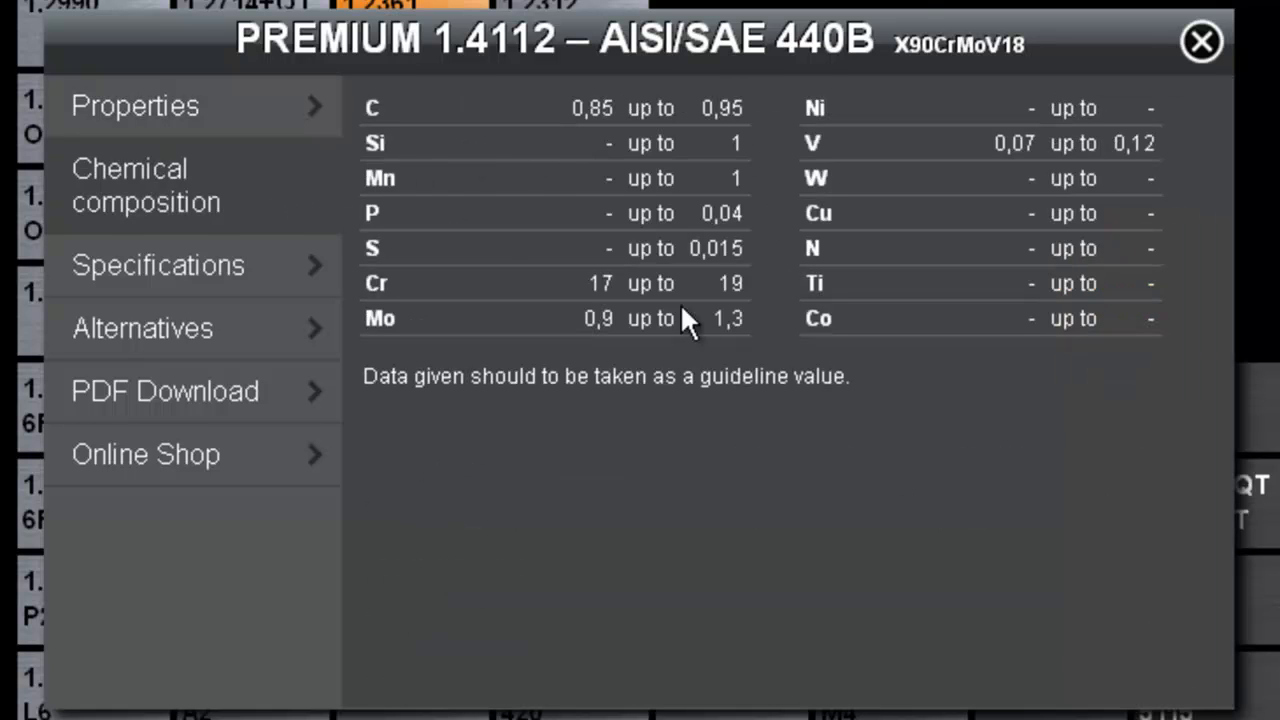
pyautogui.click(157, 264)
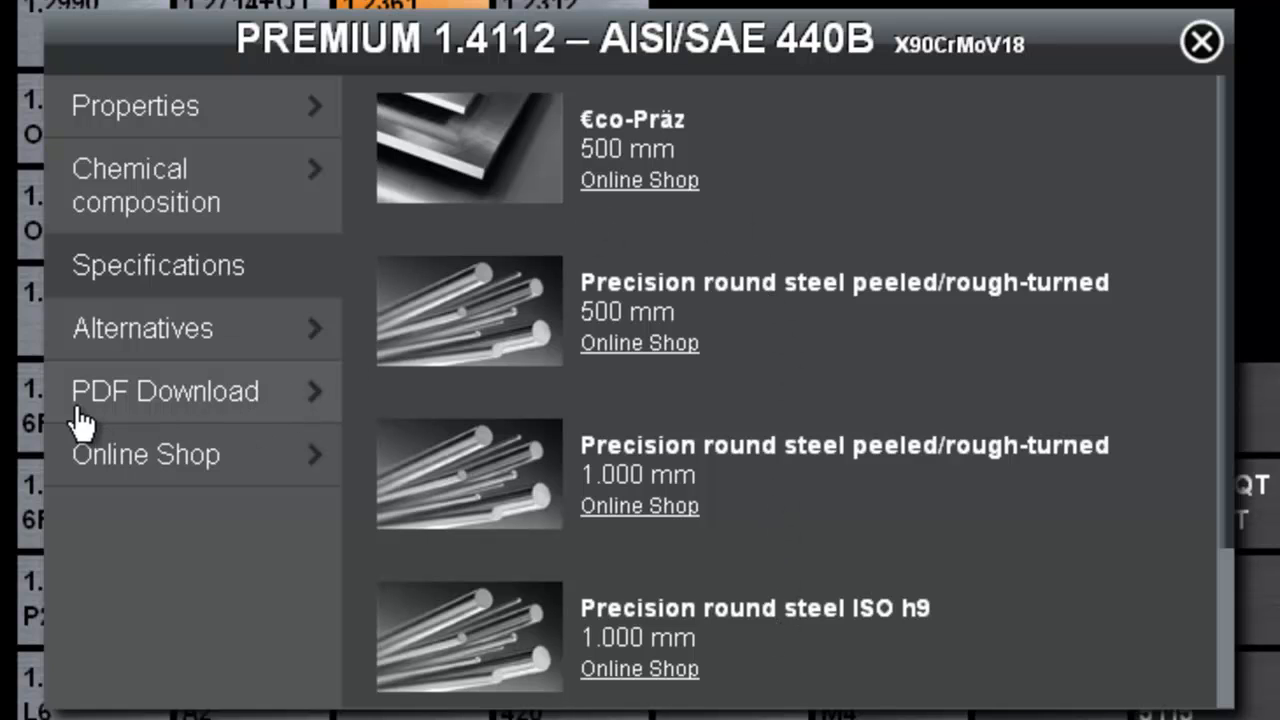
pyautogui.moveTo(258, 432)
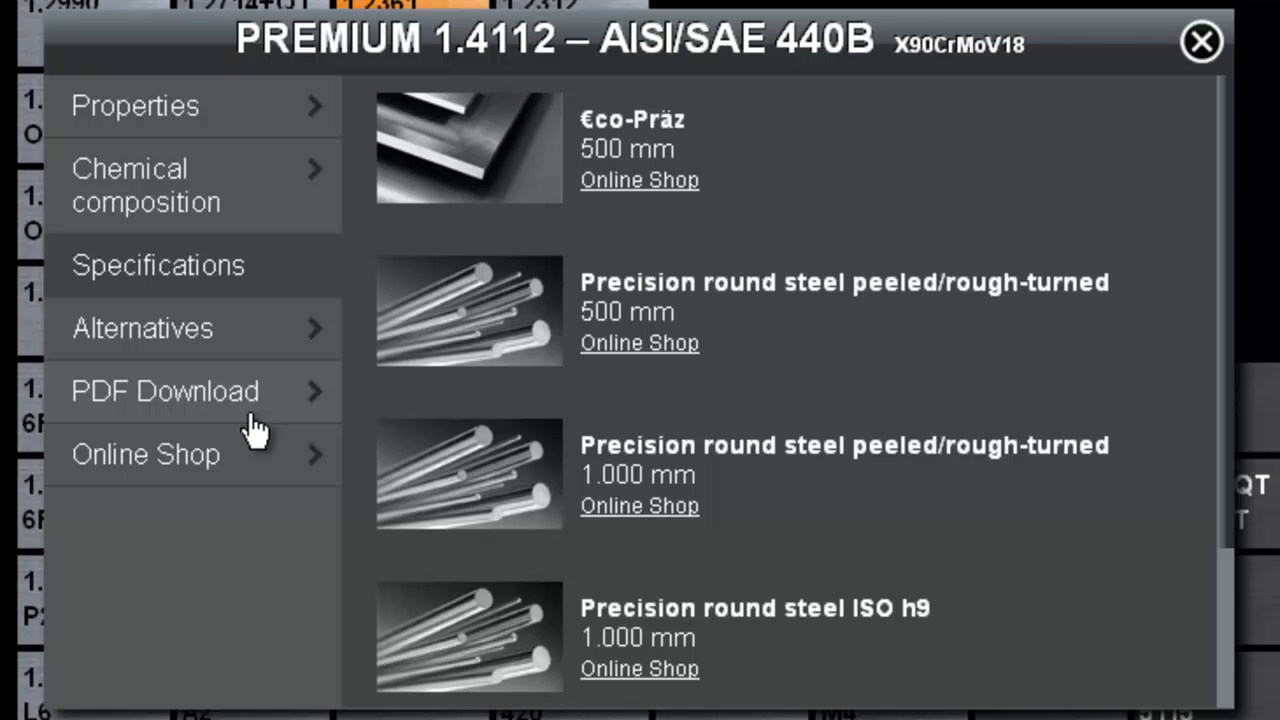
pyautogui.moveTo(105, 485)
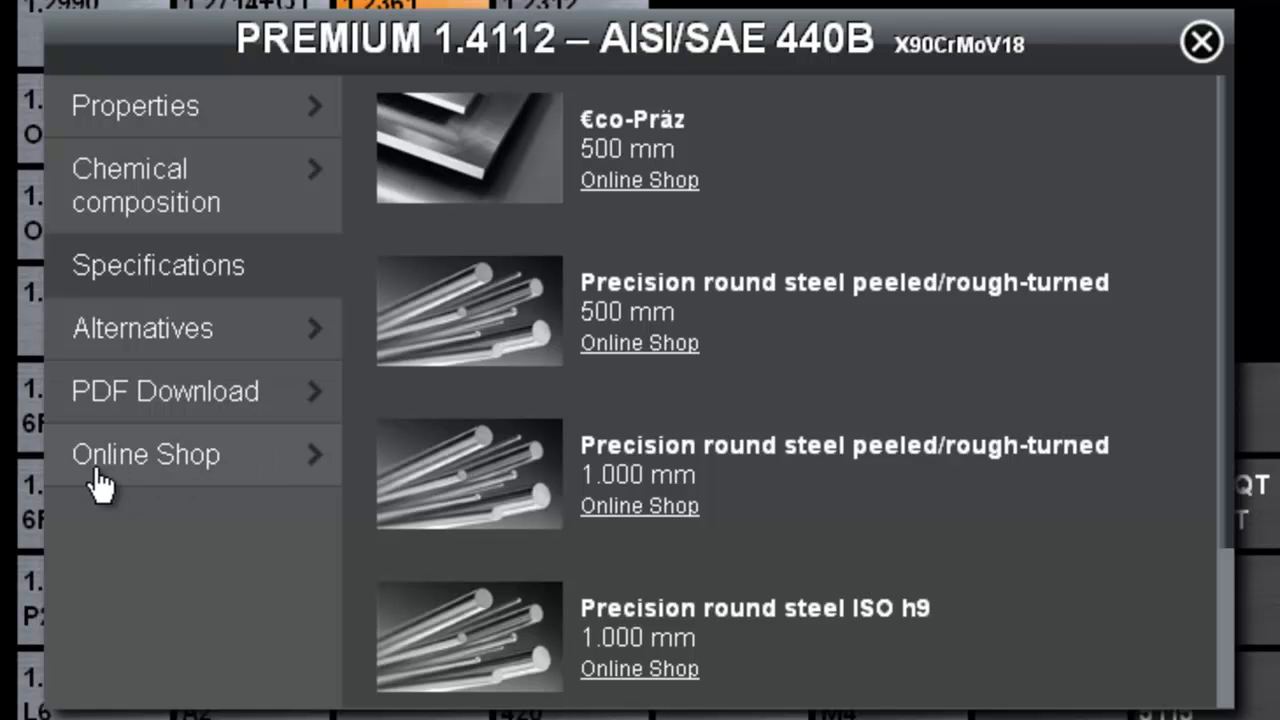
pyautogui.moveTo(232, 490)
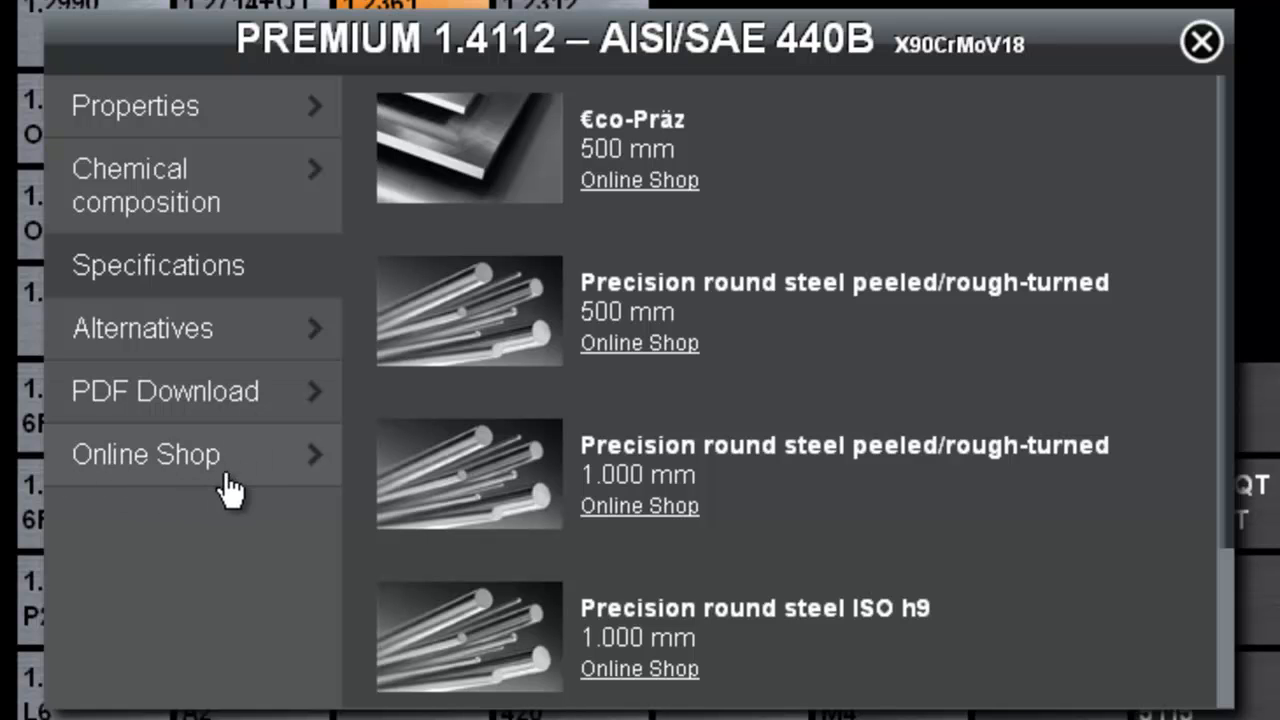
pyautogui.moveTo(215, 355)
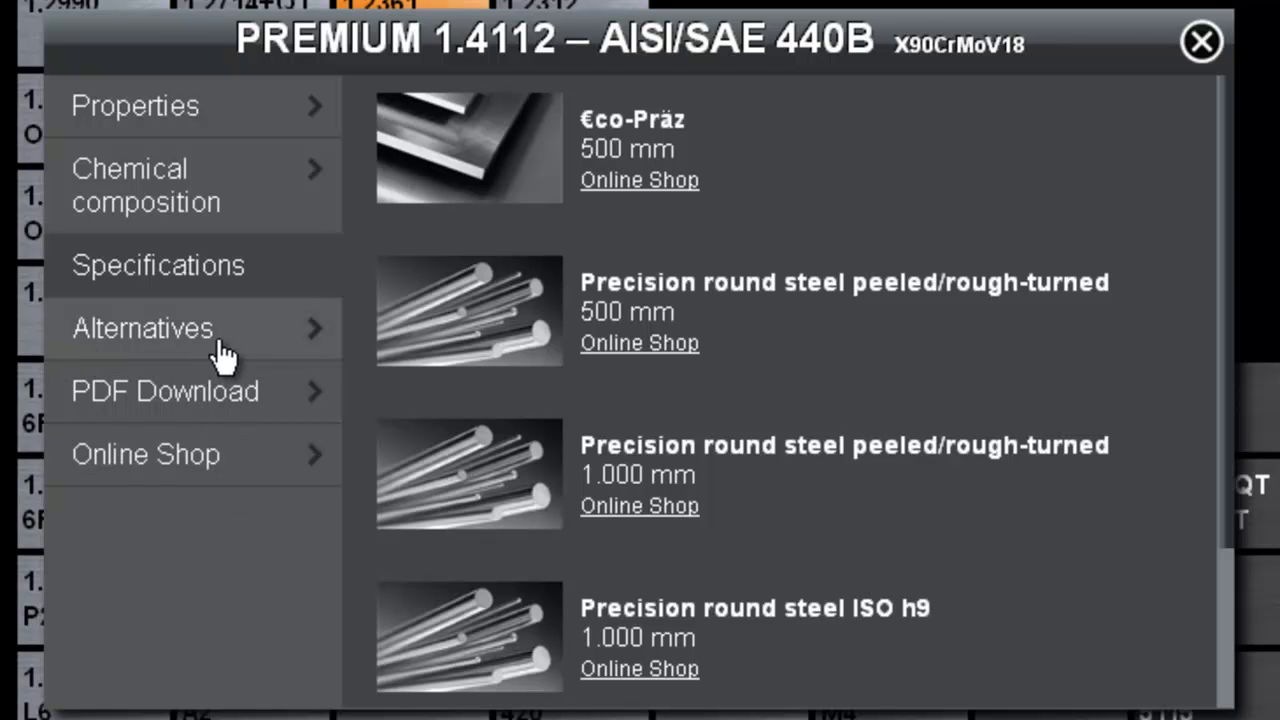
pyautogui.moveTo(270, 335)
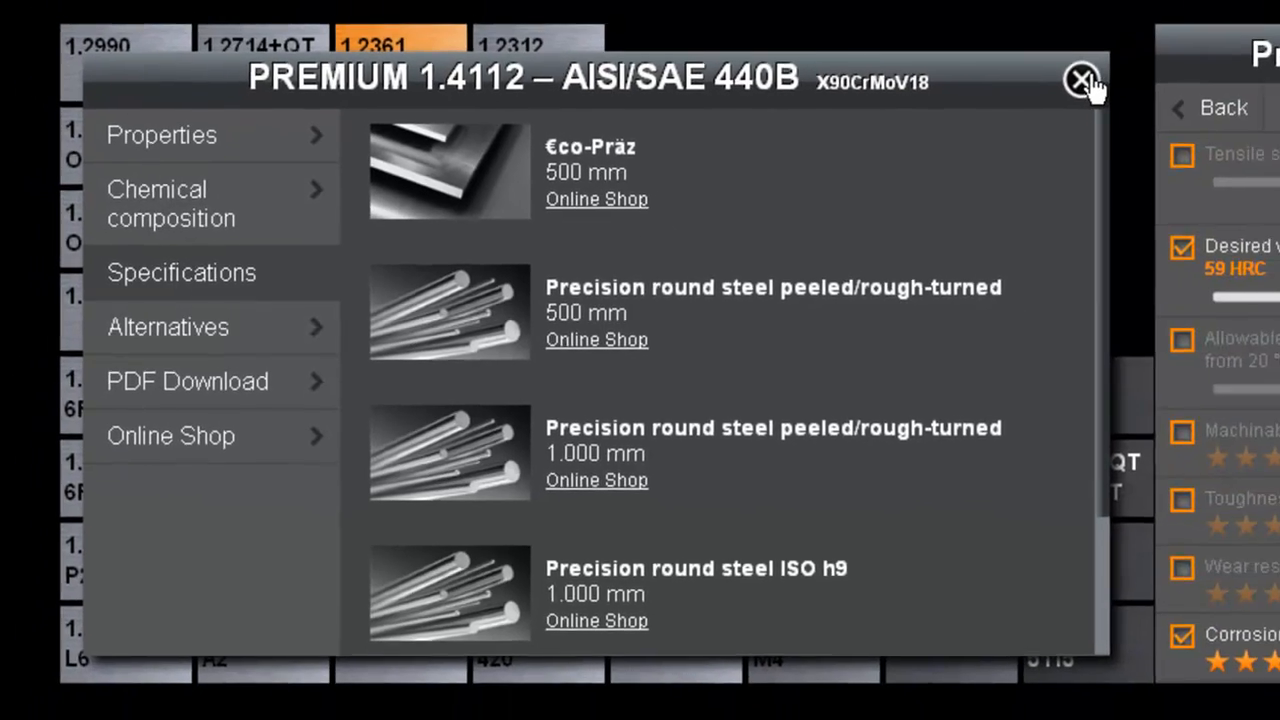
# Step: Close the 440B sheet, restore all filter values, and open the 1.2080 D3 details
pyautogui.click(1081, 79)
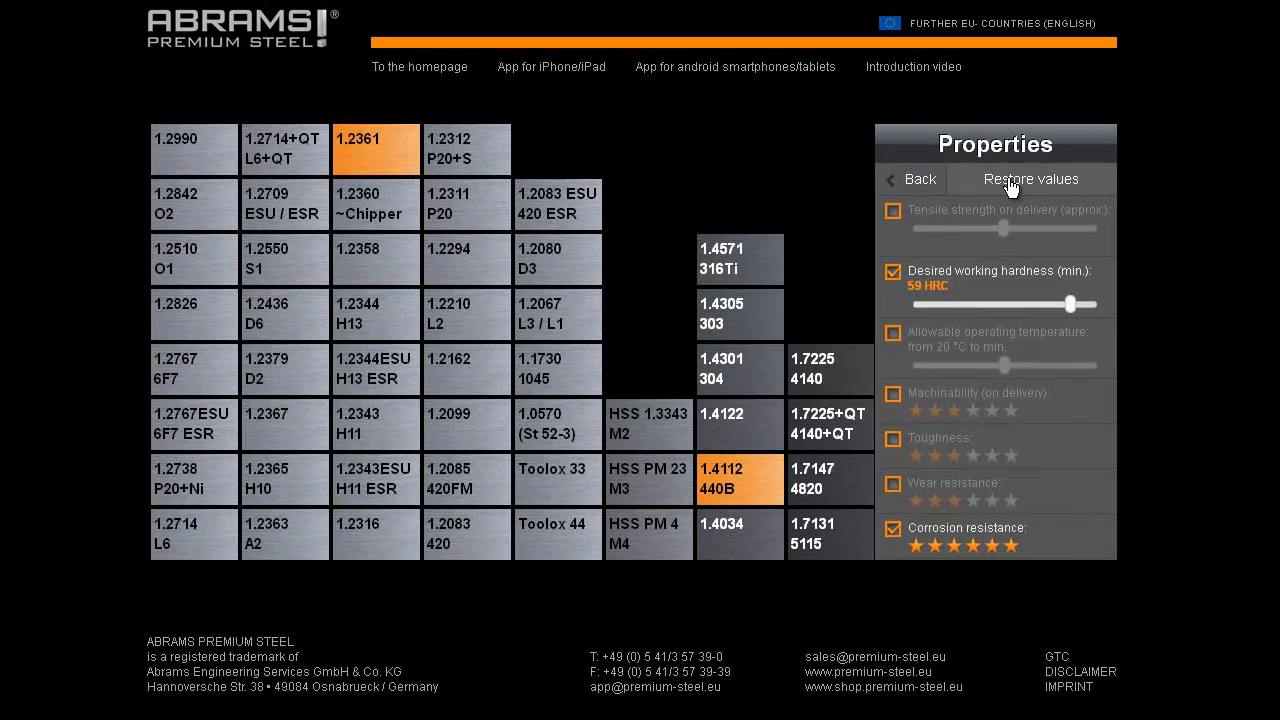
pyautogui.click(1031, 179)
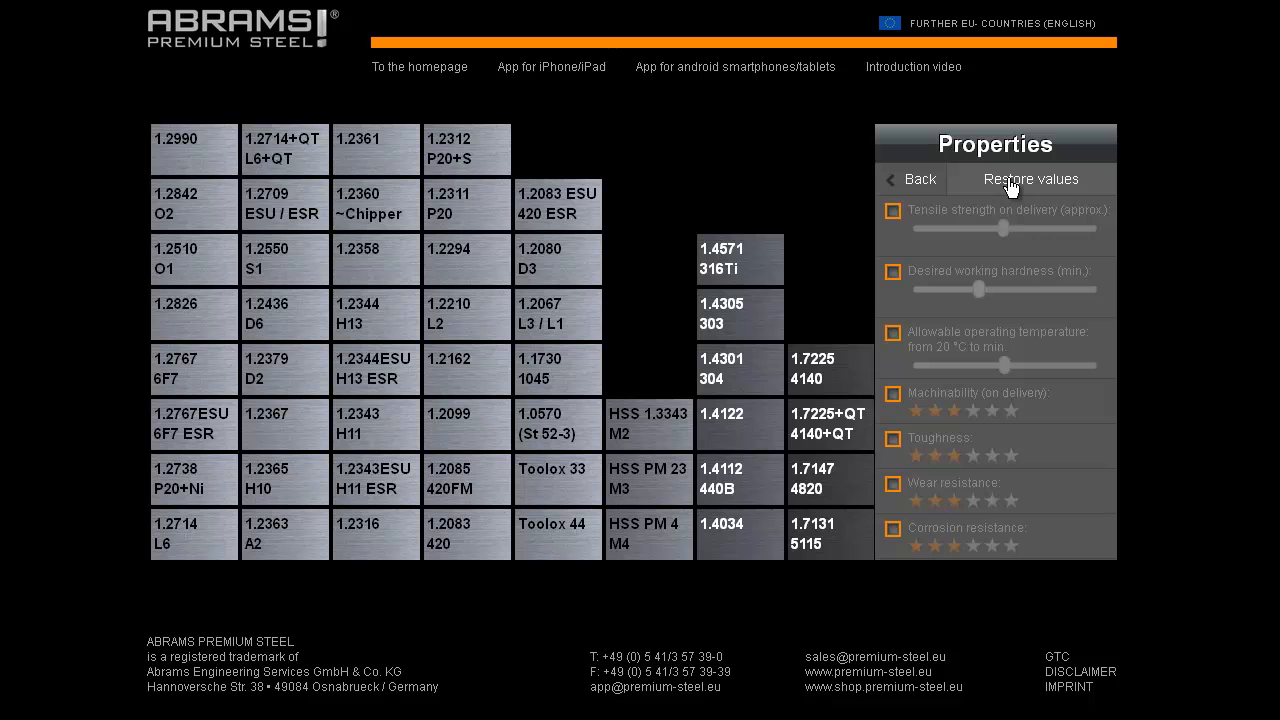
pyautogui.moveTo(966, 173)
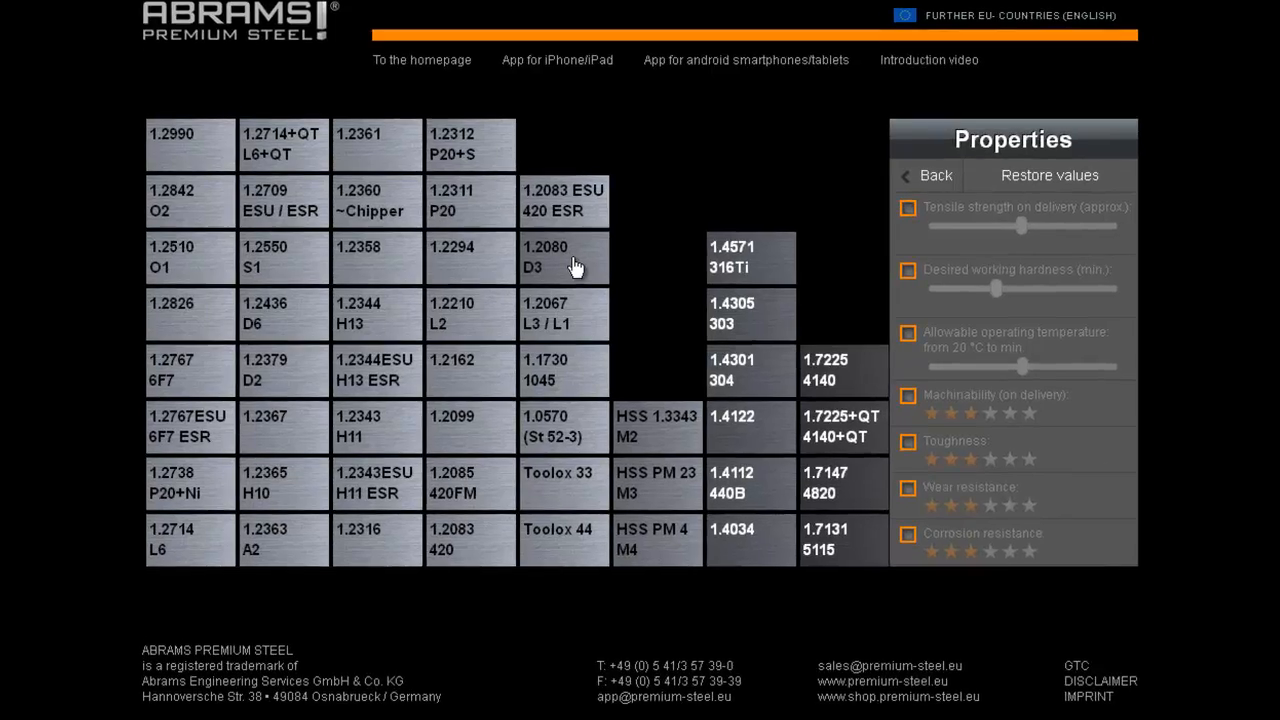
pyautogui.click(545, 257)
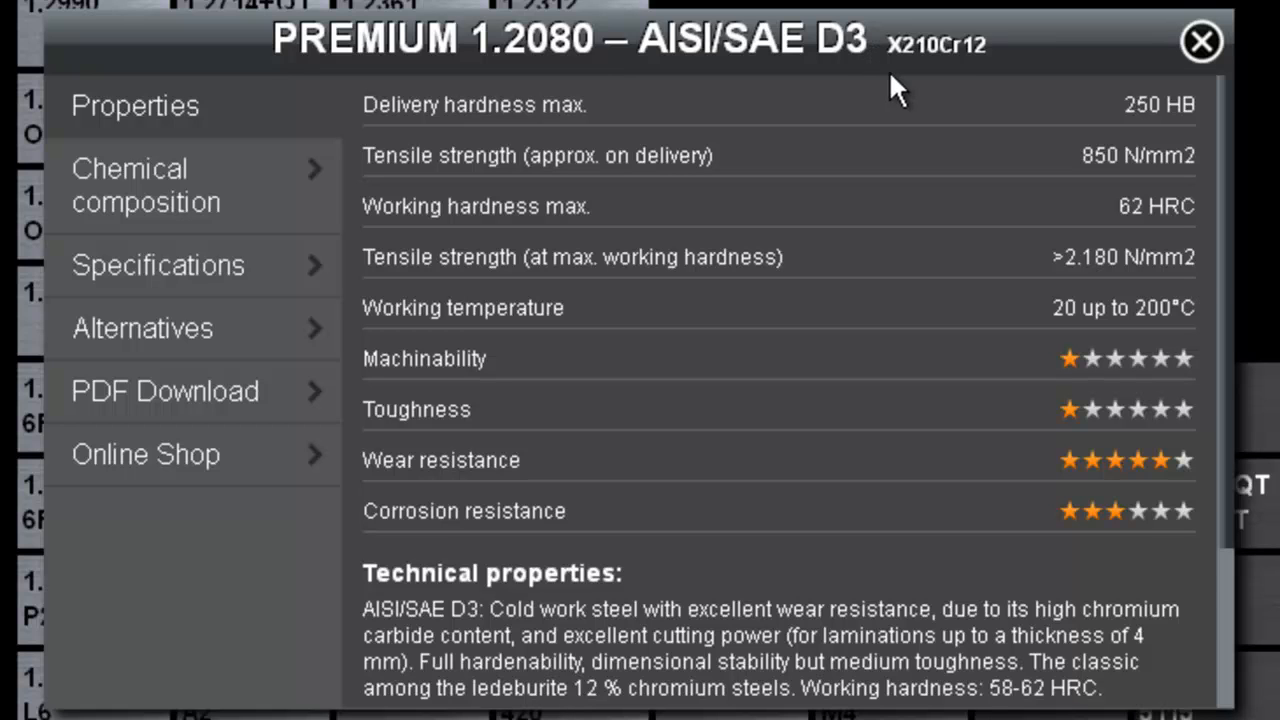
pyautogui.moveTo(945, 85)
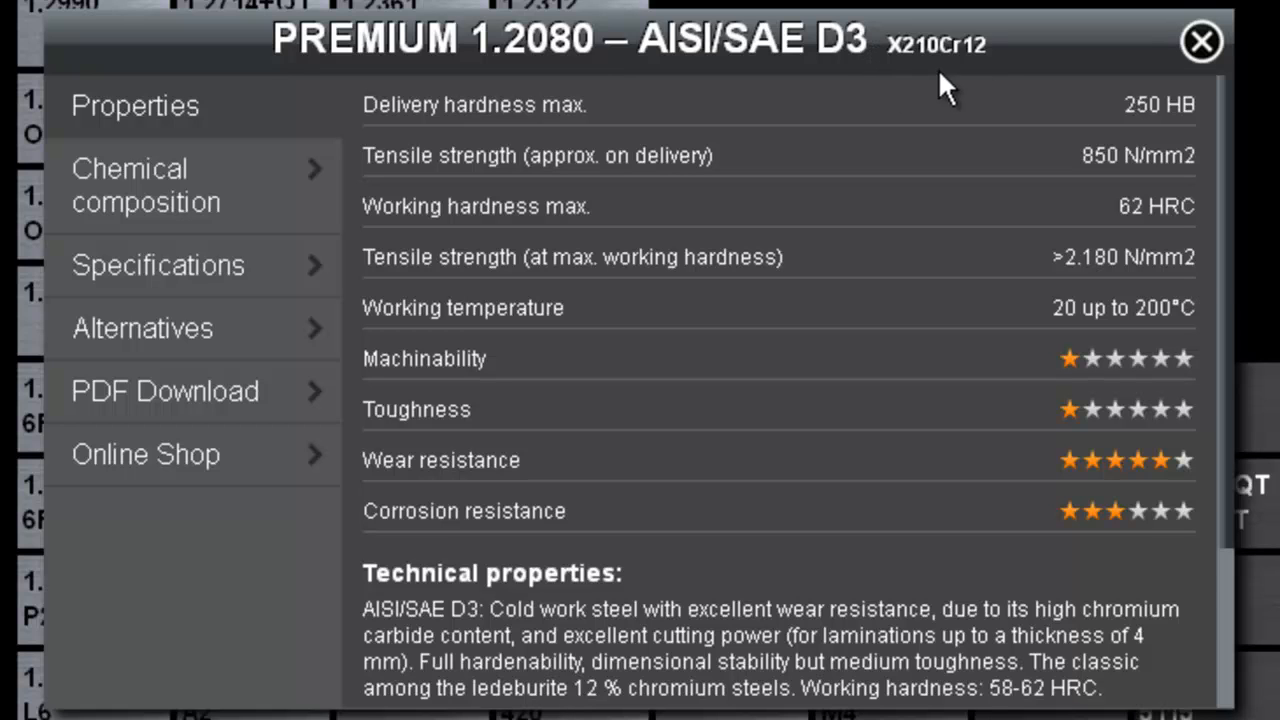
pyautogui.moveTo(985, 85)
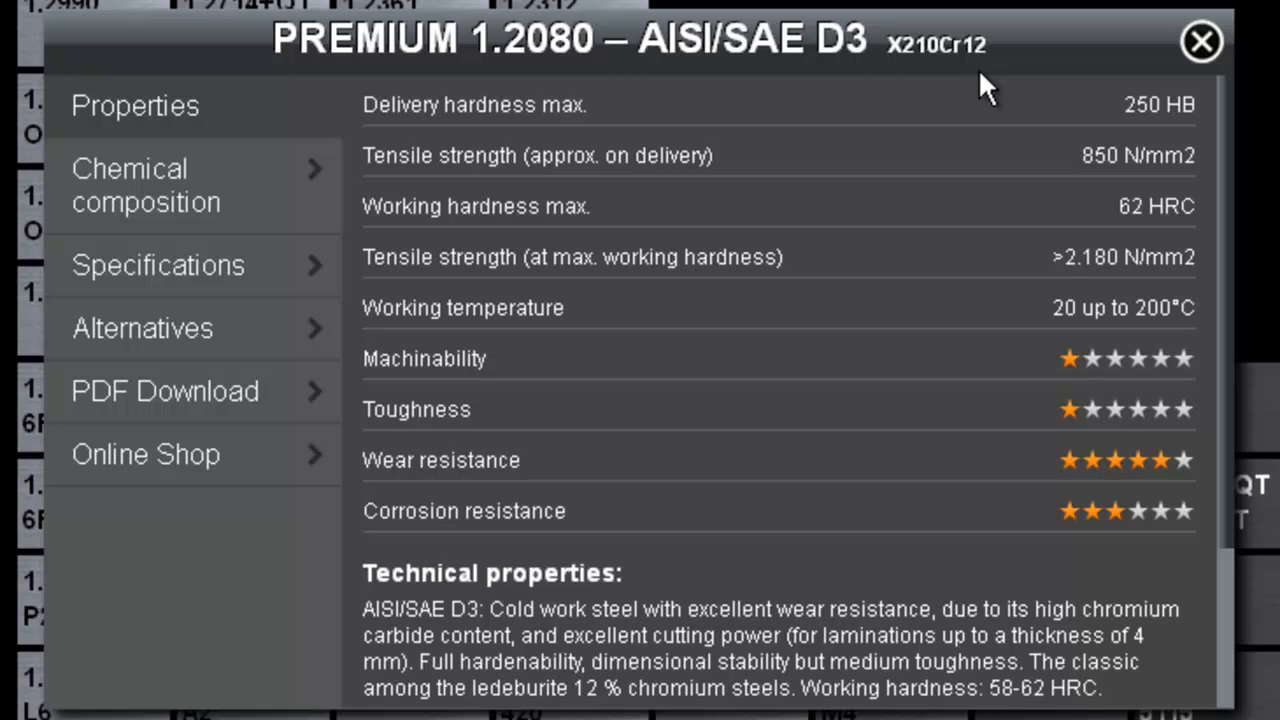
pyautogui.moveTo(978, 82)
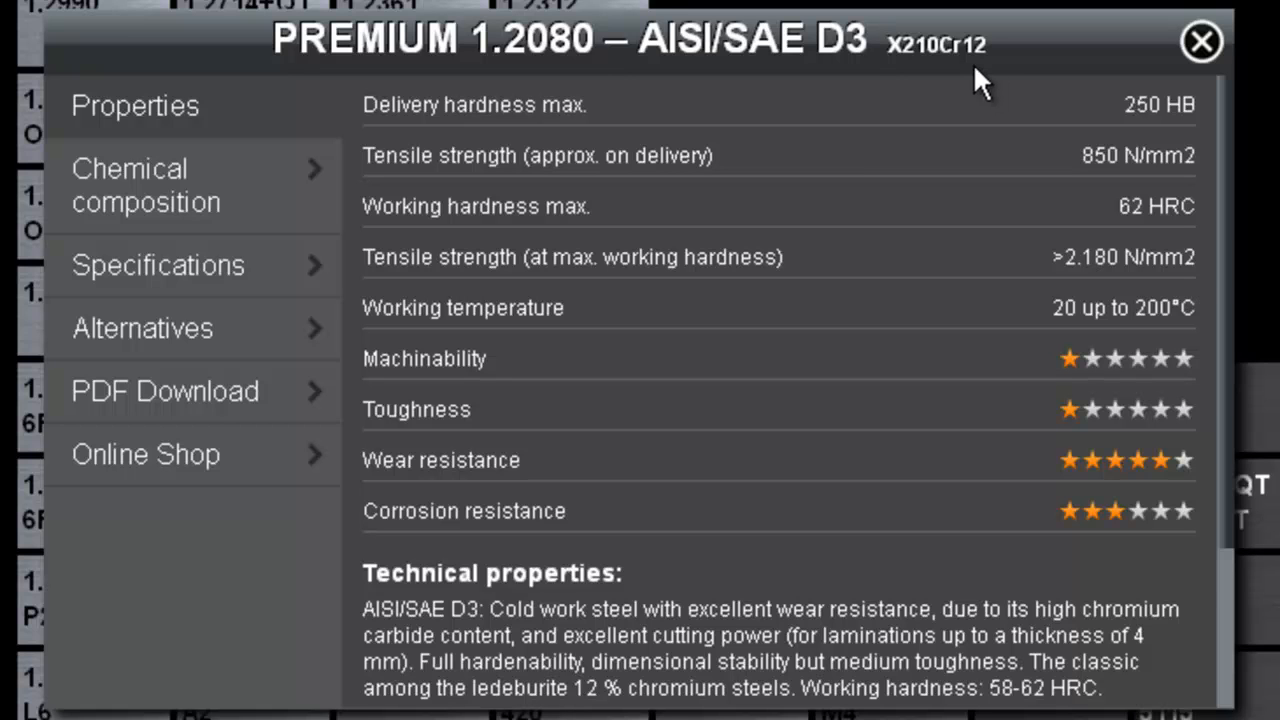
pyautogui.moveTo(950, 110)
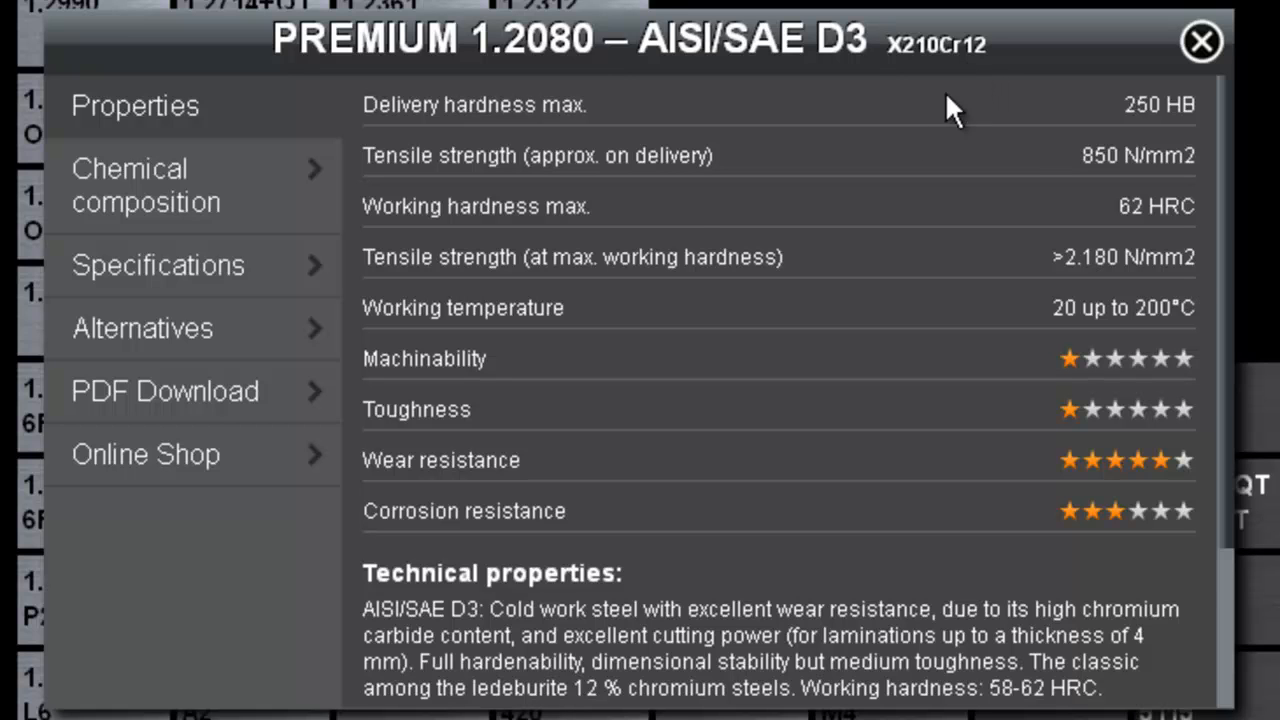
pyautogui.moveTo(485, 230)
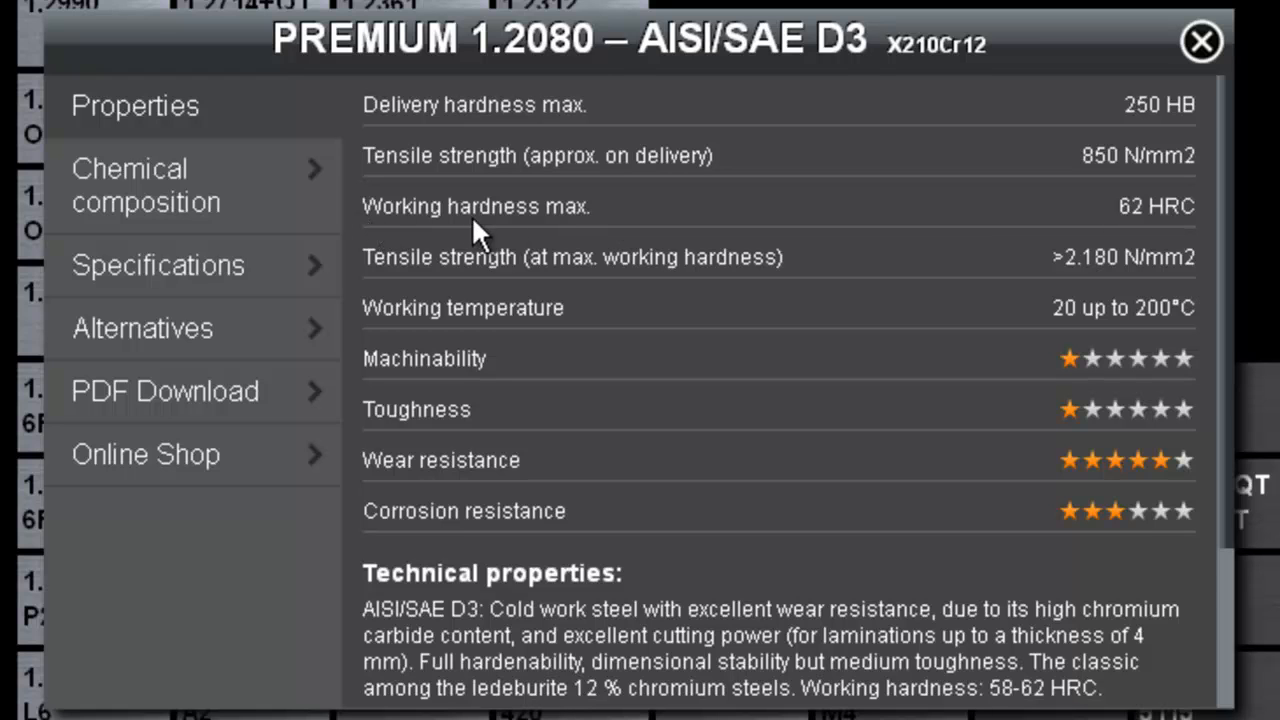
pyautogui.moveTo(1185, 235)
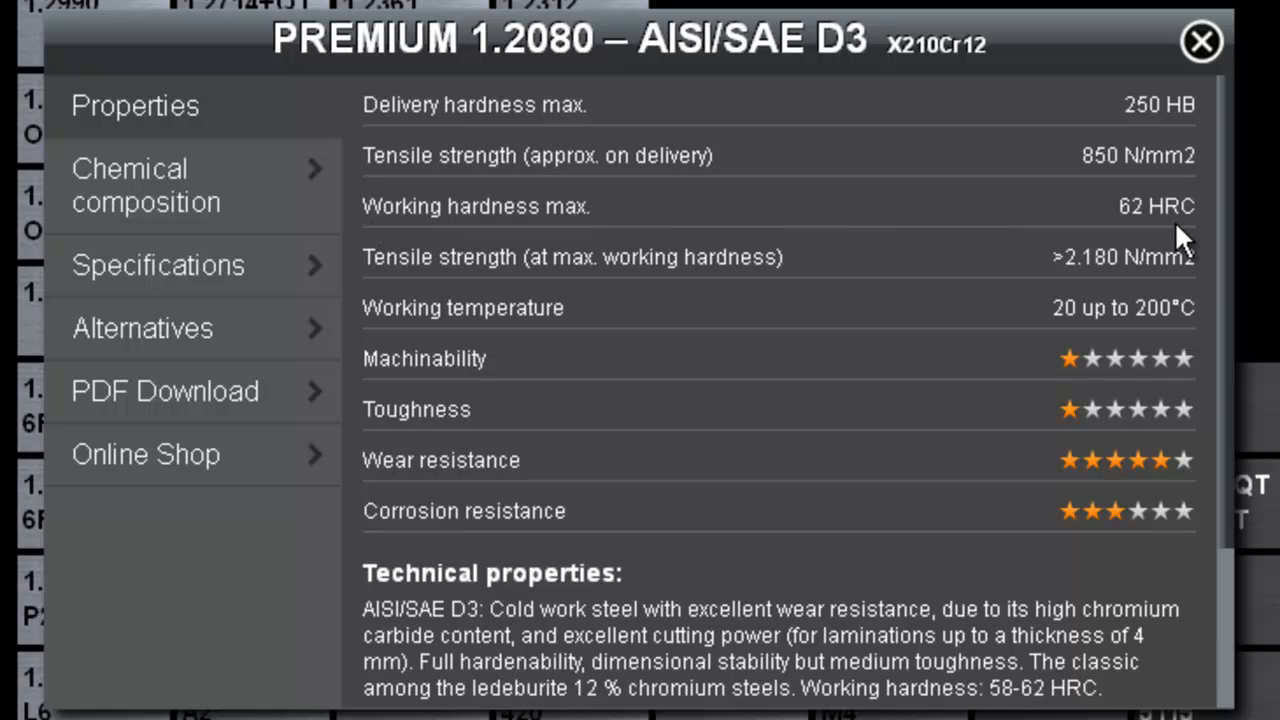
pyautogui.moveTo(1195, 510)
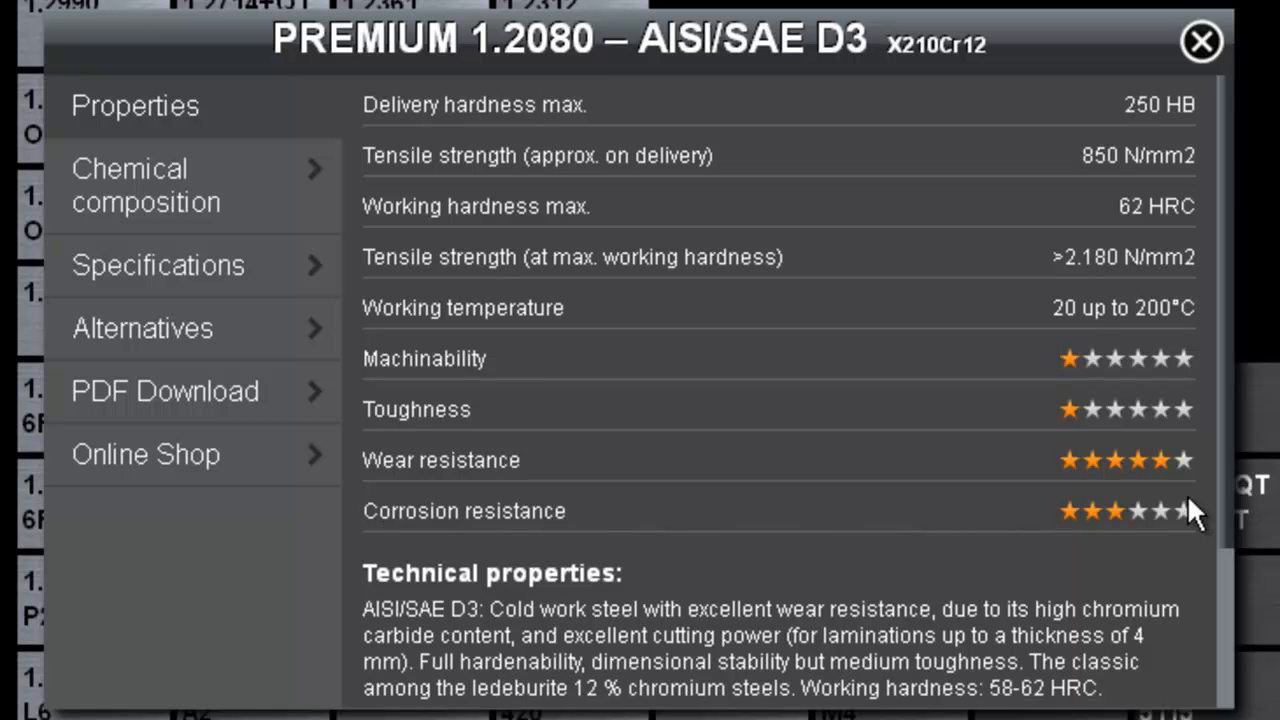
pyautogui.moveTo(370, 435)
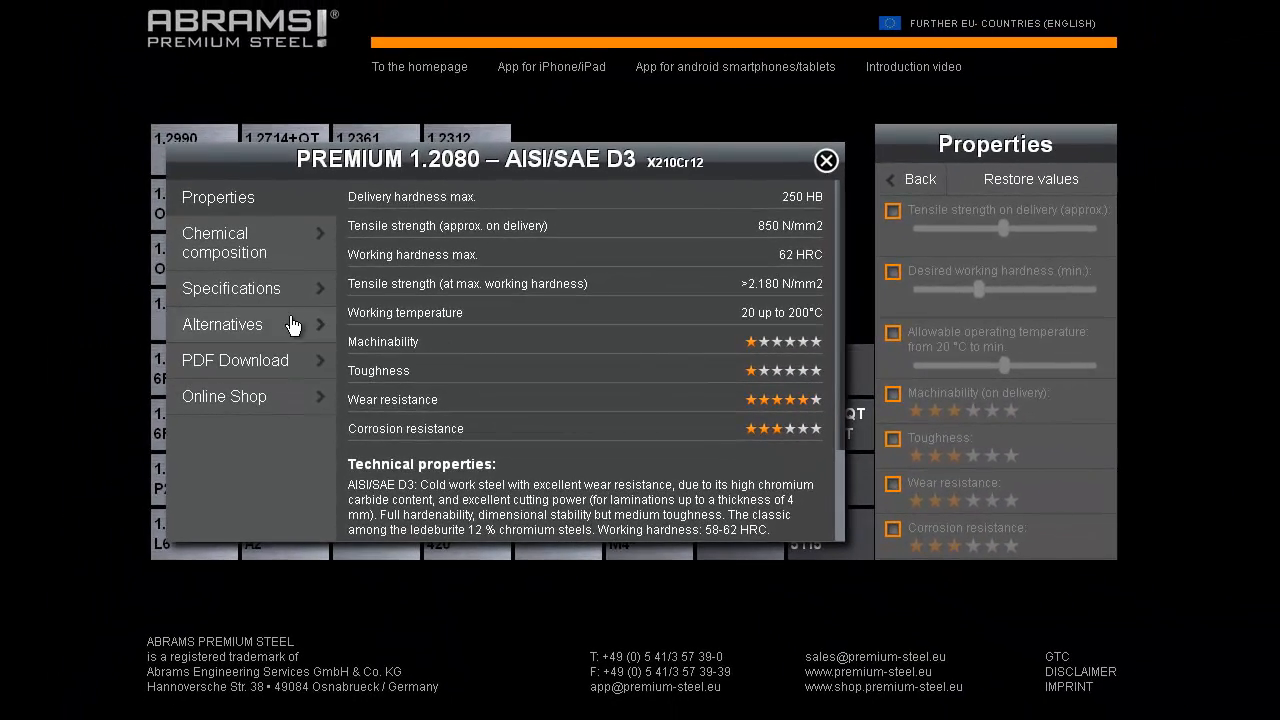
# Step: Find D3 replacement candidates, showing 1.2990, D3, D6 and D2 as matches
pyautogui.click(826, 160)
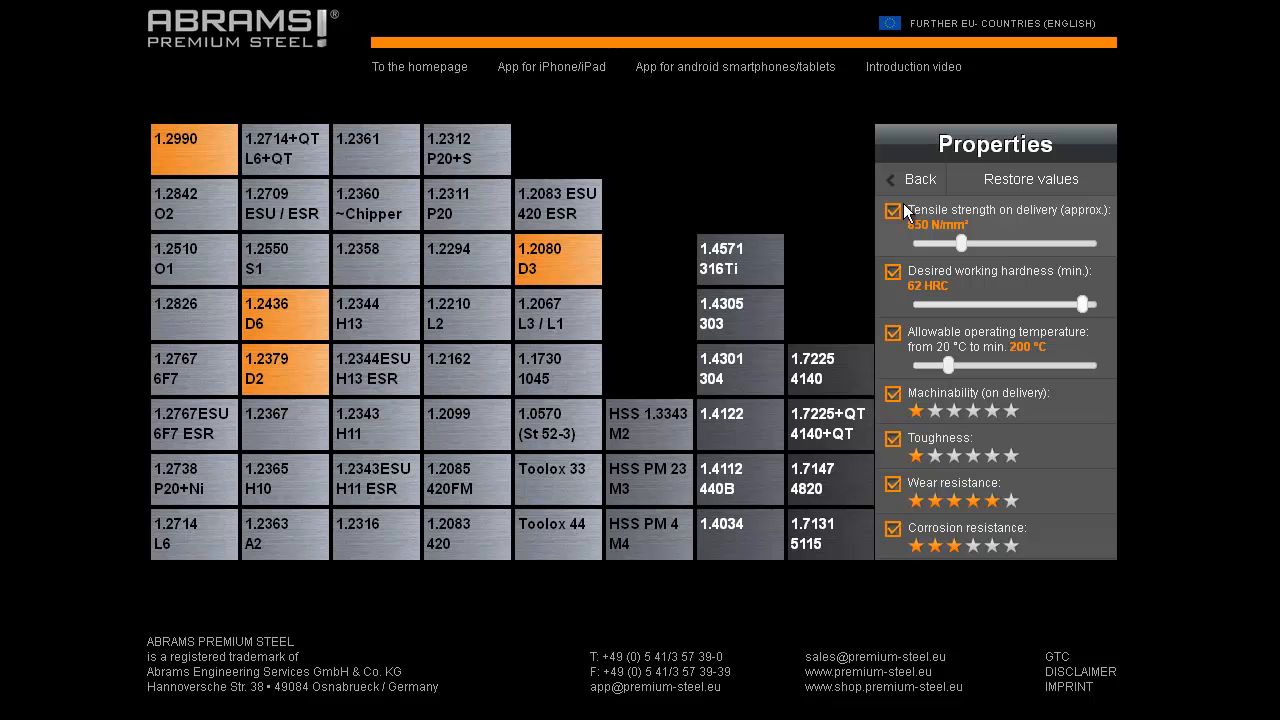
pyautogui.moveTo(535, 318)
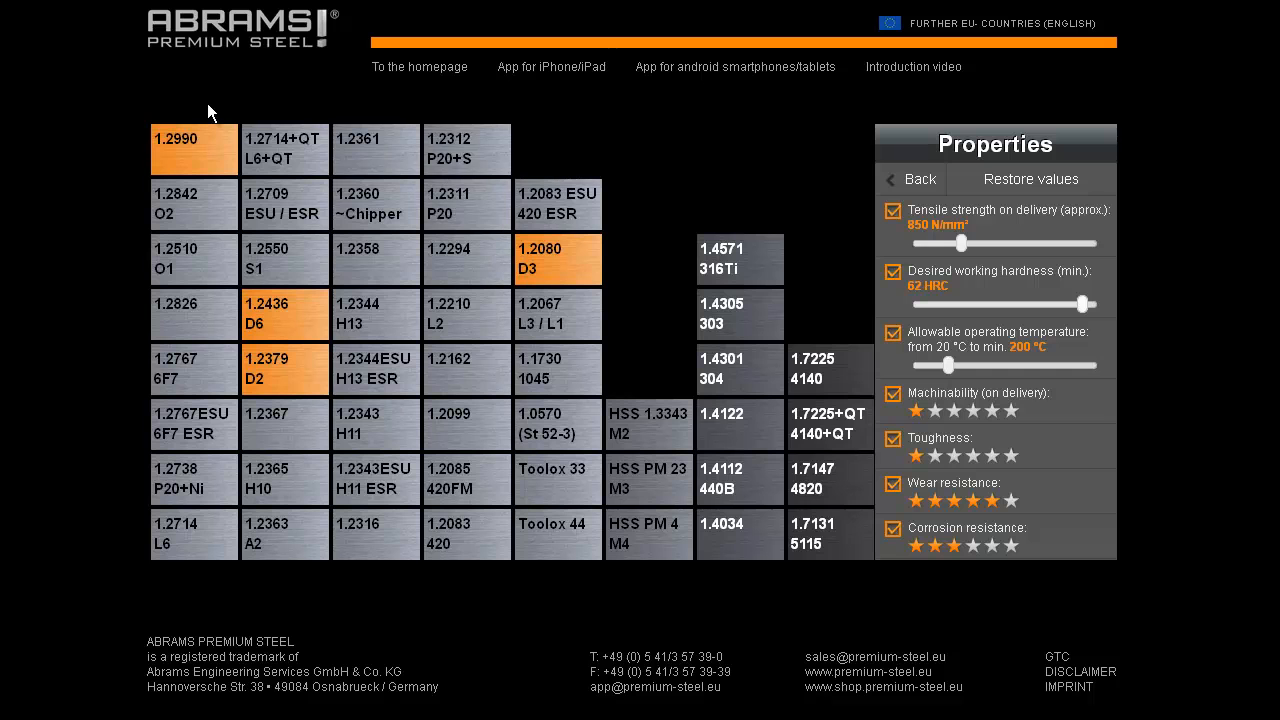
pyautogui.moveTo(322, 175)
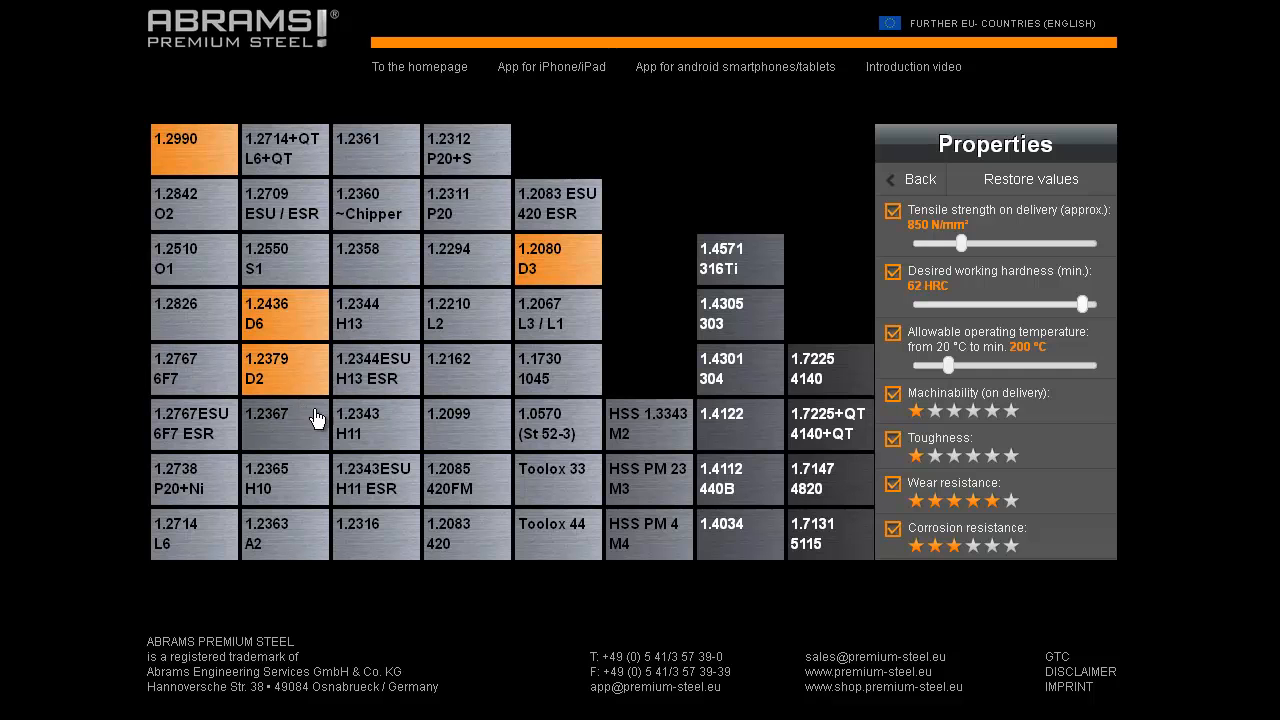
pyautogui.moveTo(630, 309)
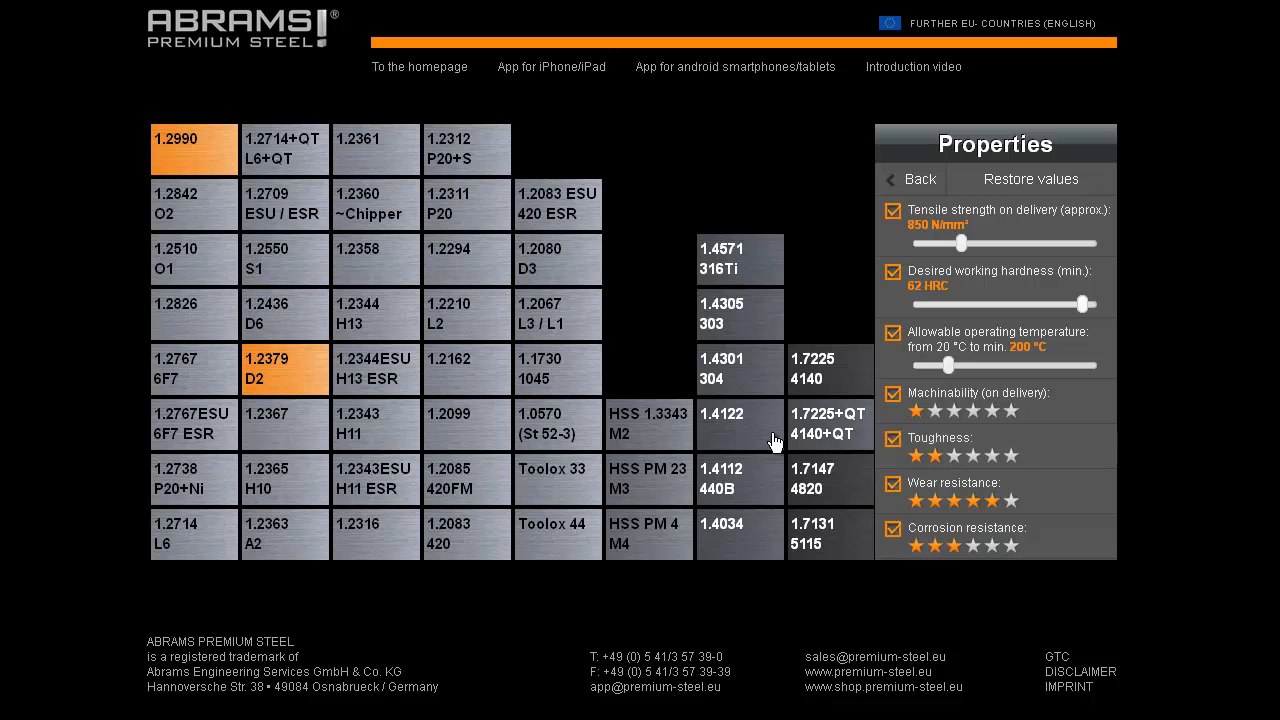
pyautogui.moveTo(622, 291)
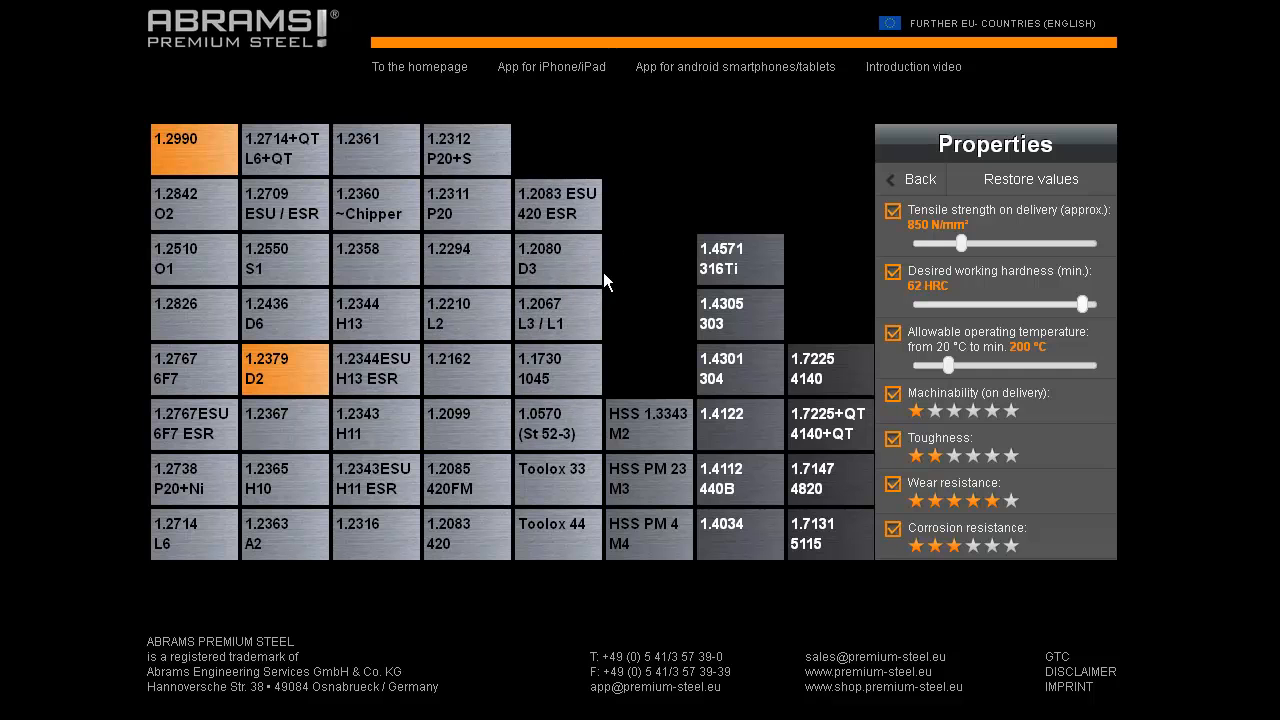
pyautogui.moveTo(525, 280)
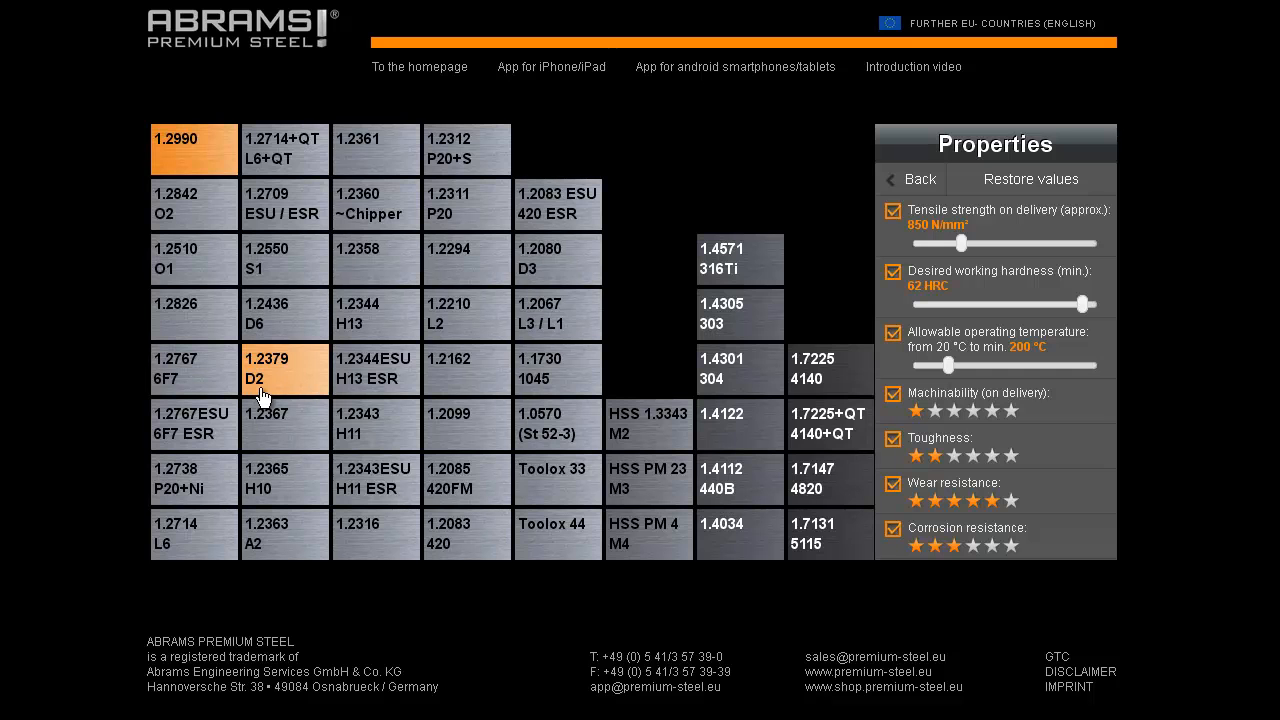
pyautogui.moveTo(165, 155)
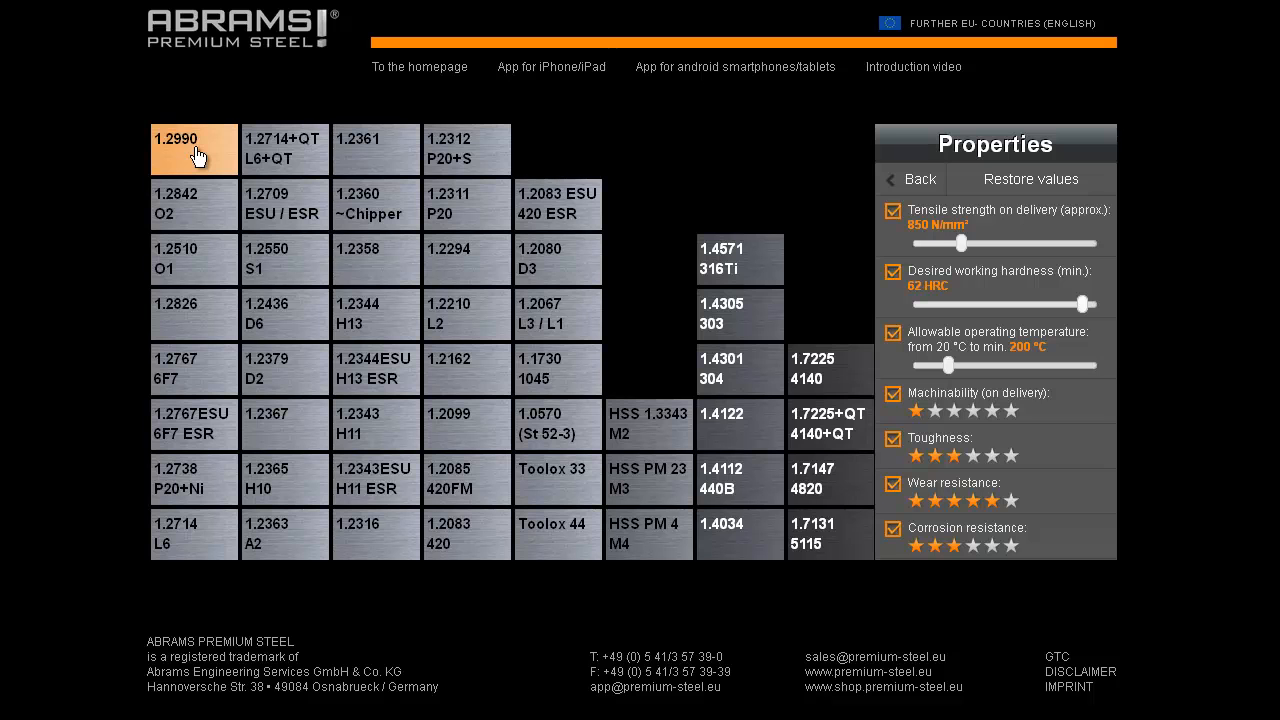
pyautogui.moveTo(215, 155)
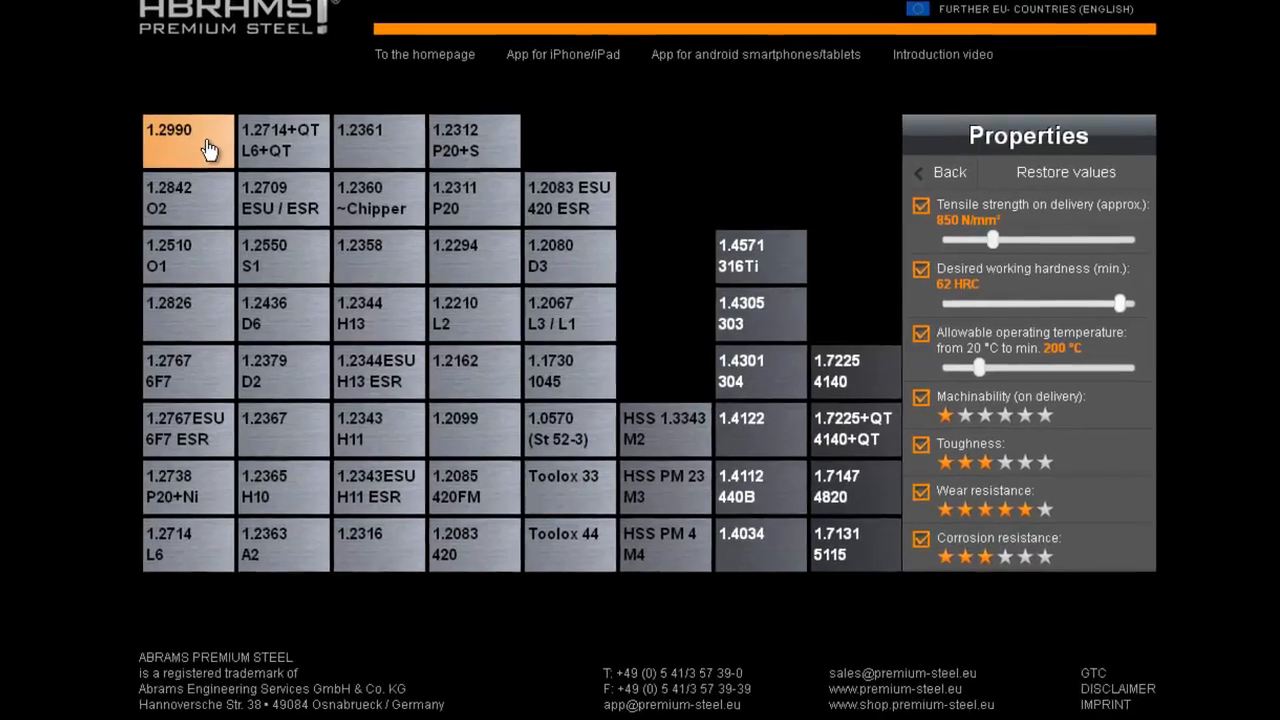
# Step: Open the PREMIUM 1.2990 detail sheet from the grid
pyautogui.click(187, 140)
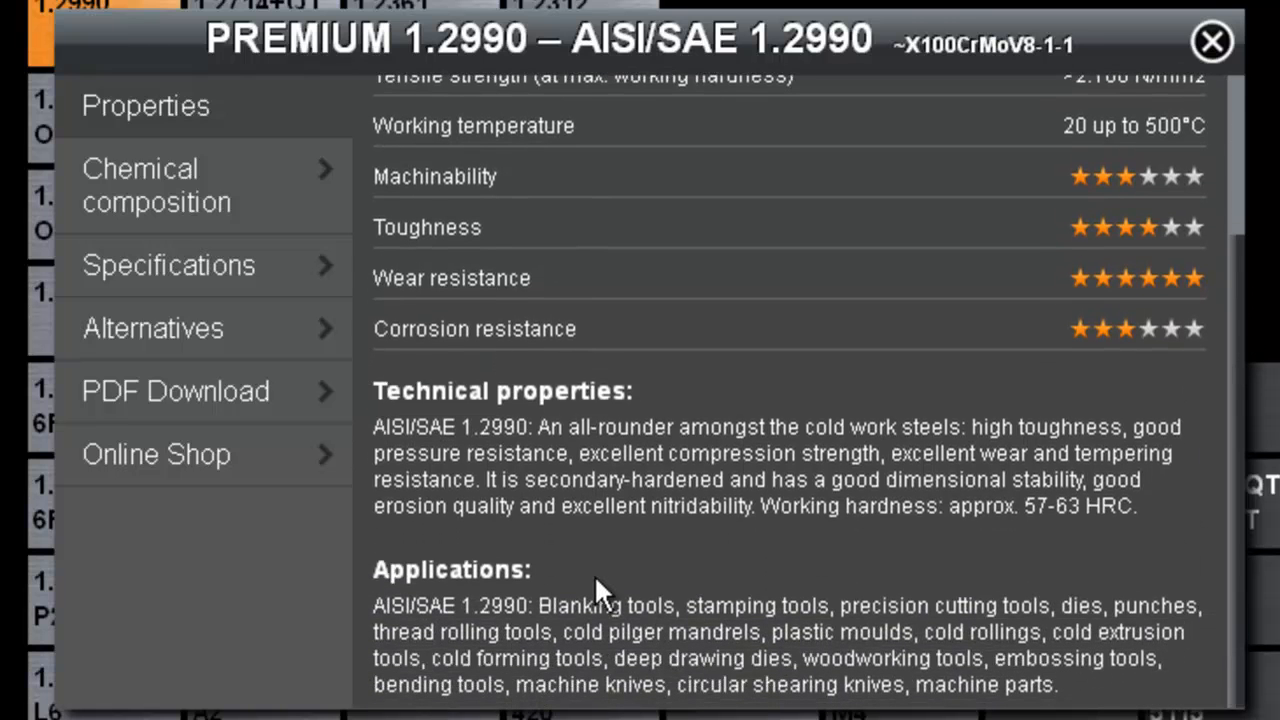
pyautogui.moveTo(615, 588)
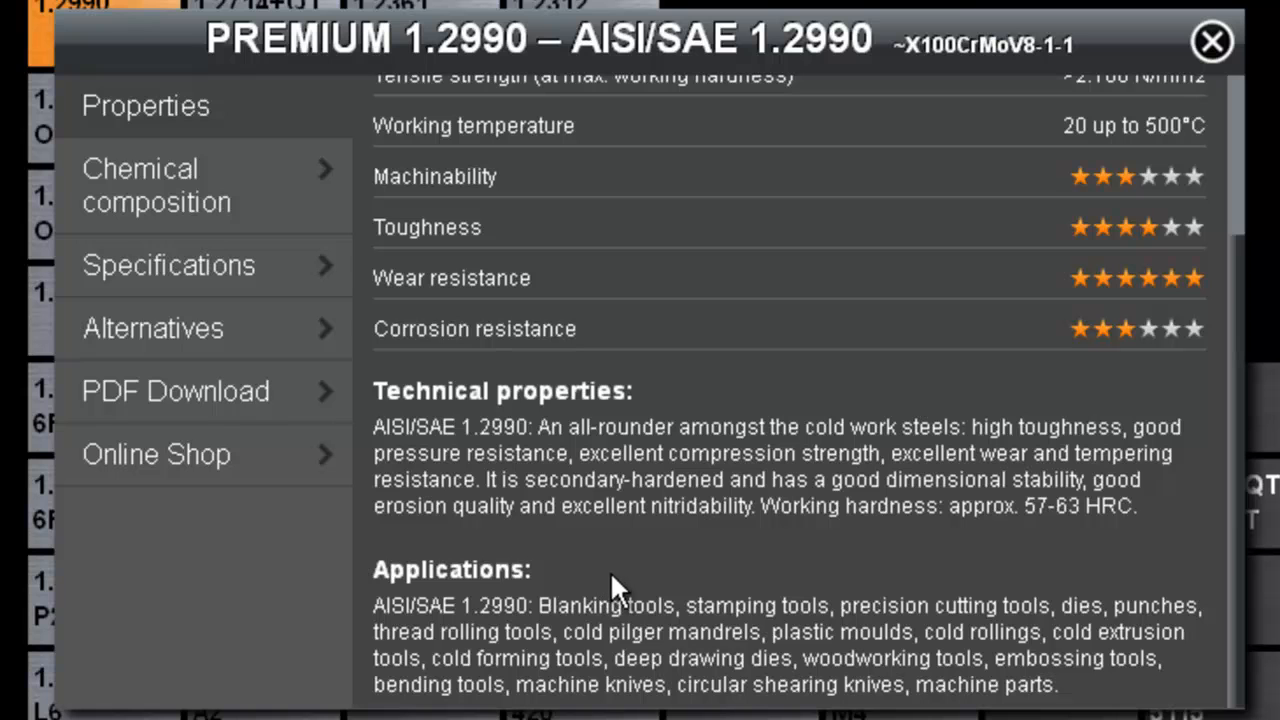
pyautogui.moveTo(705, 520)
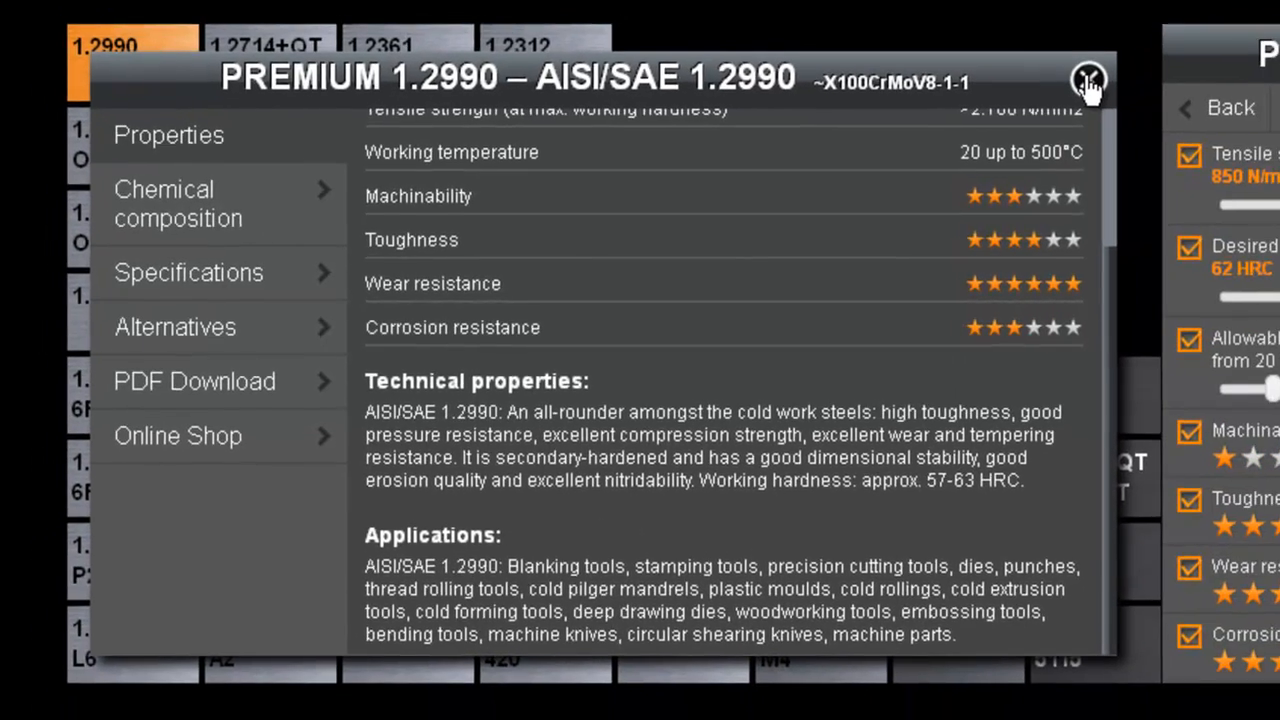
# Step: Close the 1.2990 sheet, highlight steels for 'embossing tools' via search, then go back
pyautogui.click(1087, 80)
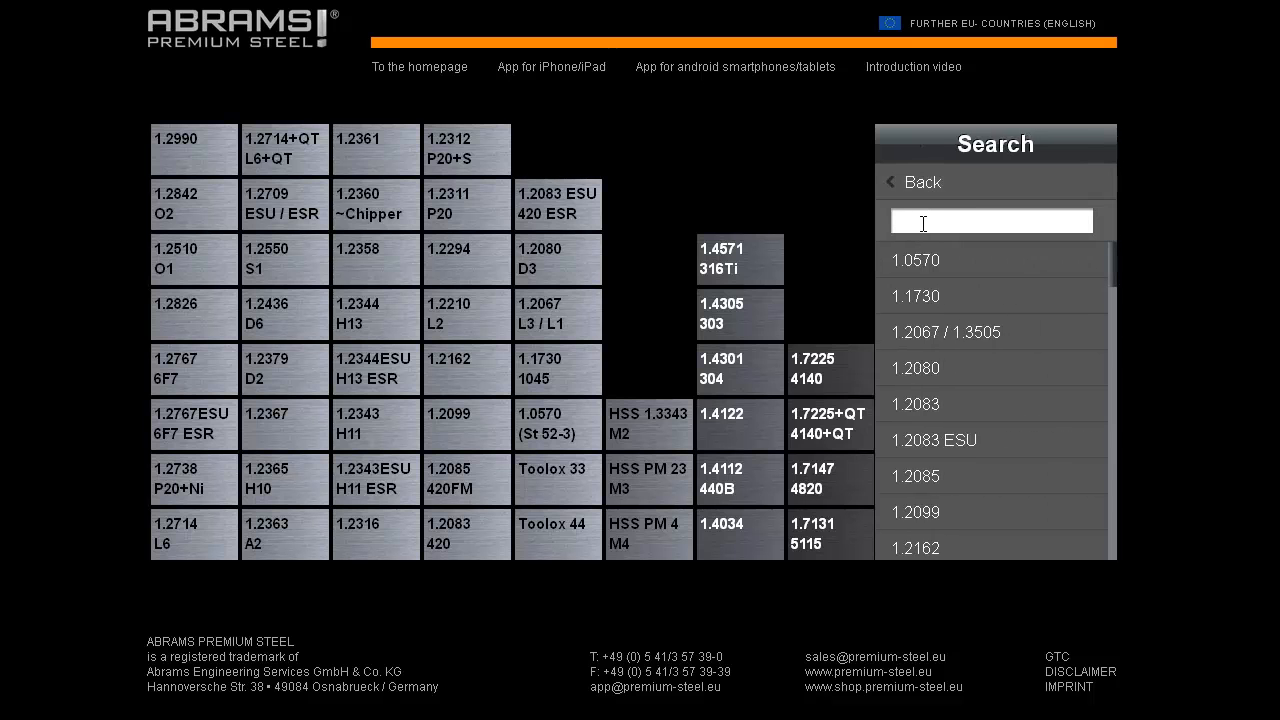
pyautogui.moveTo(1050, 220)
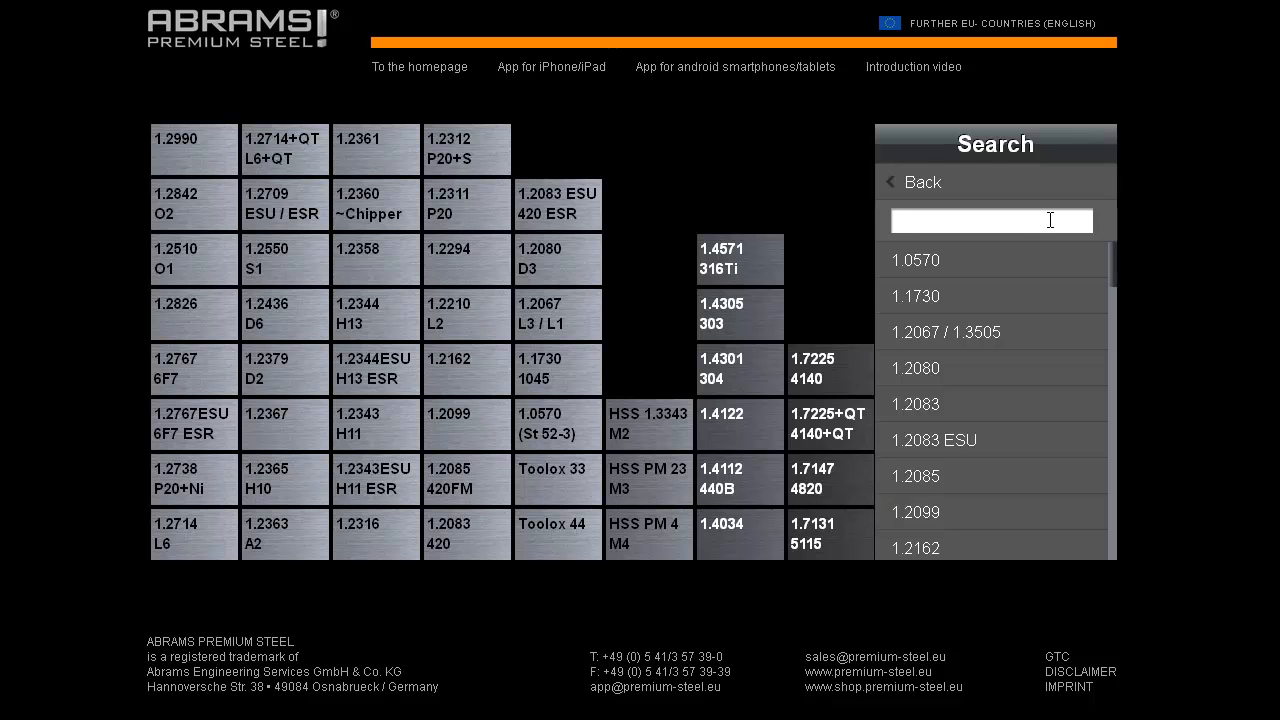
pyautogui.write('embossing')
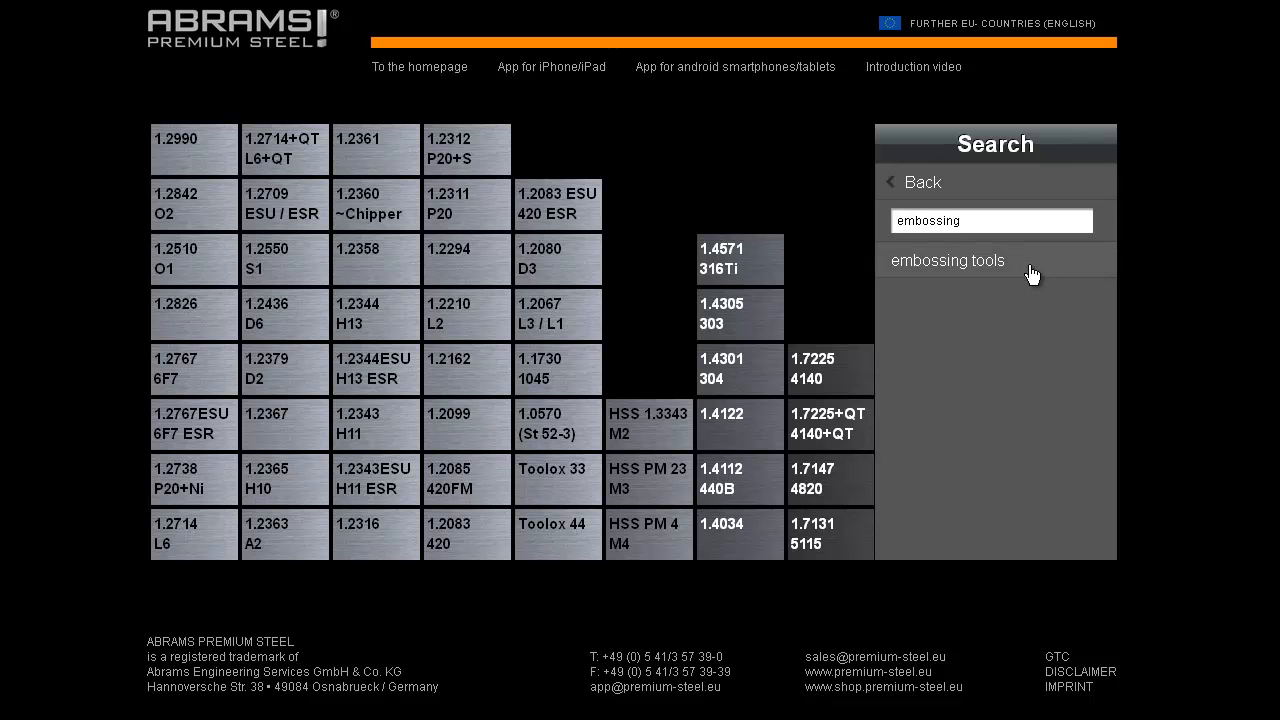
pyautogui.click(946, 260)
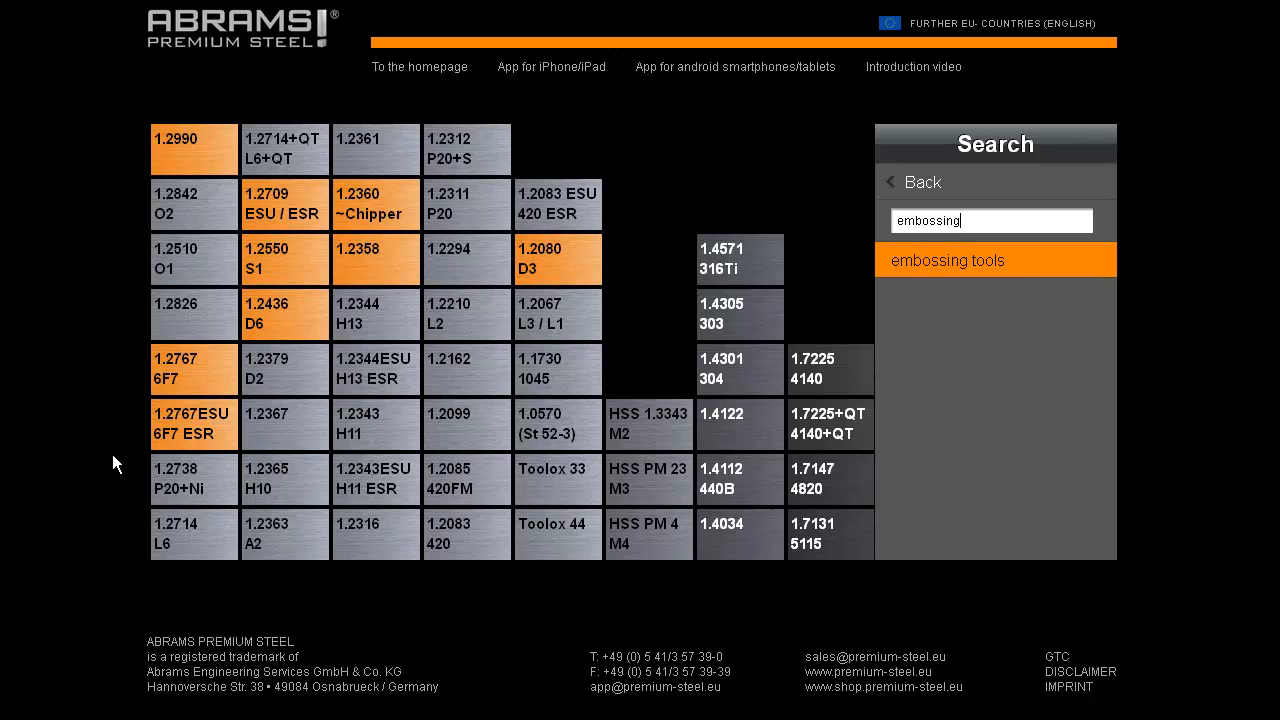
pyautogui.moveTo(170, 108)
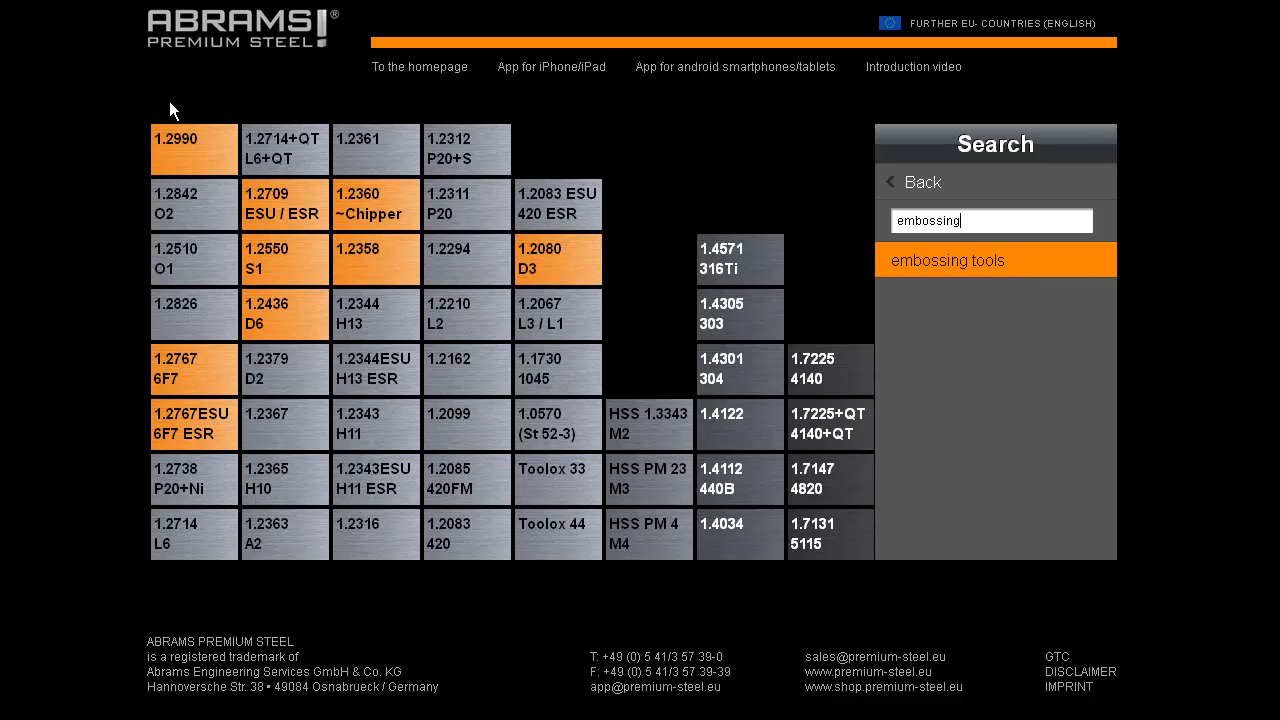
pyautogui.moveTo(620, 292)
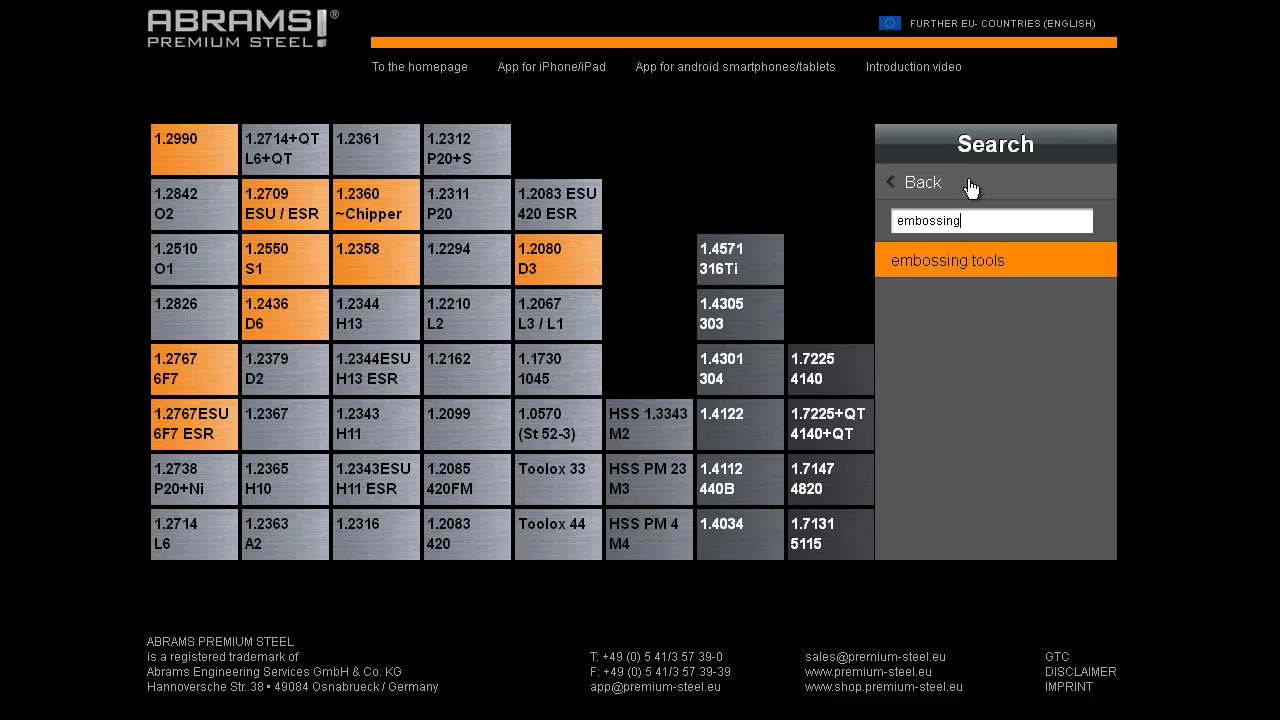
pyautogui.click(910, 182)
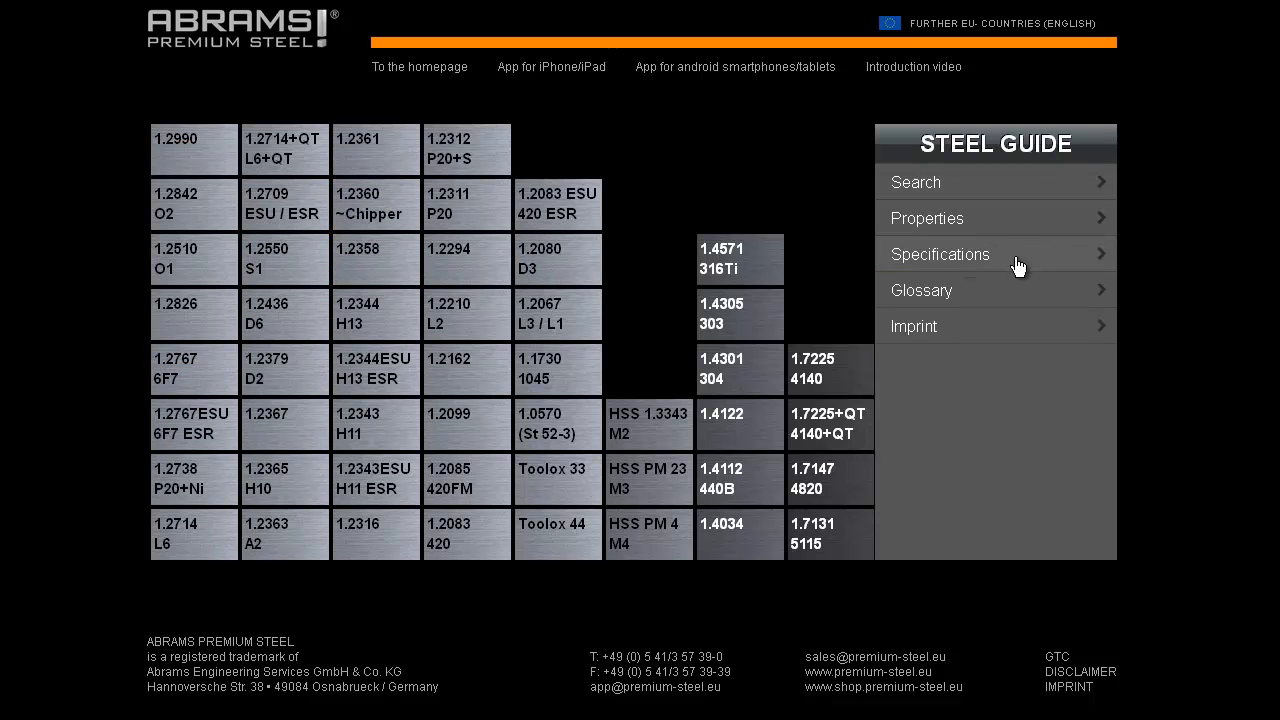
# Step: Open the specifications list and view 'Round with machining allowance'
pyautogui.click(940, 254)
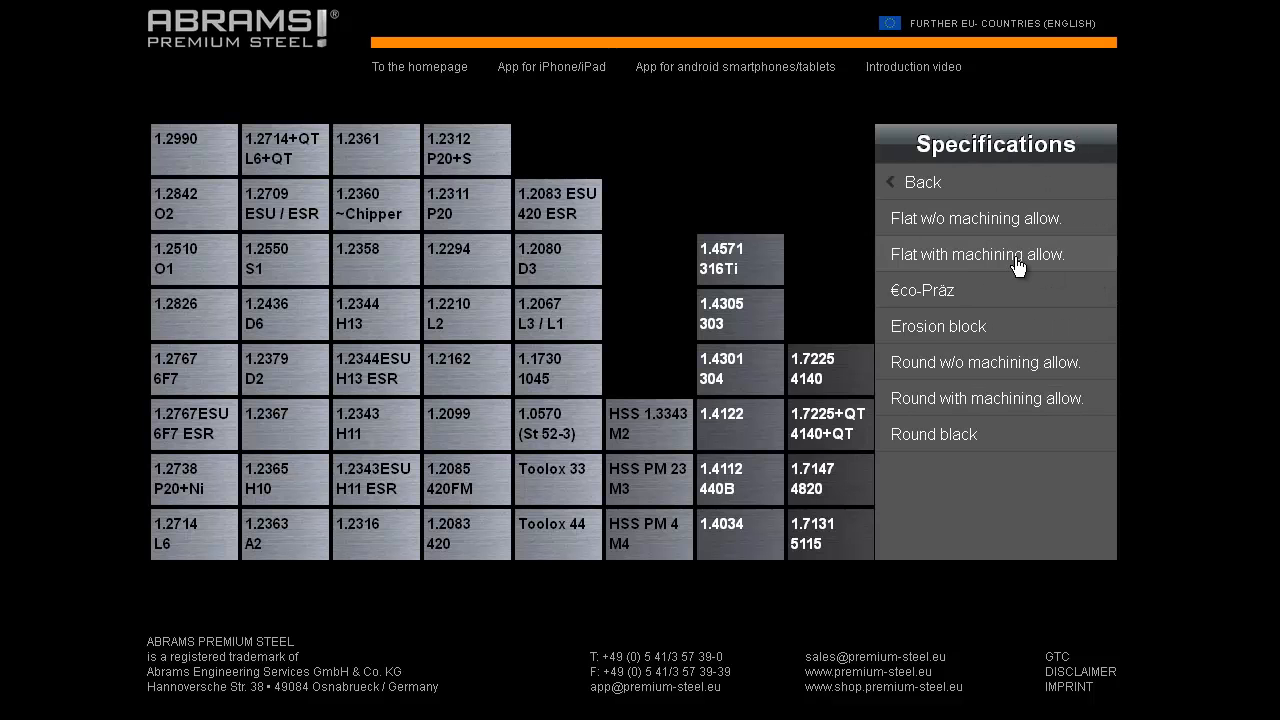
pyautogui.moveTo(905, 388)
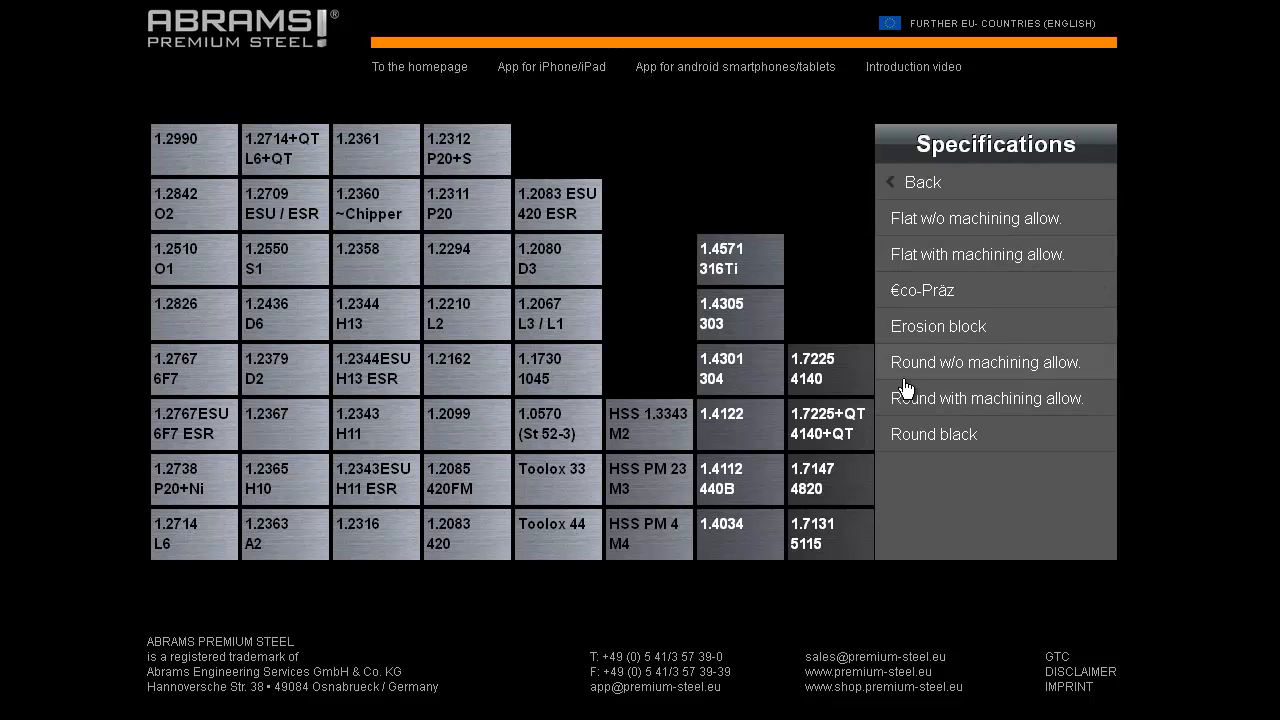
pyautogui.moveTo(983, 377)
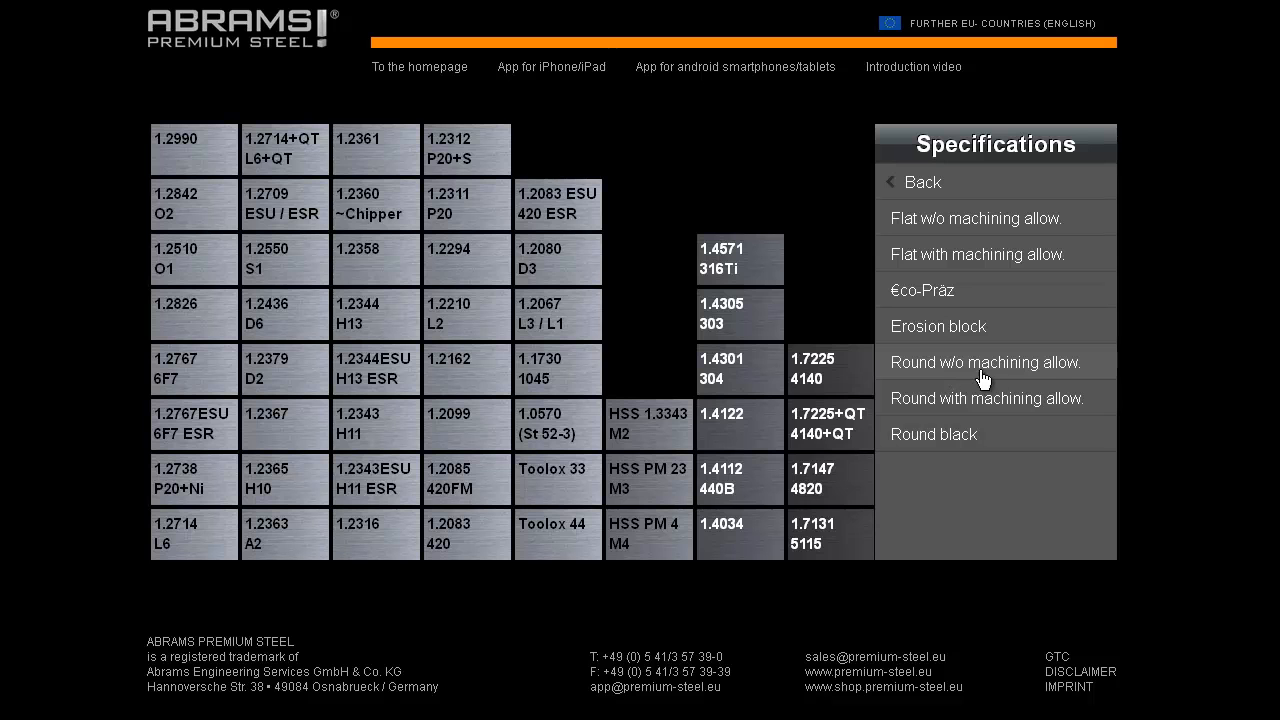
pyautogui.click(985, 362)
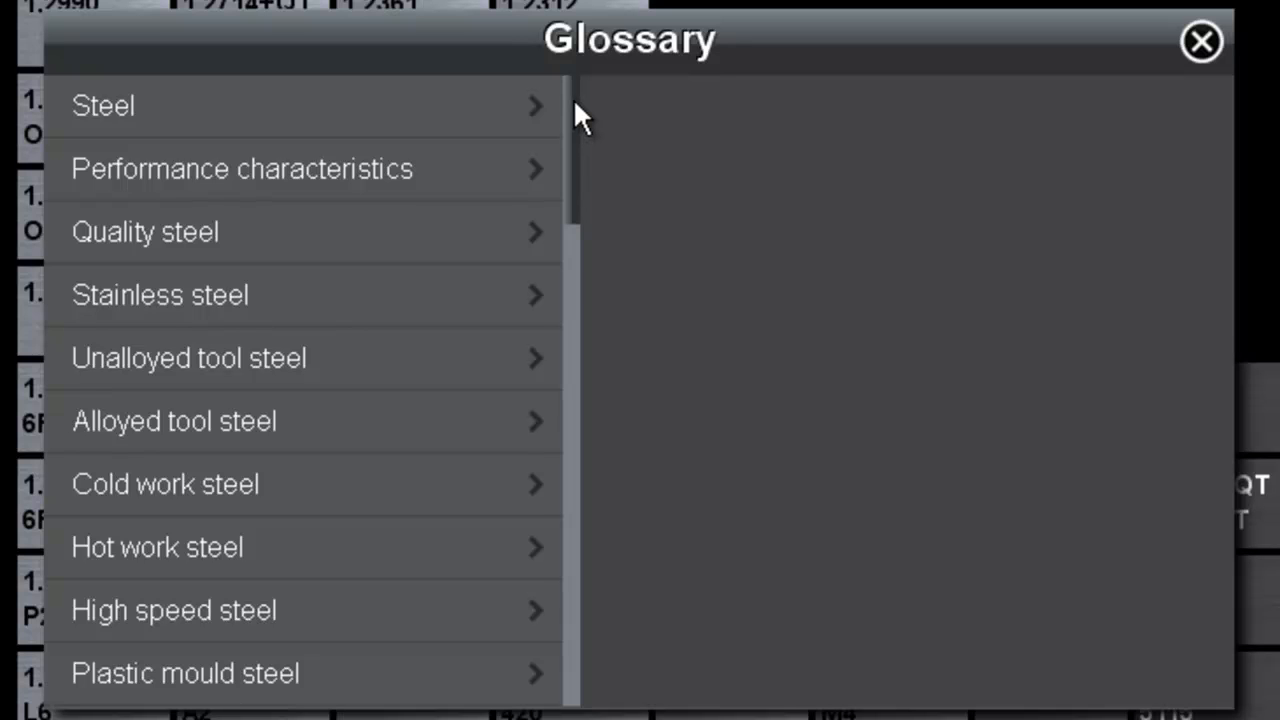
# Step: Scroll to and read the 'Design types (at ABRAMS)' glossary entry, then close the glossary
pyautogui.scroll(-3)
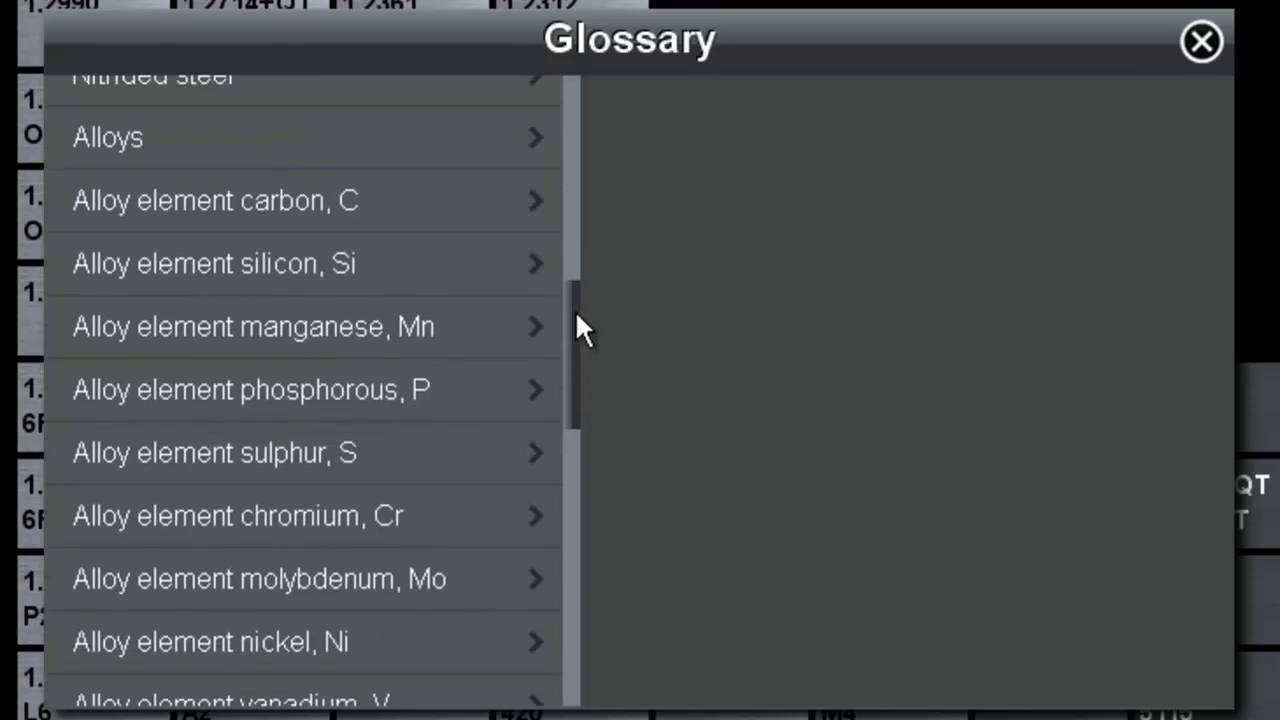
pyautogui.scroll(-3)
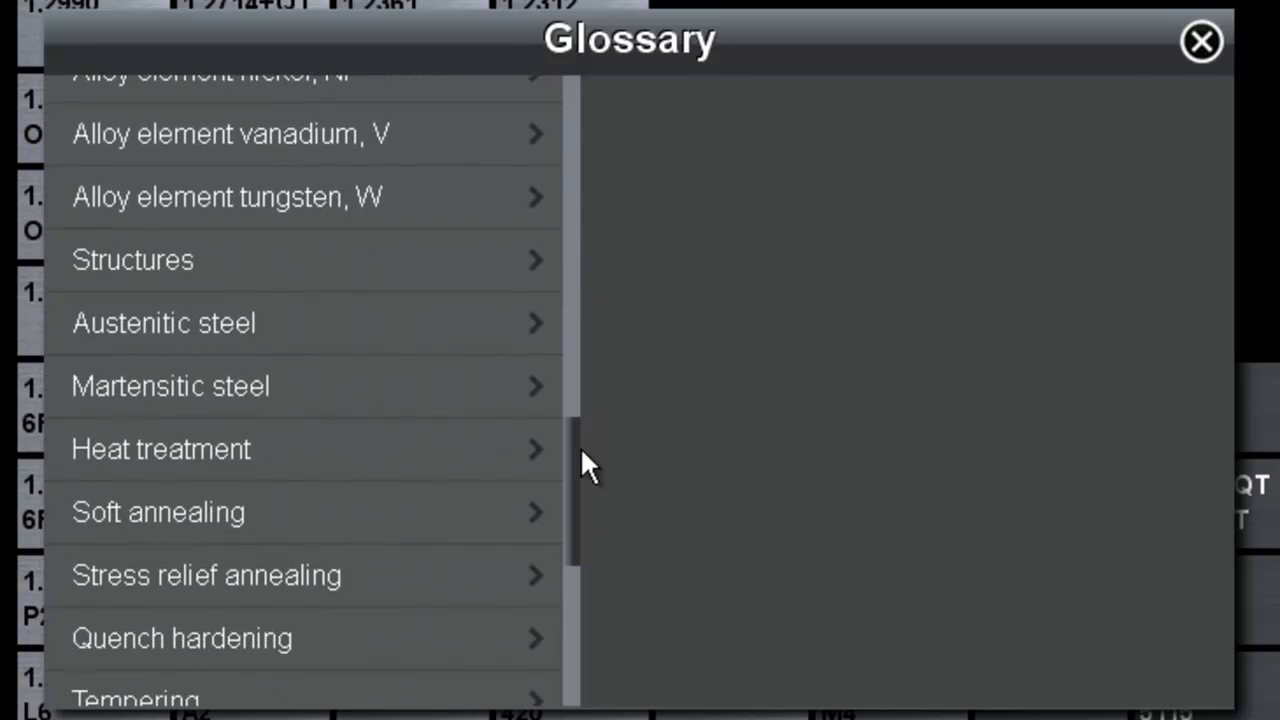
pyautogui.scroll(-3)
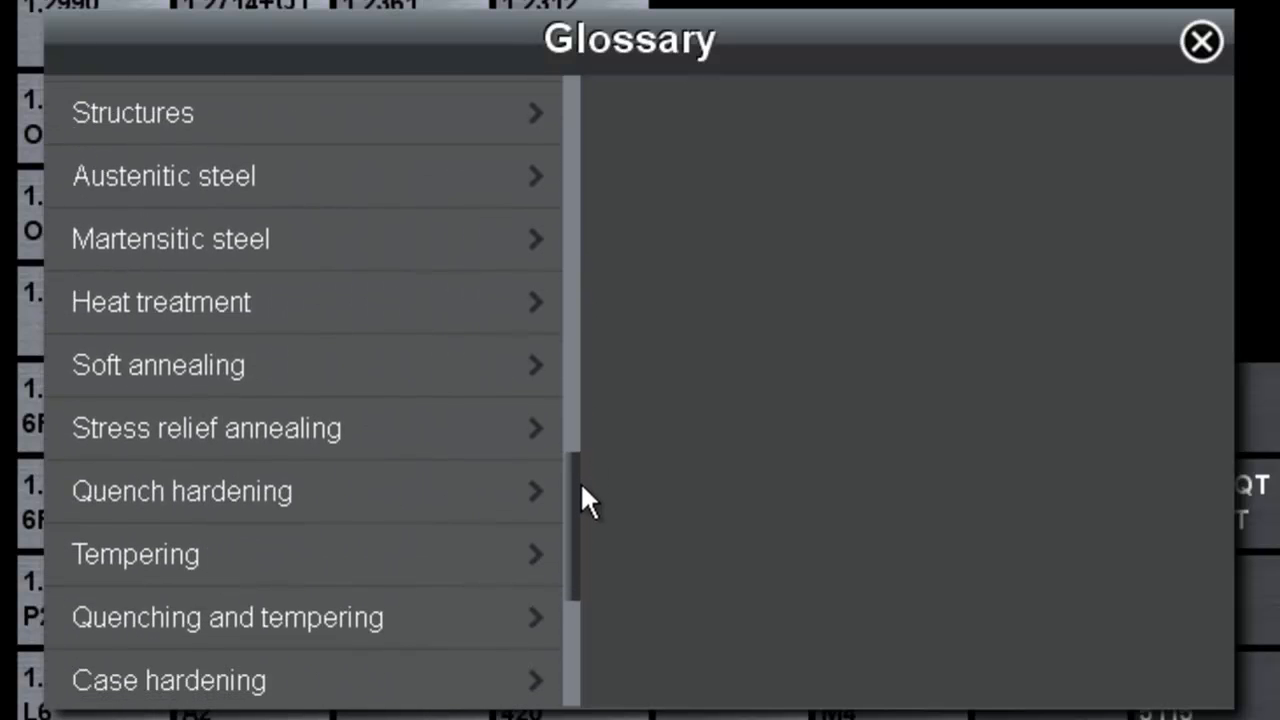
pyautogui.scroll(-3)
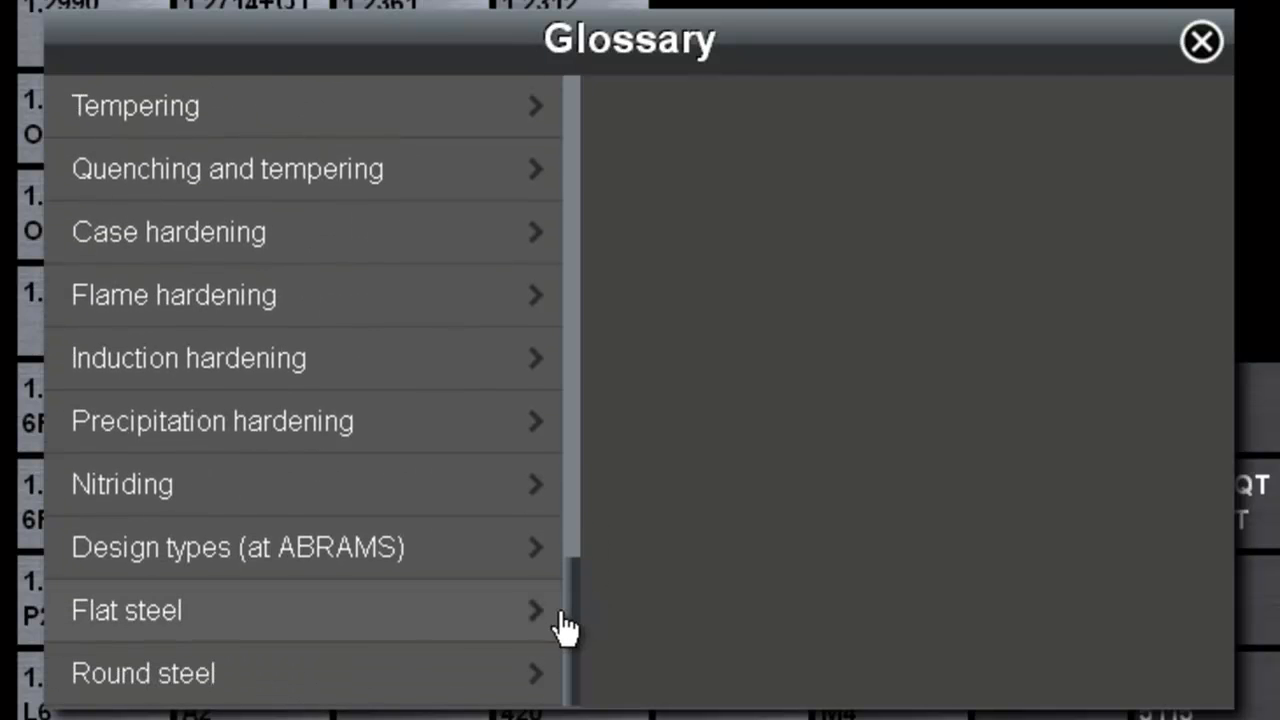
pyautogui.click(238, 546)
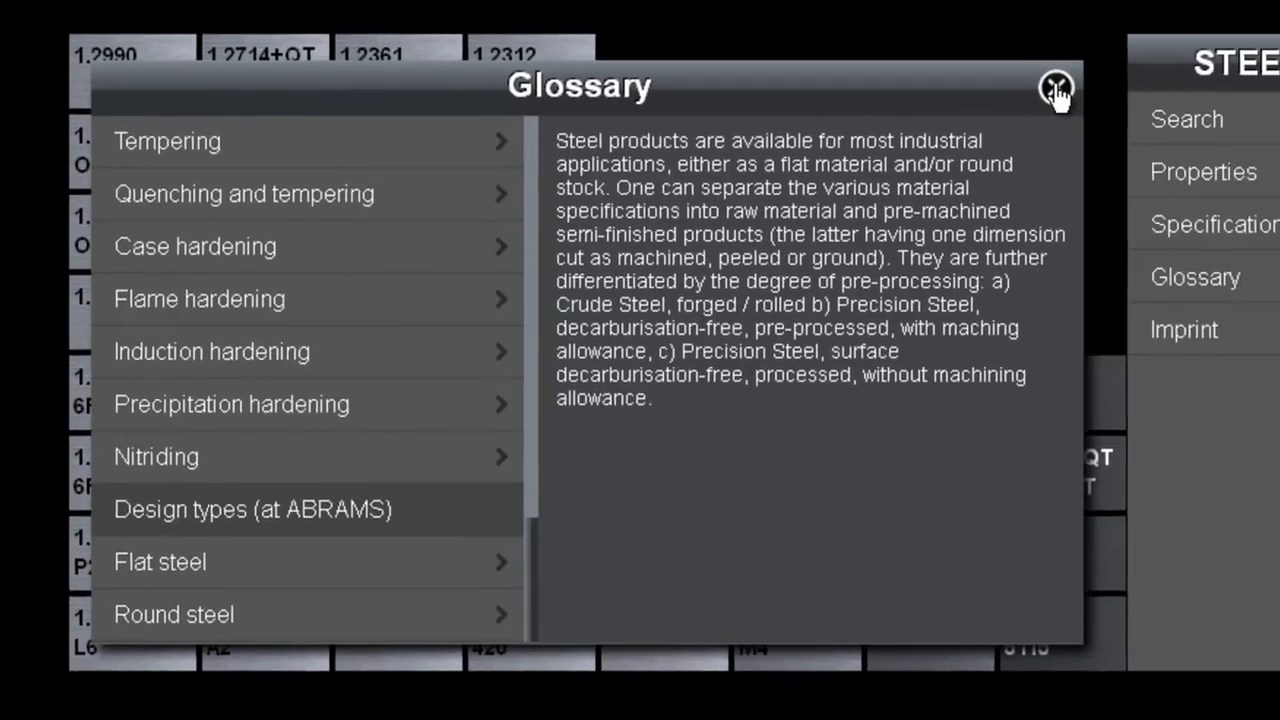
pyautogui.click(1057, 88)
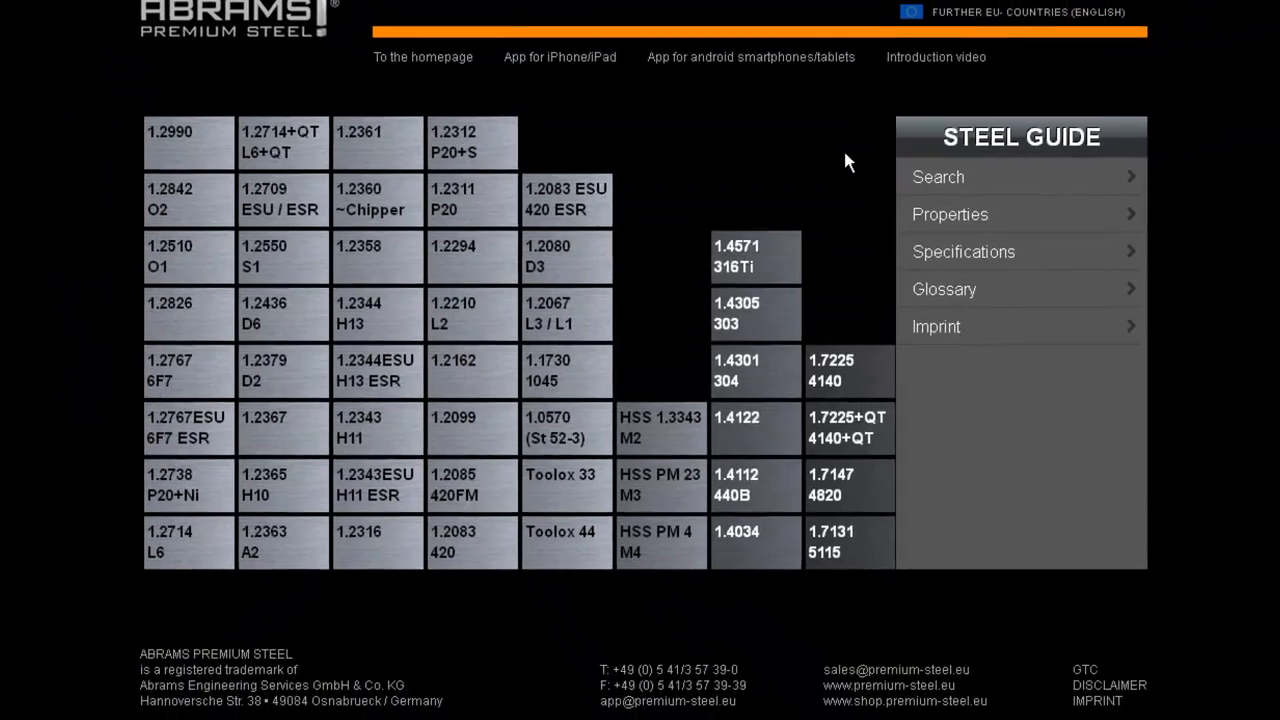